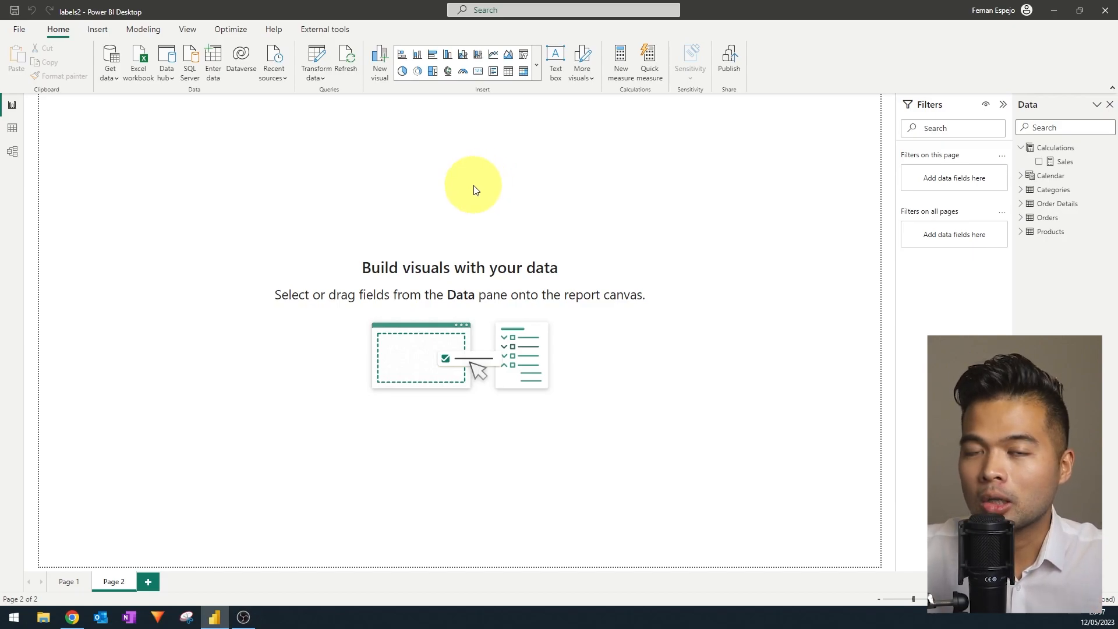
{"action": "mouse_move", "coordinate": [461, 194]}
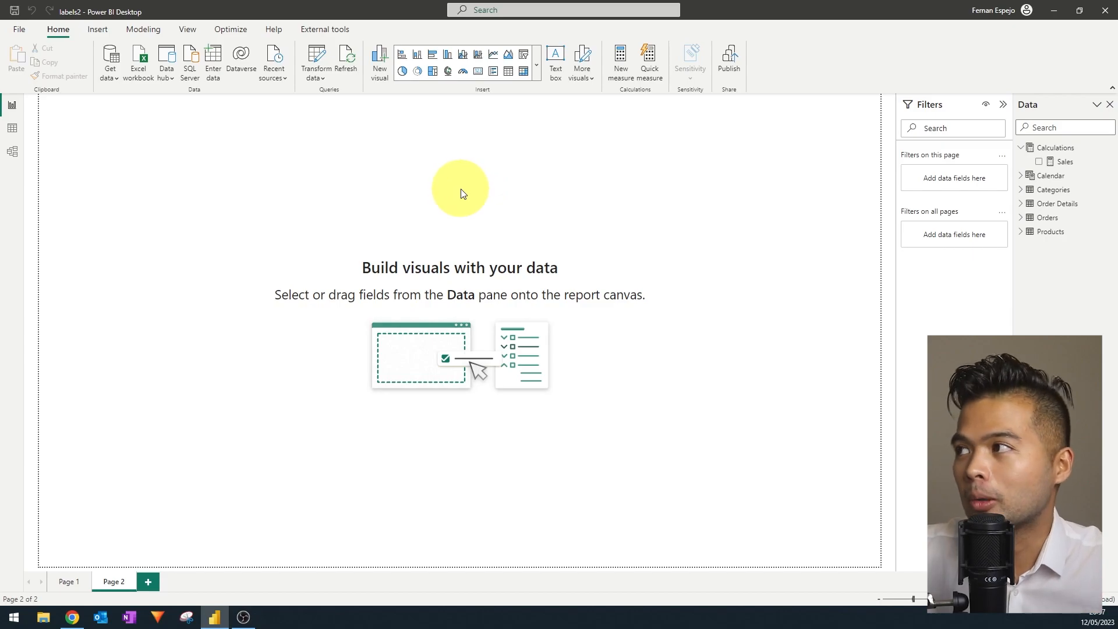
Open Model view to see how Products, Categories, Order Details, Calendar and Orders relate.
{"action": "left_click", "coordinate": [12, 151]}
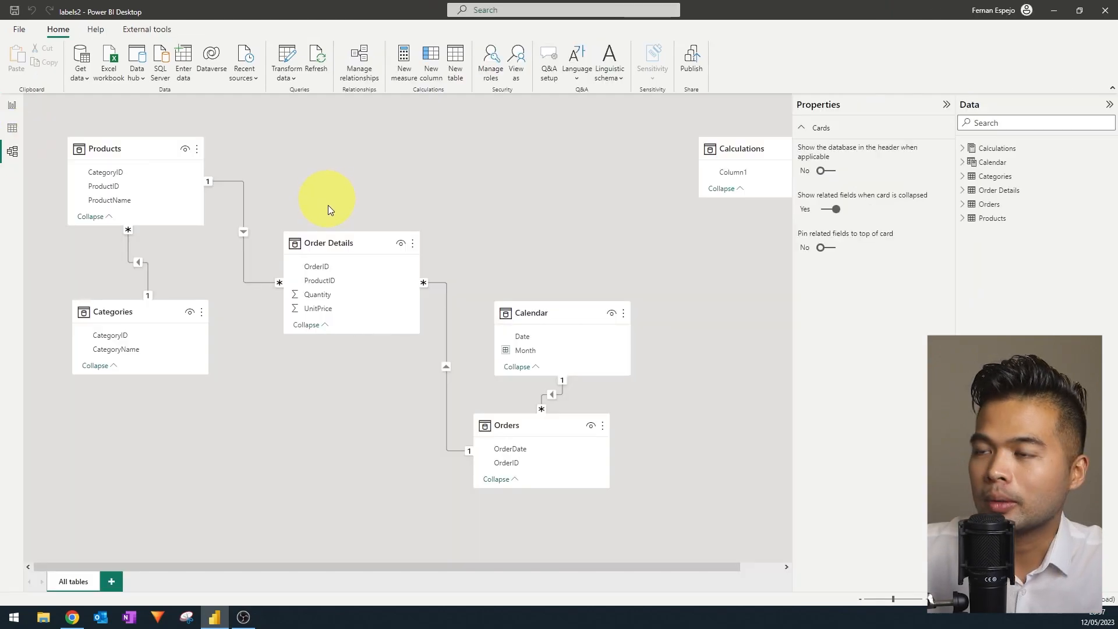
{"action": "mouse_move", "coordinate": [360, 225]}
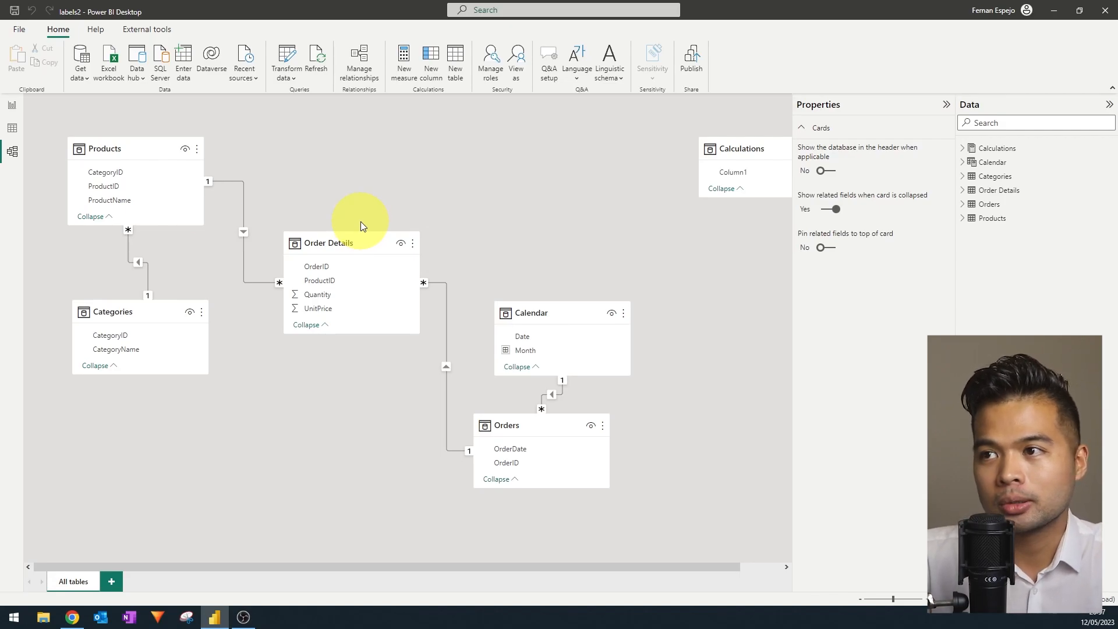
{"action": "mouse_move", "coordinate": [184, 268]}
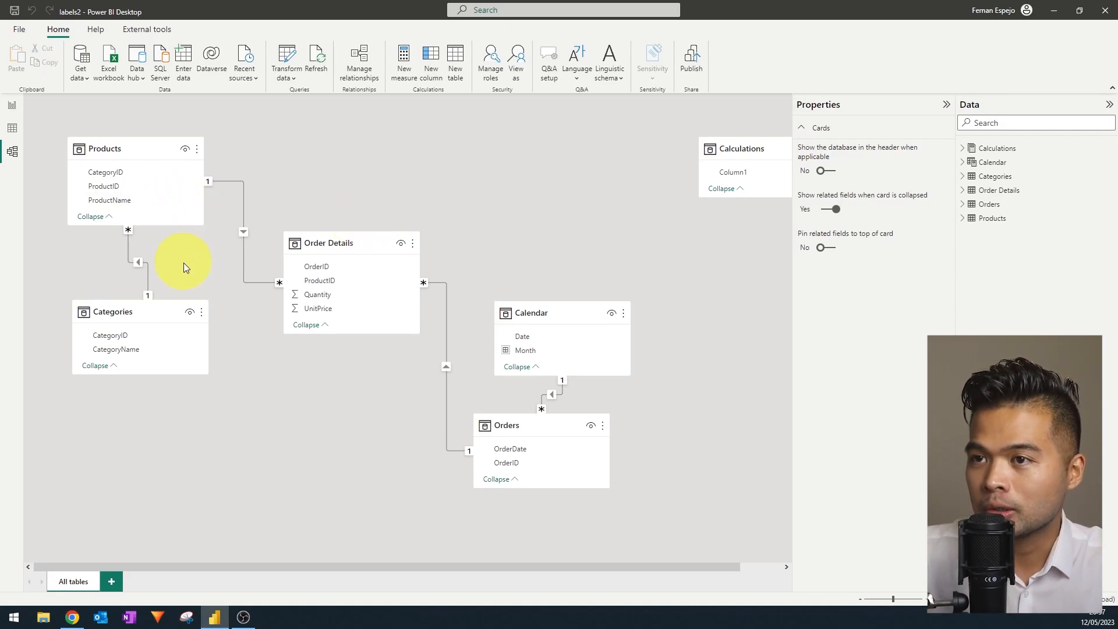
{"action": "mouse_move", "coordinate": [166, 356]}
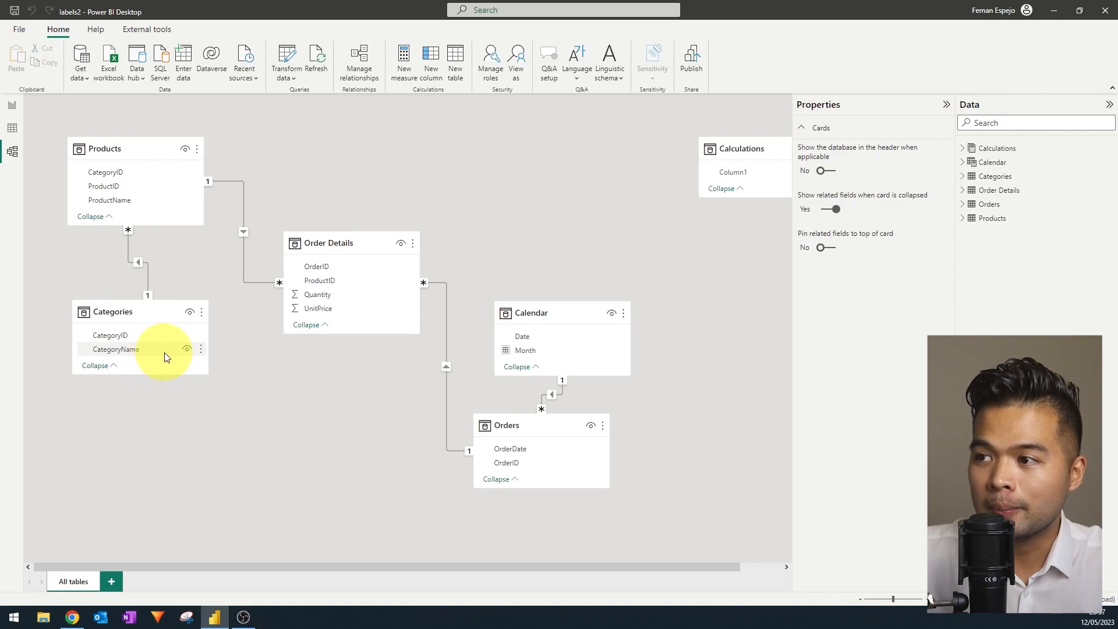
{"action": "mouse_move", "coordinate": [562, 455]}
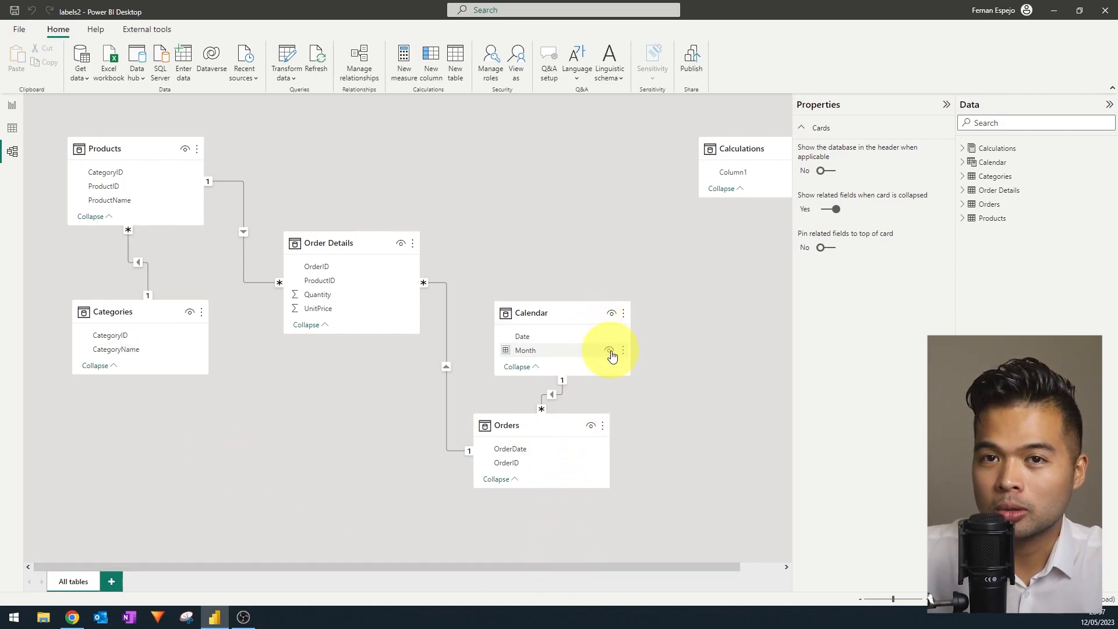
{"action": "mouse_move", "coordinate": [674, 421]}
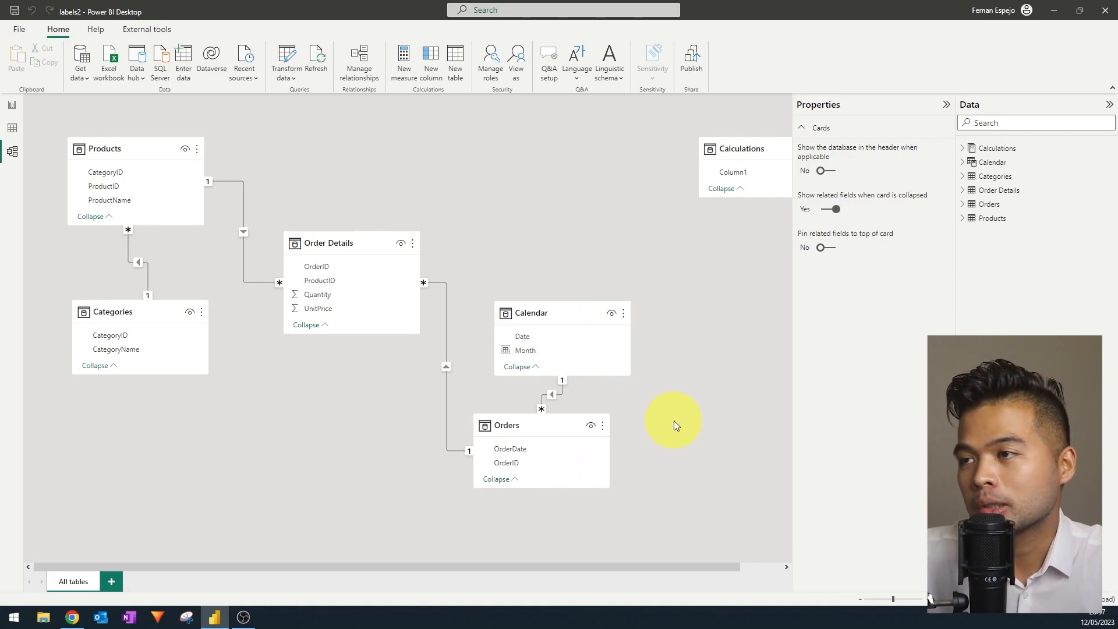
{"action": "mouse_move", "coordinate": [21, 113]}
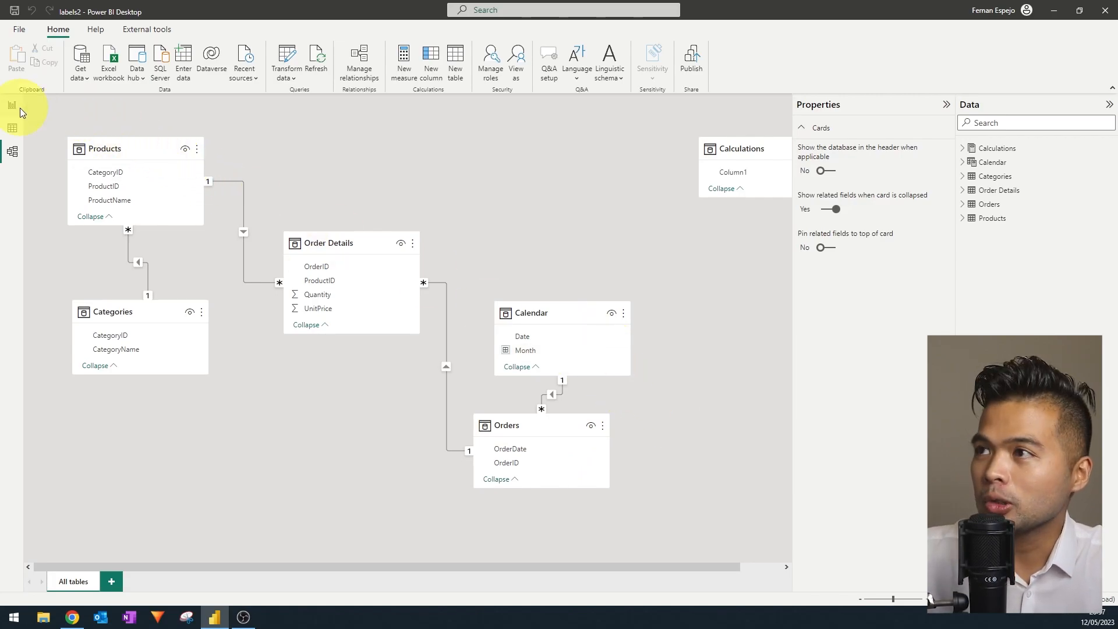
Back on the report page, build a clustered column chart of Sales by Month.
{"action": "left_click", "coordinate": [11, 105]}
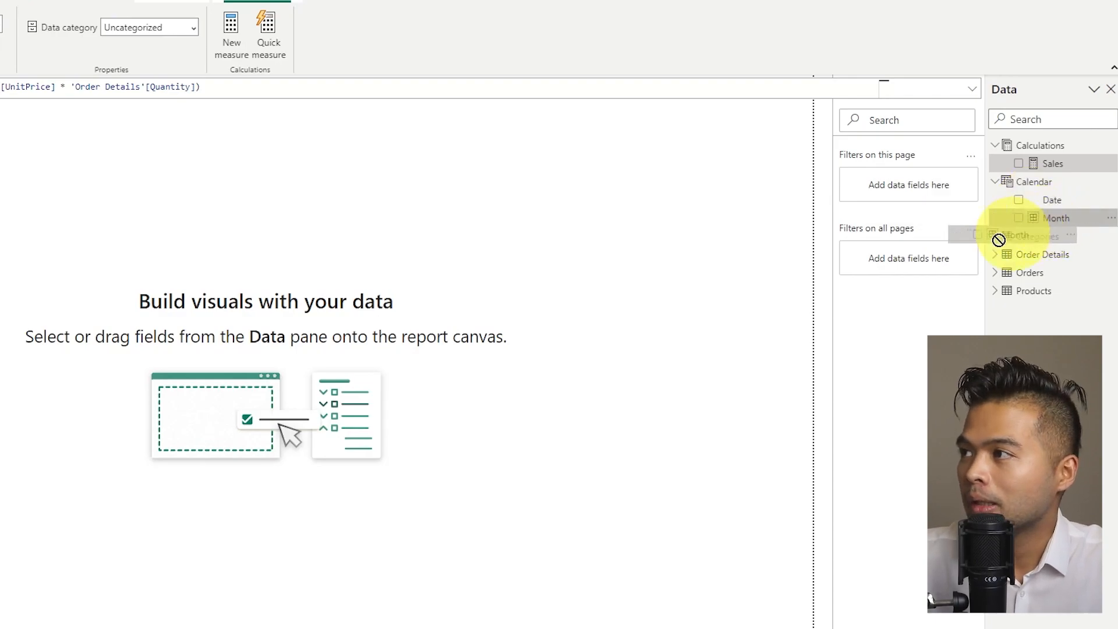
{"action": "left_click", "coordinate": [1020, 217]}
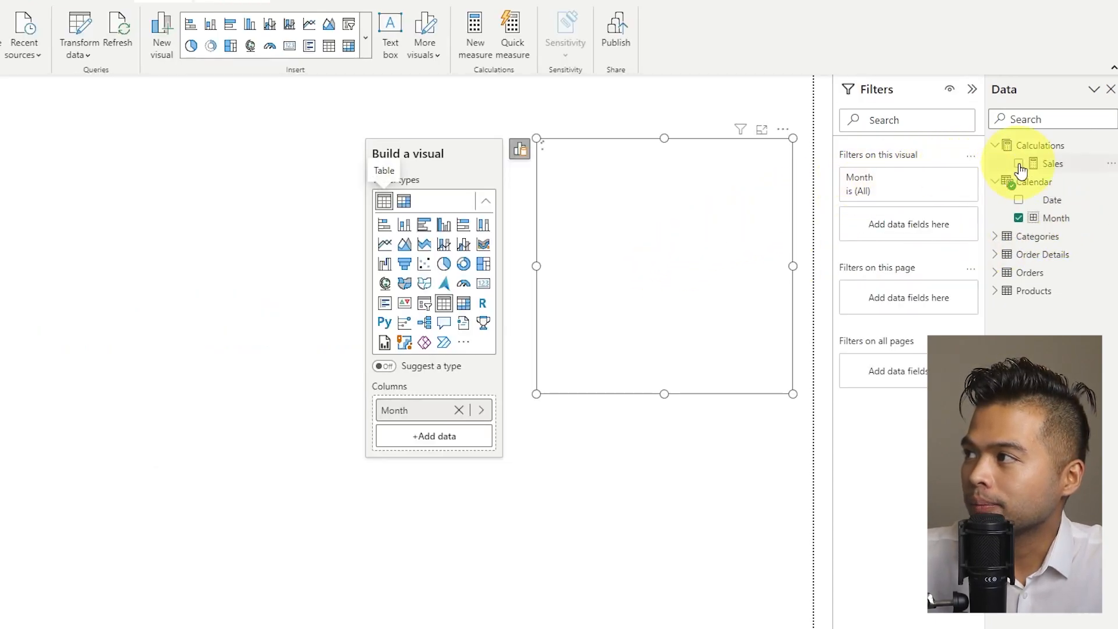
{"action": "left_click", "coordinate": [1019, 163]}
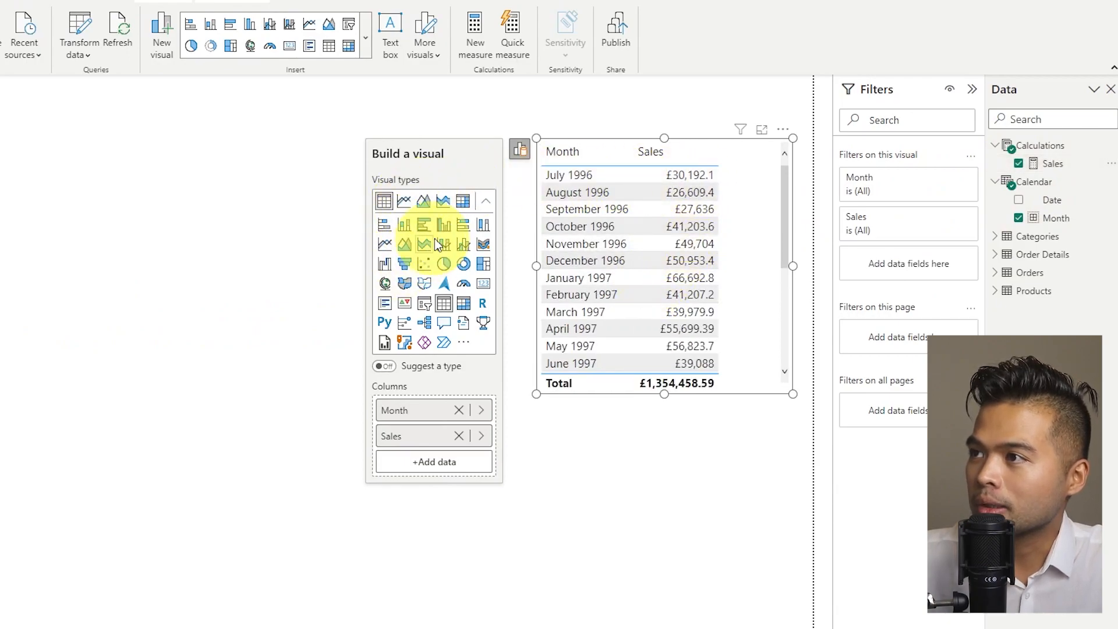
{"action": "left_click", "coordinate": [404, 225]}
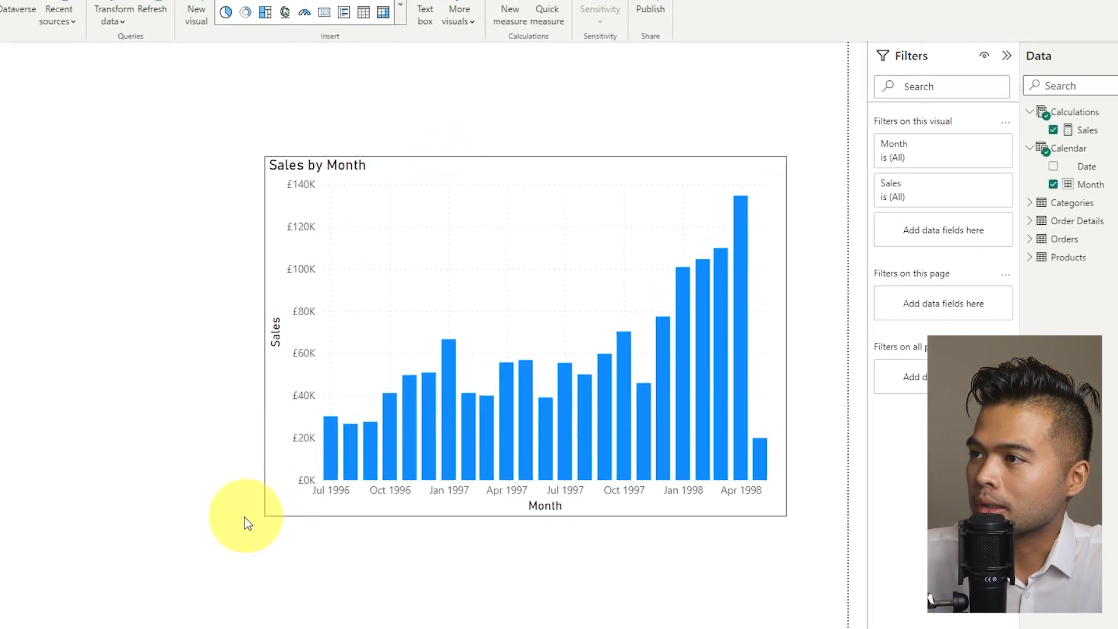
Turn on data labels for the Sales columns and switch the Y-axis off.
{"action": "left_click", "coordinate": [527, 336]}
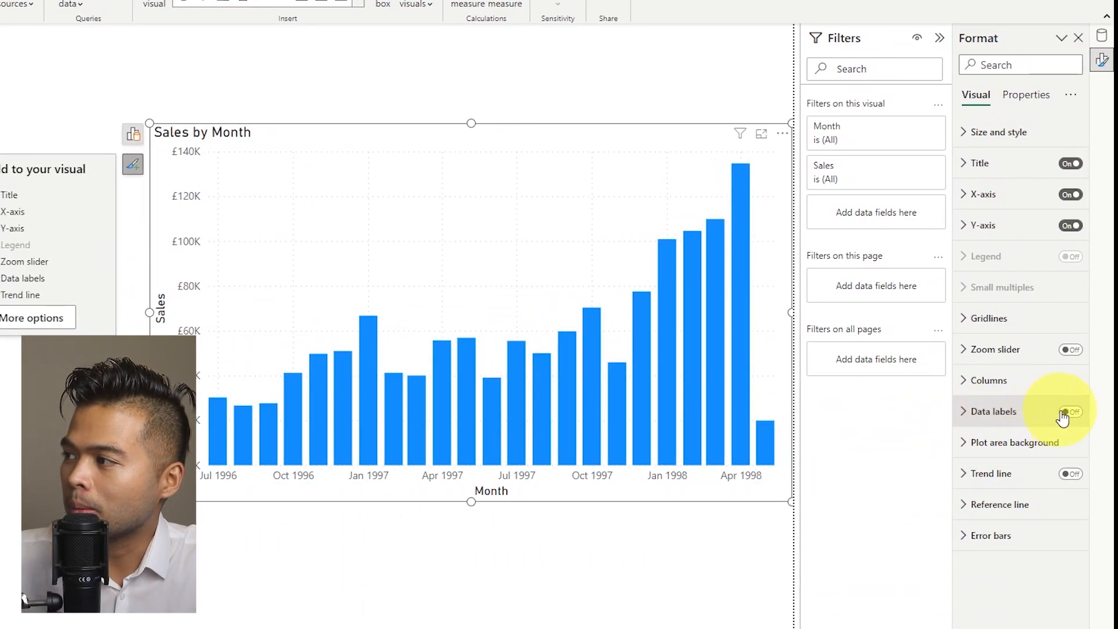
{"action": "left_click", "coordinate": [1070, 412]}
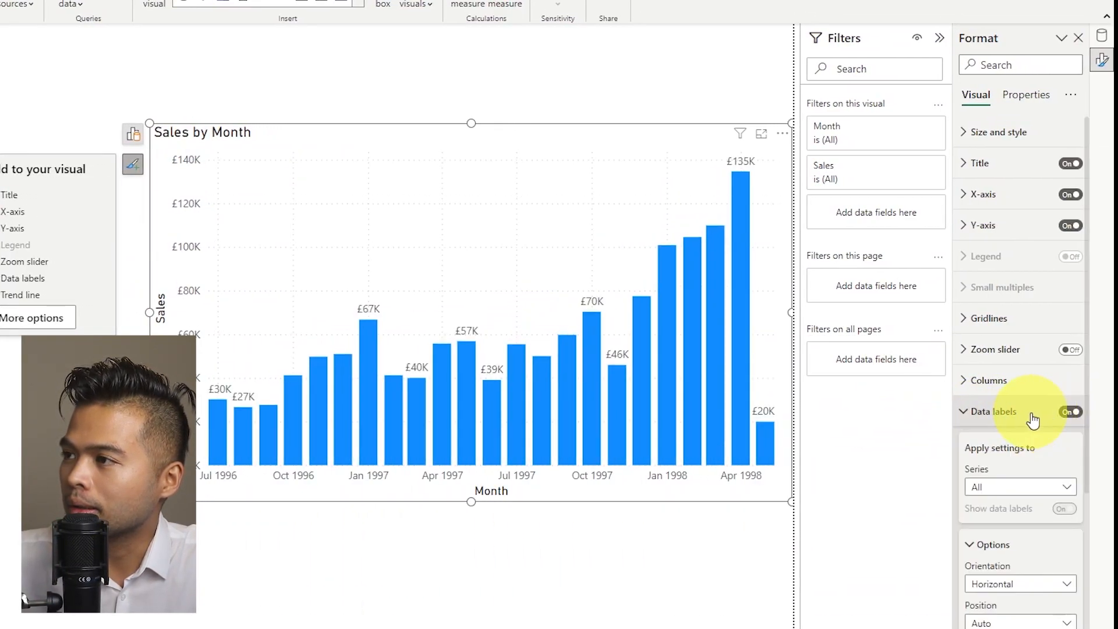
{"action": "scroll", "scroll_direction": "down", "scroll_amount": 3}
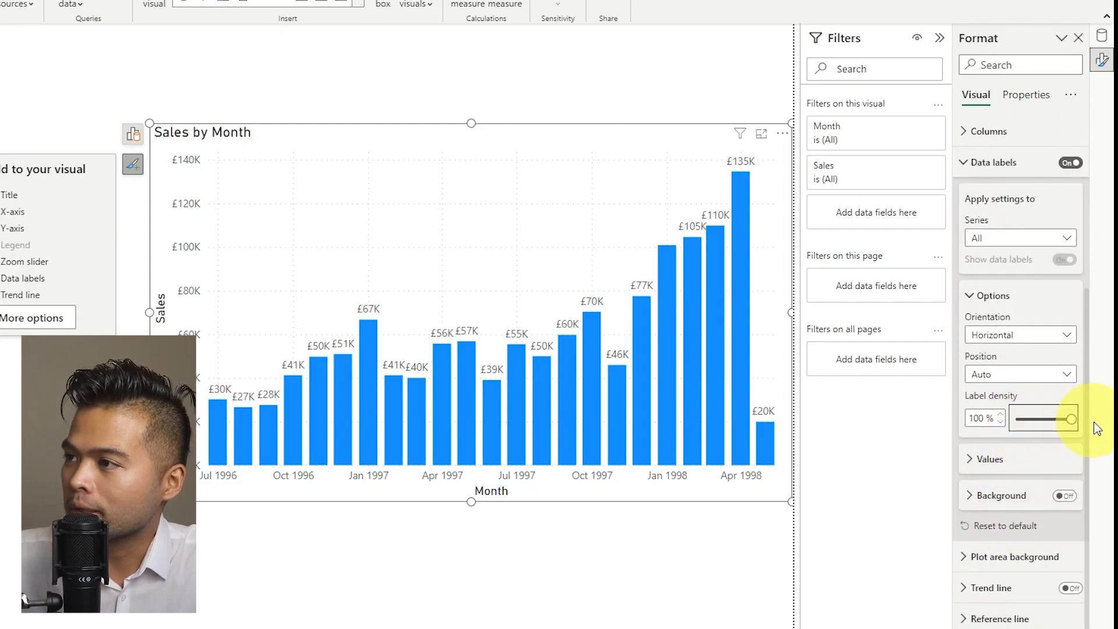
{"action": "left_click", "coordinate": [990, 458]}
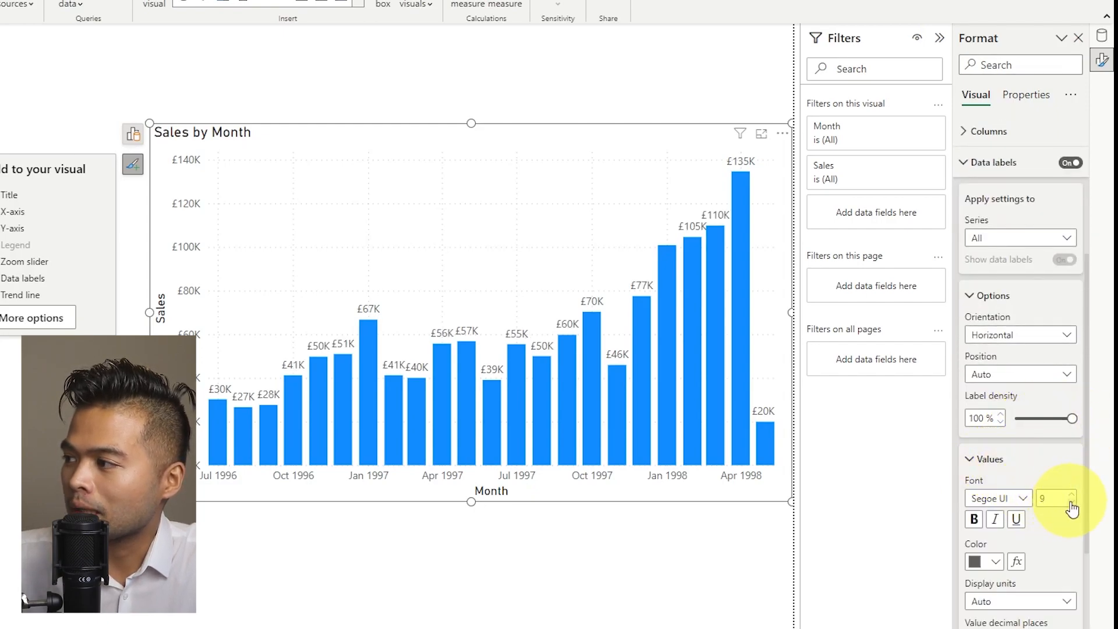
{"action": "left_click", "coordinate": [1070, 503]}
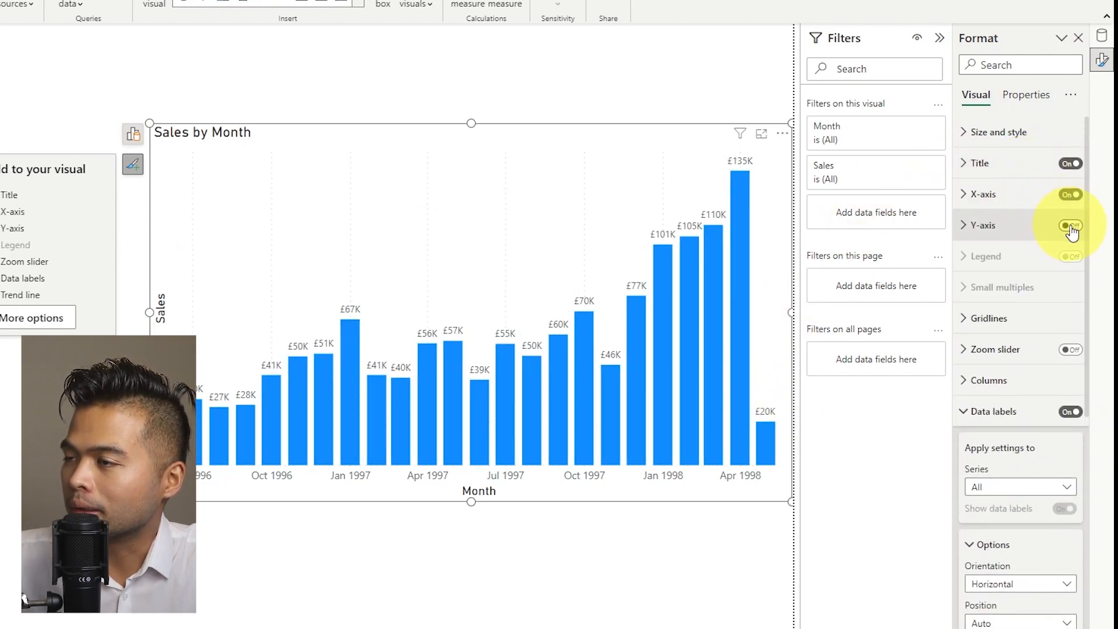
{"action": "left_click", "coordinate": [1069, 225]}
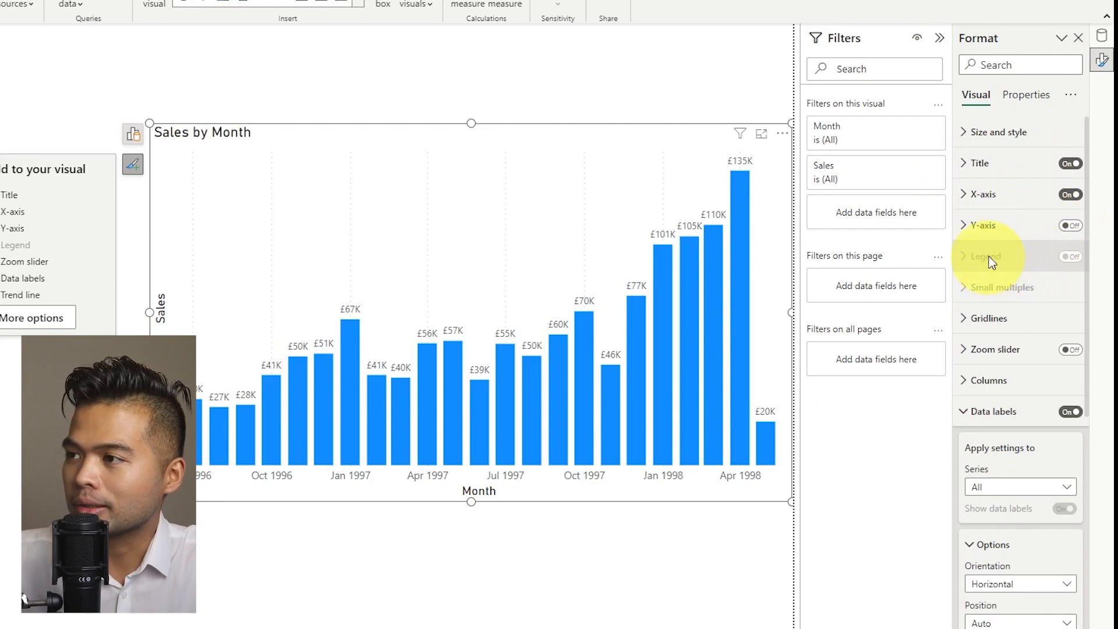
{"action": "mouse_move", "coordinate": [855, 130]}
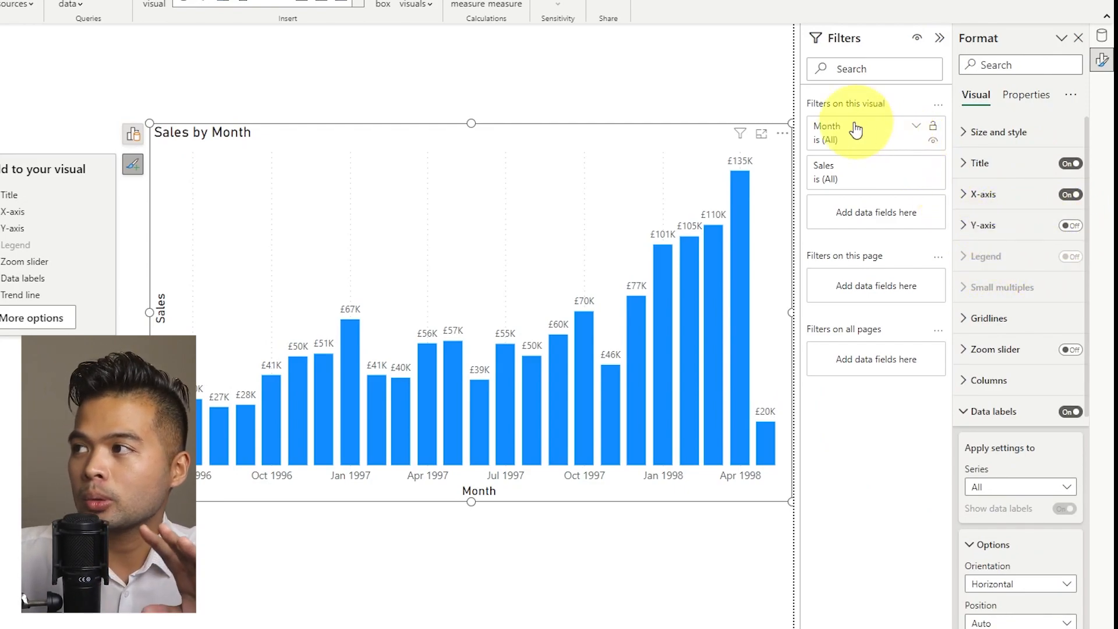
{"action": "mouse_move", "coordinate": [740, 93]}
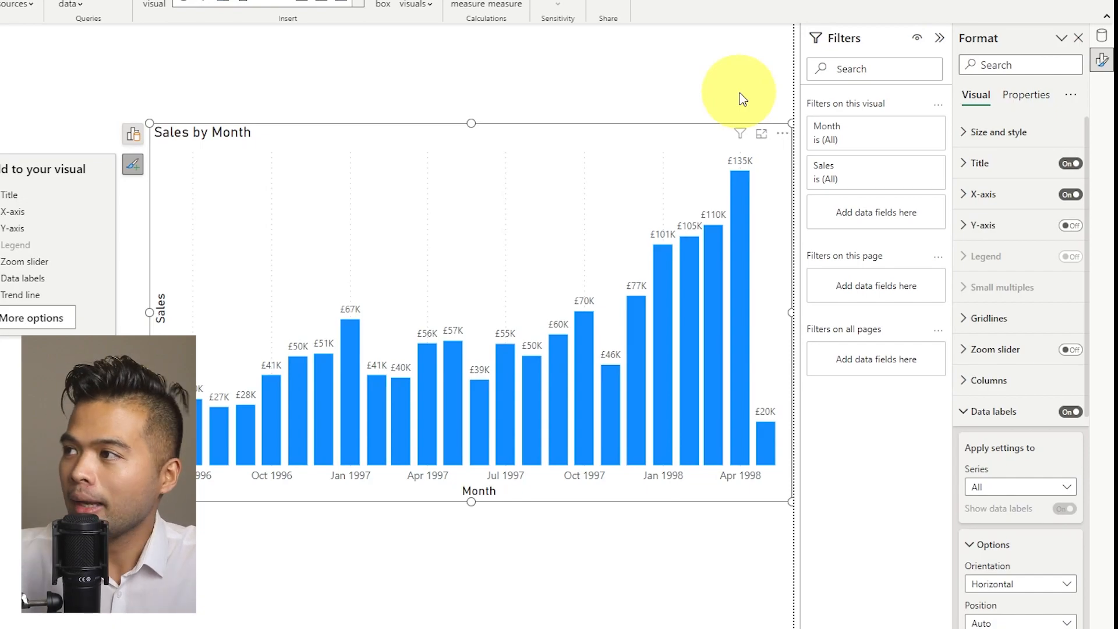
{"action": "mouse_move", "coordinate": [250, 534]}
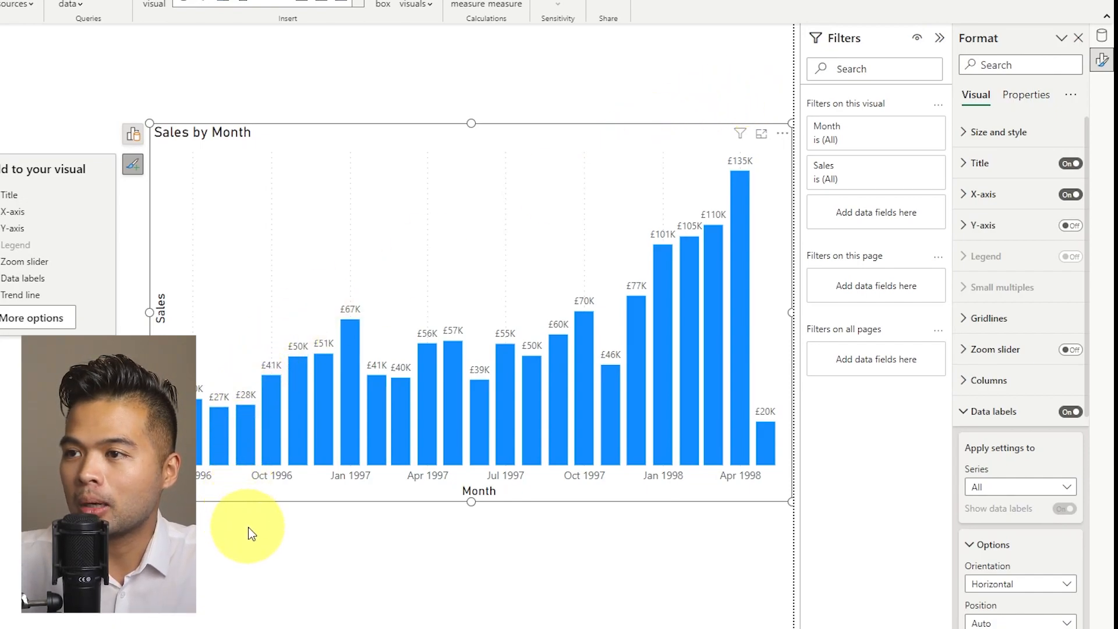
{"action": "mouse_move", "coordinate": [247, 515]}
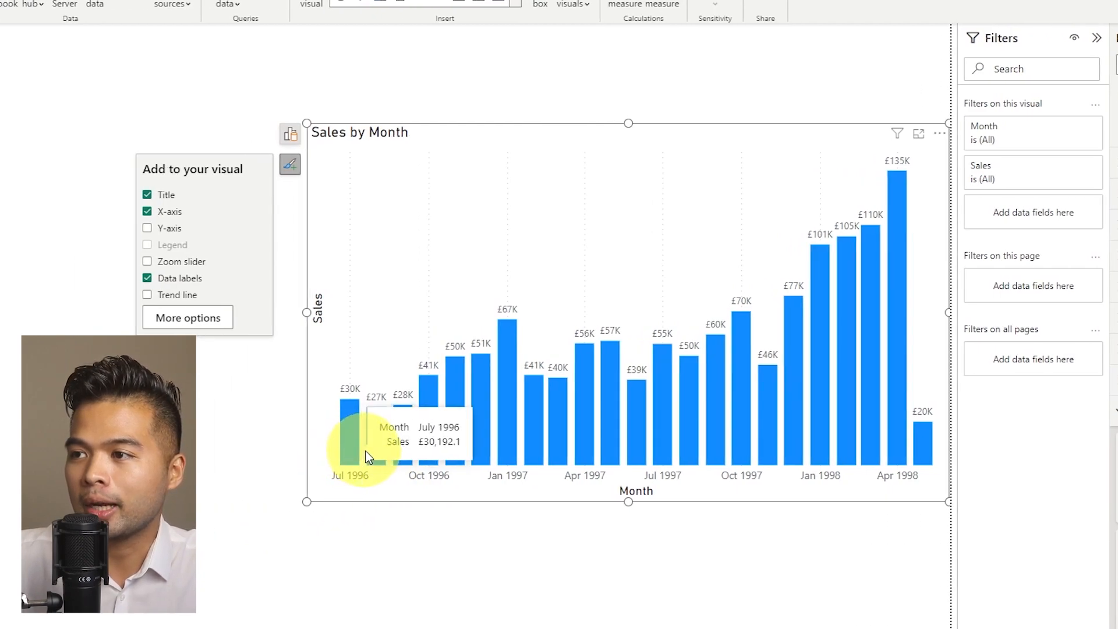
{"action": "mouse_move", "coordinate": [375, 462]}
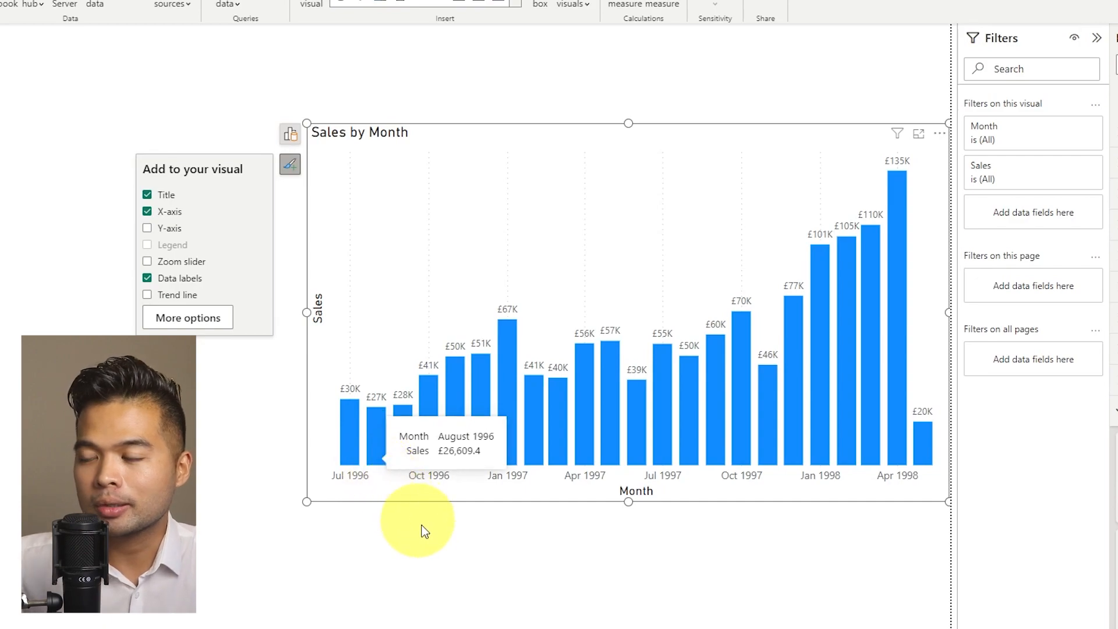
{"action": "mouse_move", "coordinate": [428, 541]}
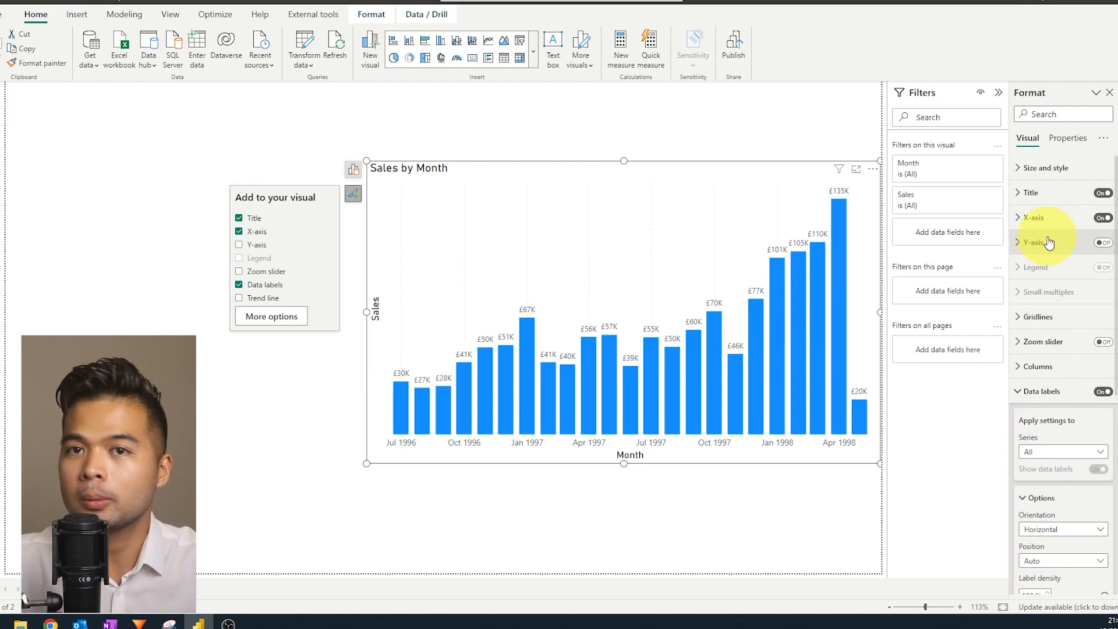
Set the chart's X-axis type to Categorical so every month is labelled.
{"action": "left_click", "coordinate": [1033, 217]}
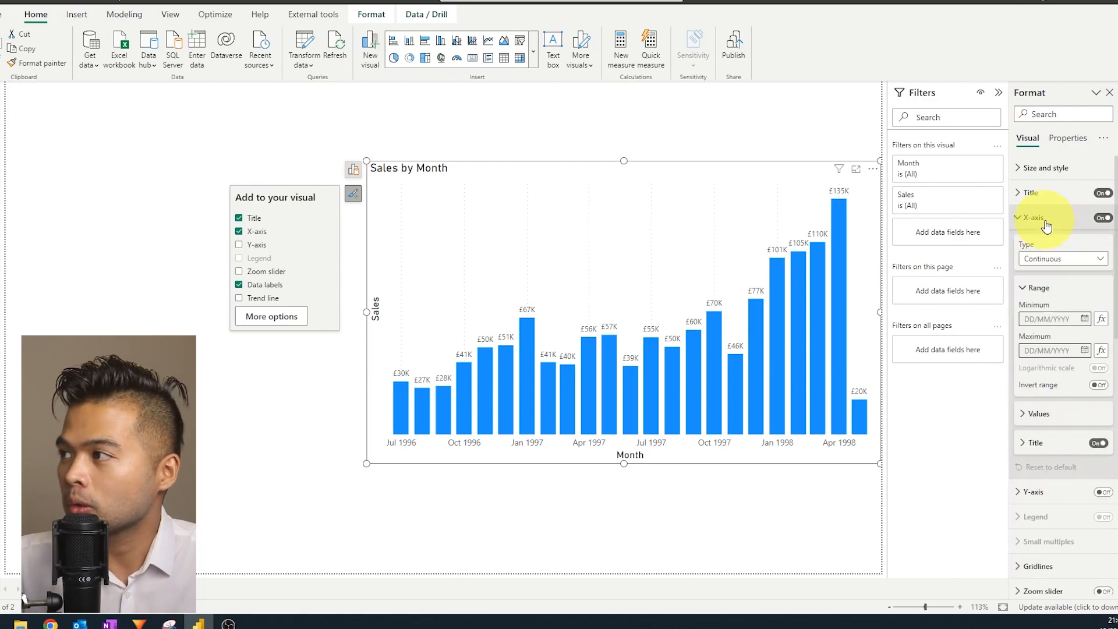
{"action": "left_click", "coordinate": [1062, 258]}
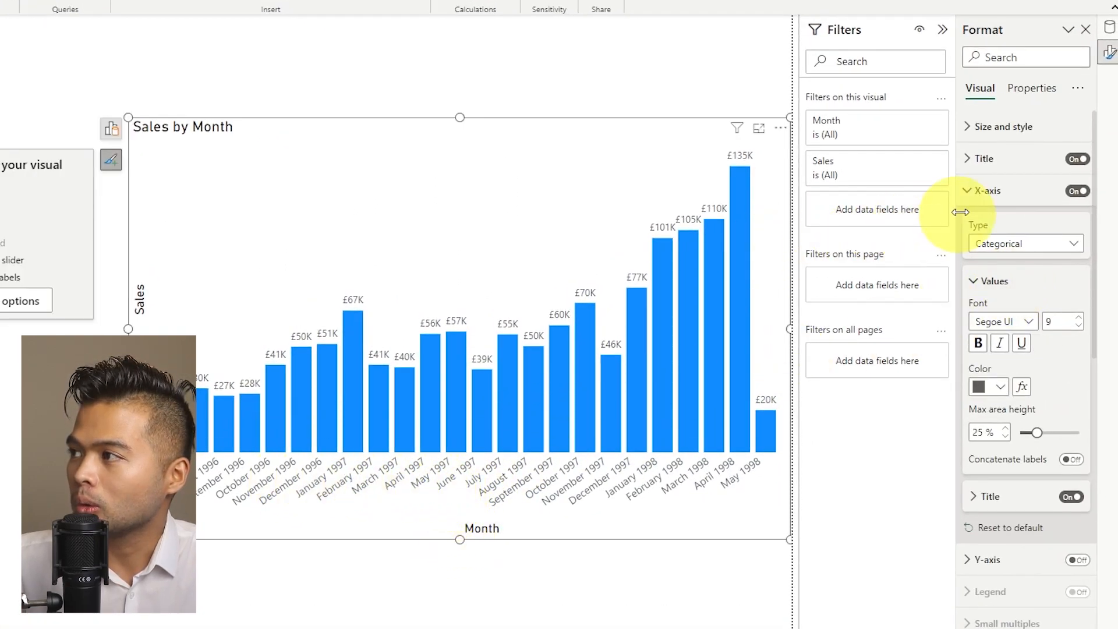
{"action": "left_click", "coordinate": [1110, 30]}
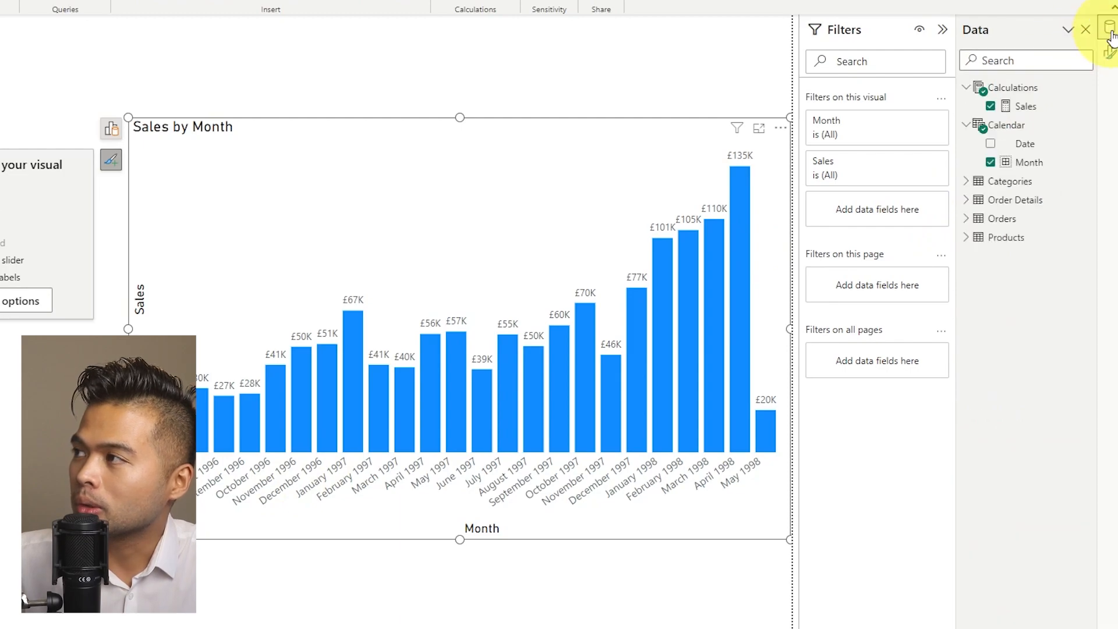
Start a new Sales vs Prev Month measure with VAR _prevMonth = CALCULATE([Sales], PREVIOUSMONTH('Calendar'[Date])).
{"action": "right_click", "coordinate": [1014, 86]}
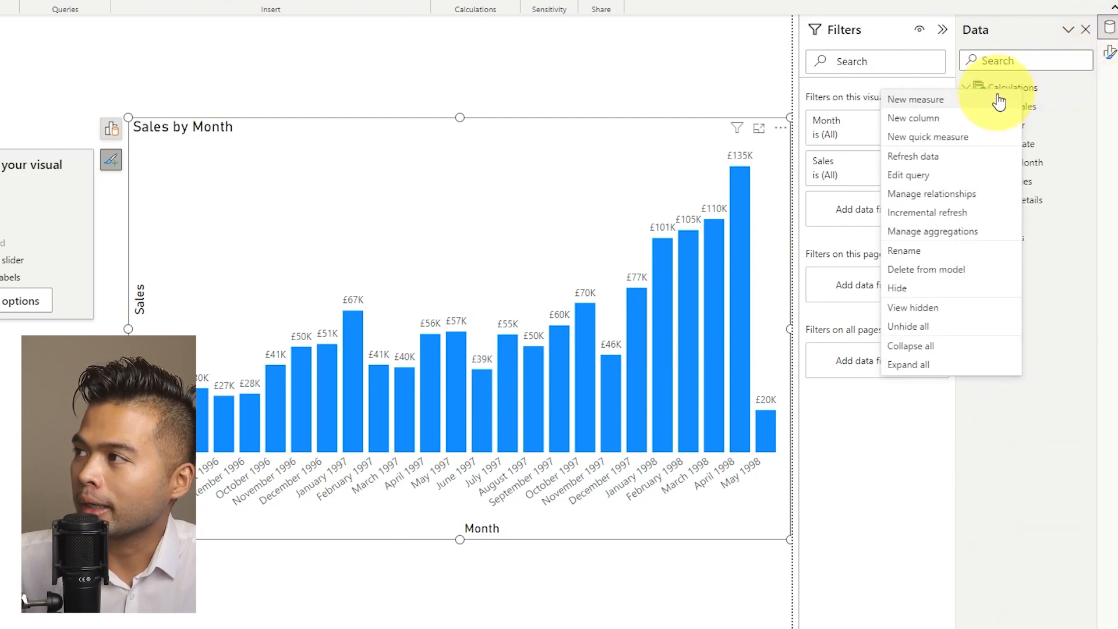
{"action": "left_click", "coordinate": [917, 99]}
{"action": "type", "text": "Sales"}
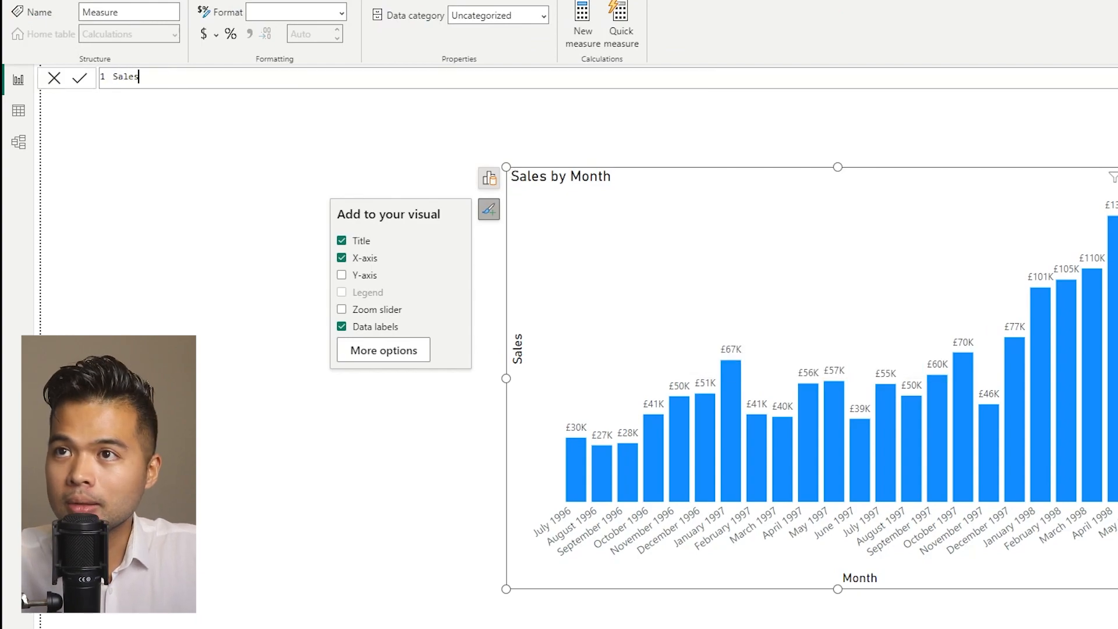
{"action": "type", "text": "vs Prev Month ="}
{"action": "type", "text": "VAR "}
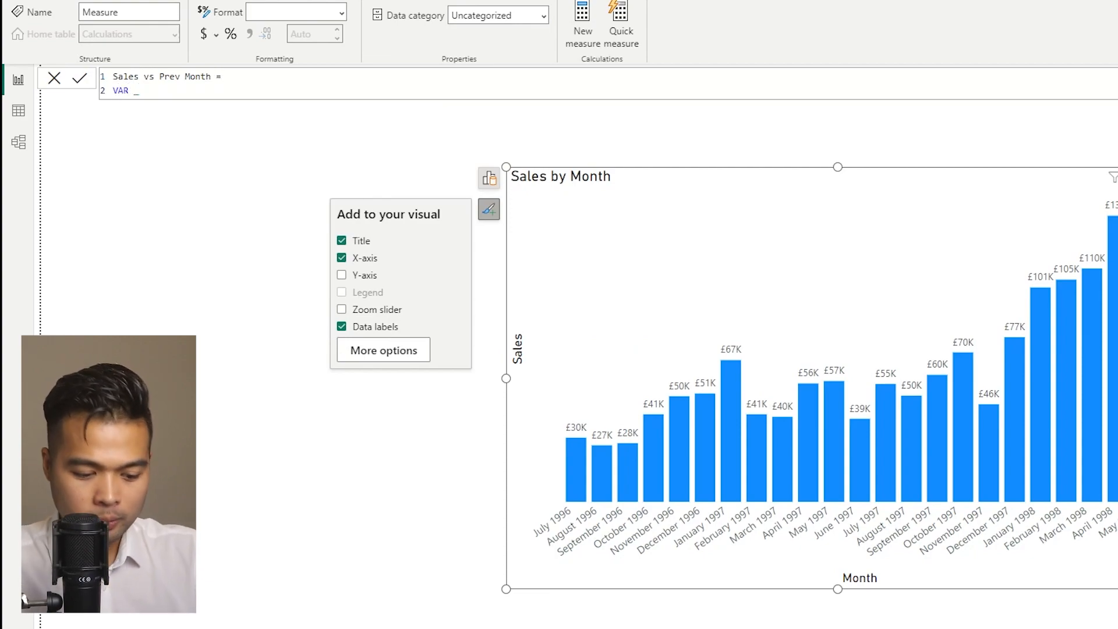
{"action": "type", "text": "_prevMonth ="}
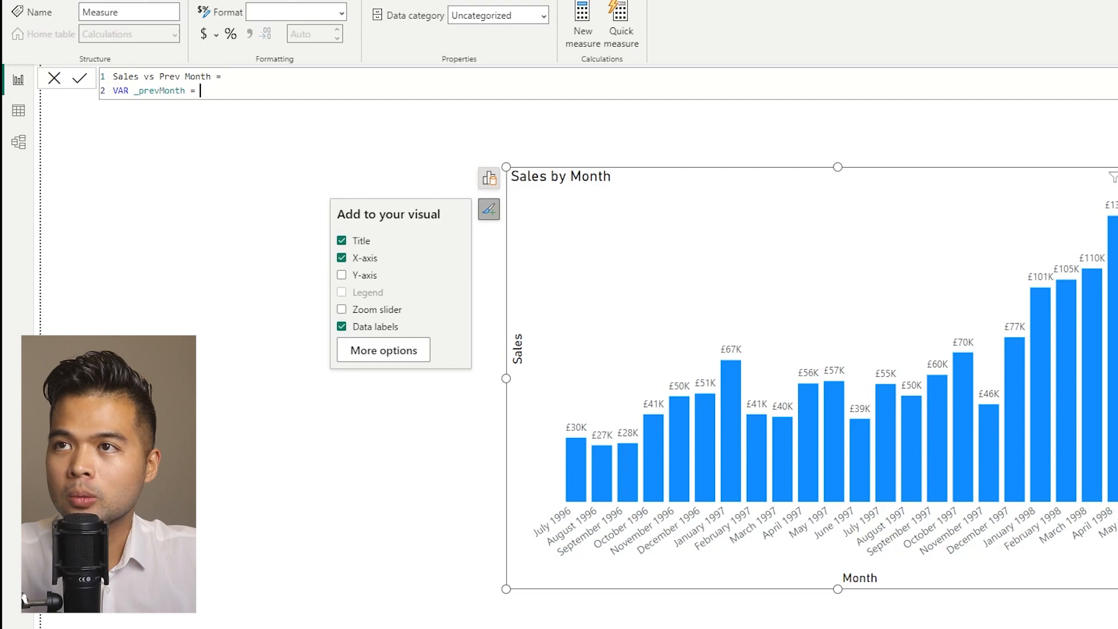
{"action": "type", "text": "CALCULATE("}
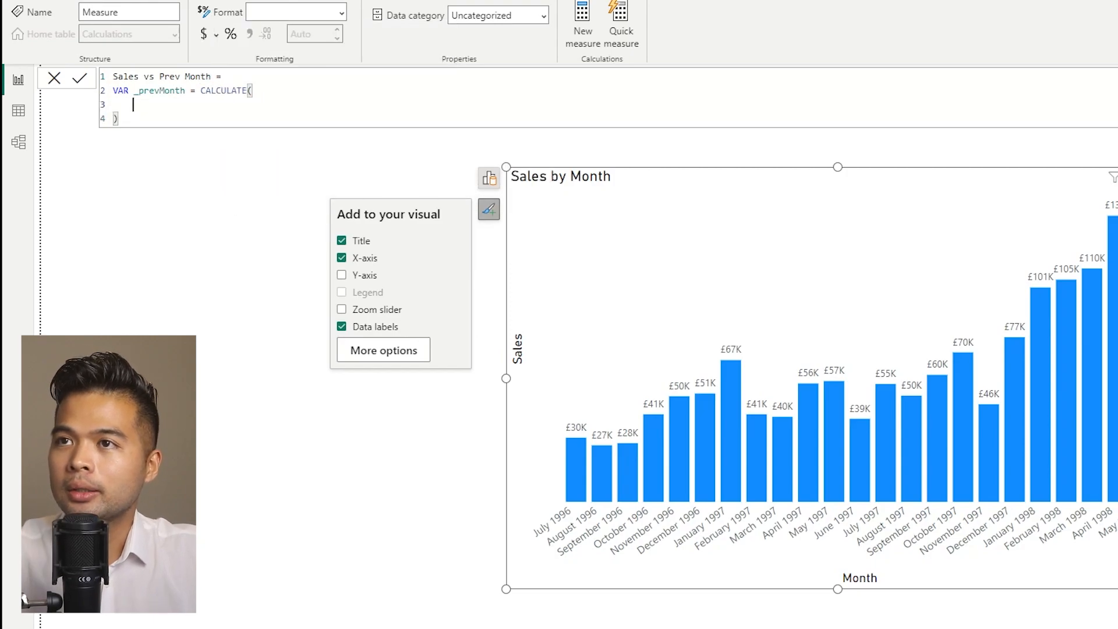
{"action": "type", "text": "Sales]"}
{"action": "type", "text": ","}
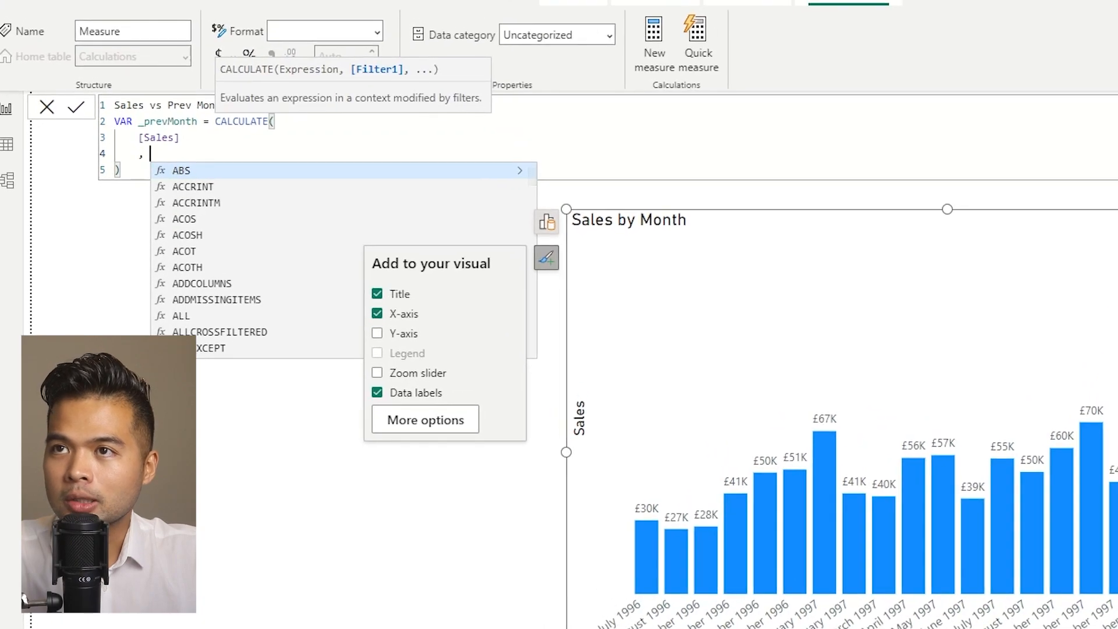
{"action": "type", "text": "PREVIOUSMONTH([d"}
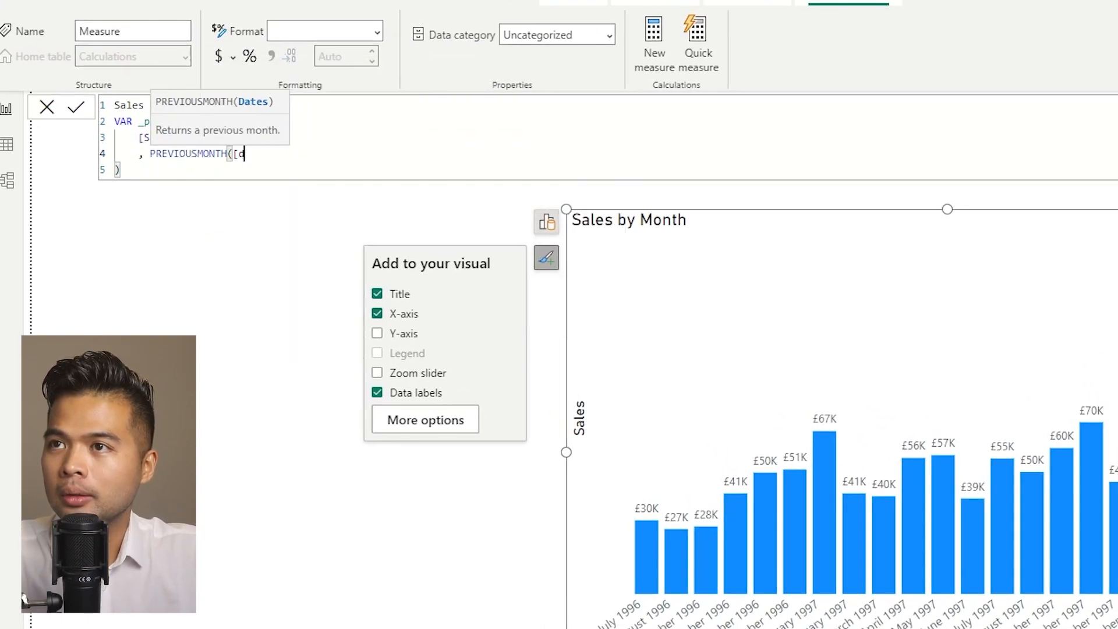
{"action": "type", "text": "'Calendar'[Date]"}
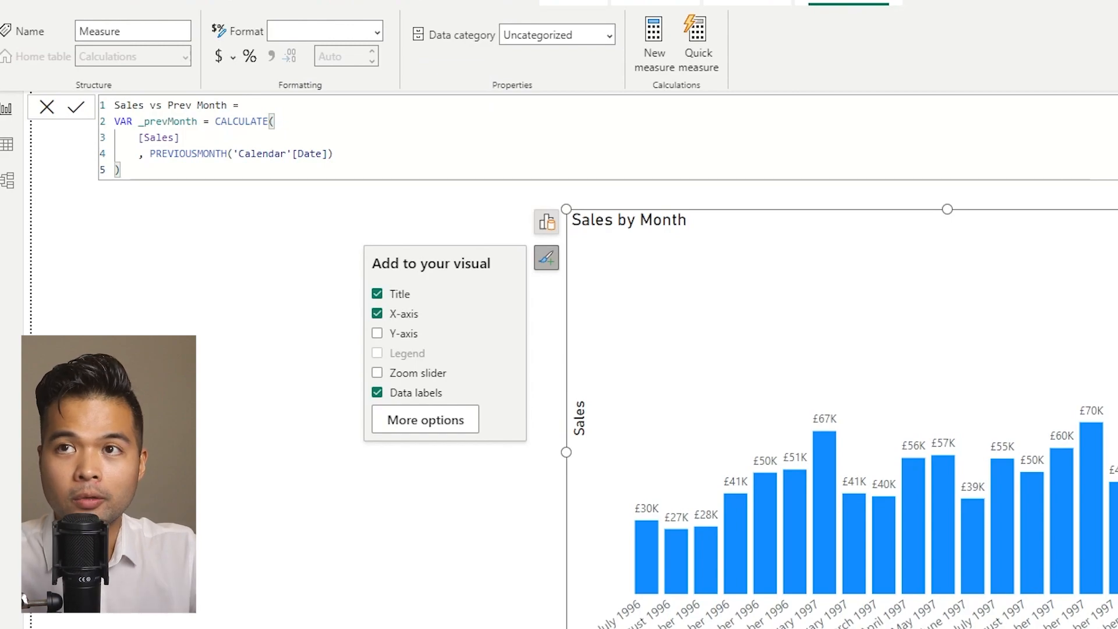
Finish the measure with RETURN DIVIDE([Sales], _prevMonth) - 1.
{"action": "type", "text": "RETURN"}
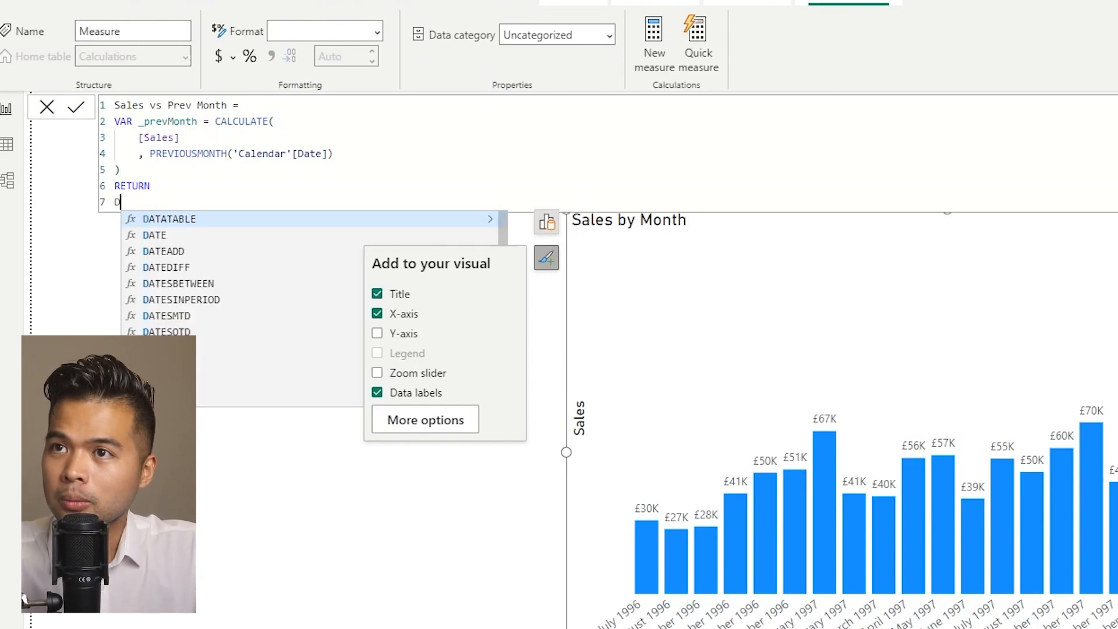
{"action": "type", "text": "DIVIDE("}
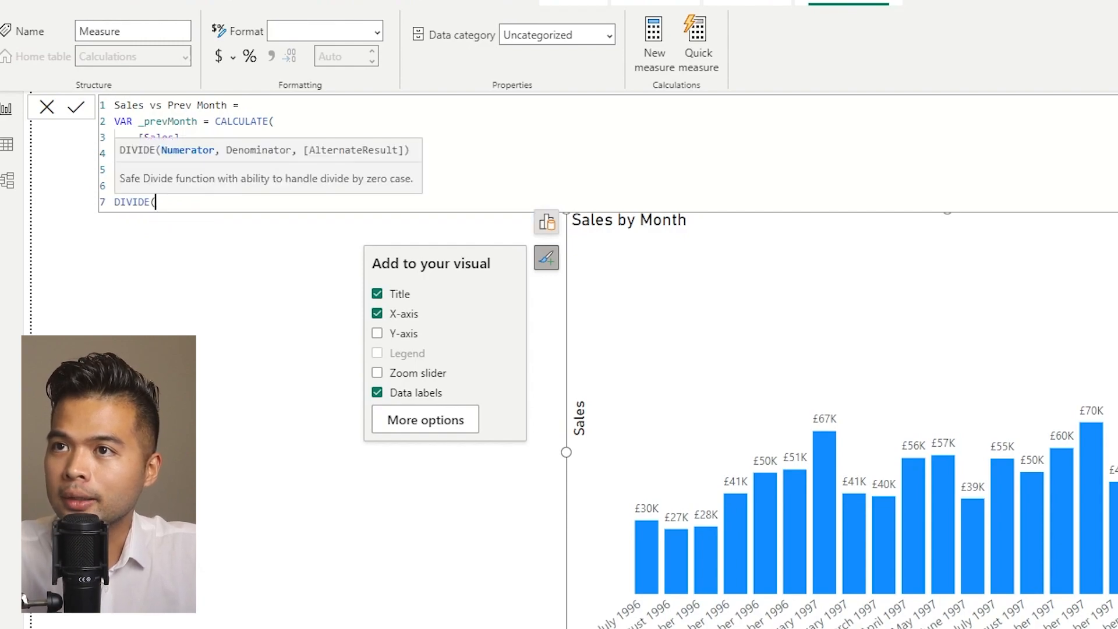
{"action": "type", "text": "[s"}
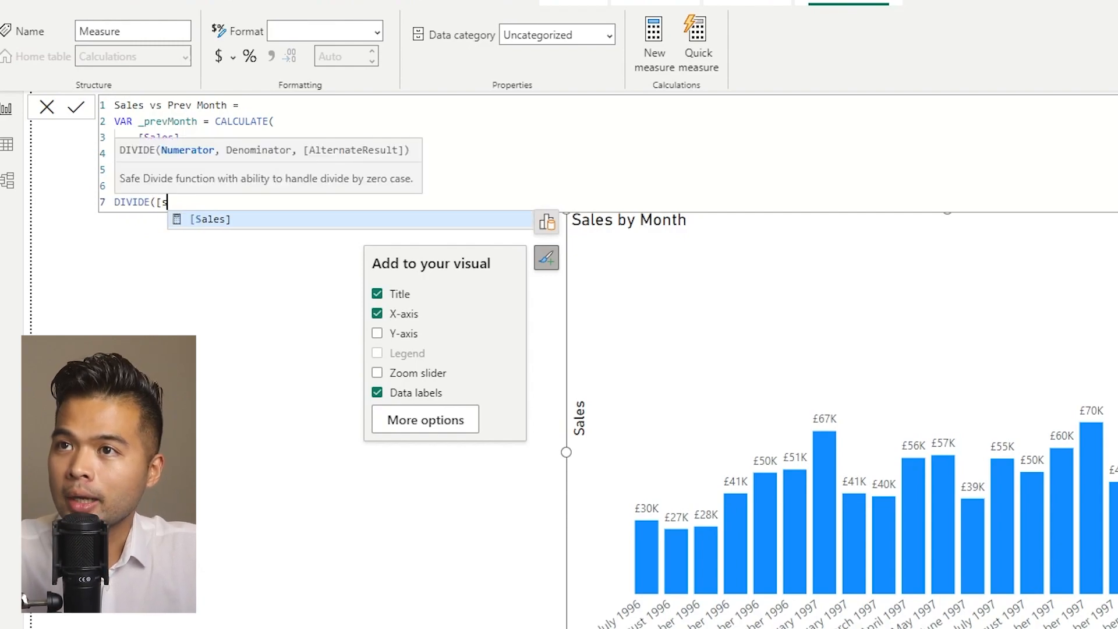
{"action": "type", "text": "Sales], _revMonth"}
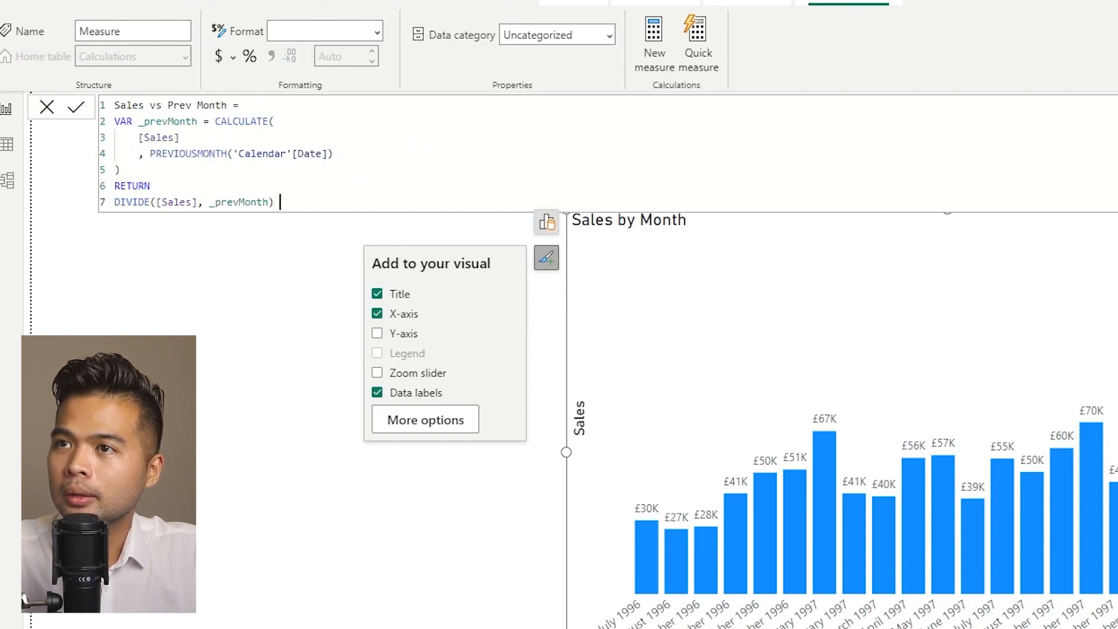
{"action": "type", "text": "- 1"}
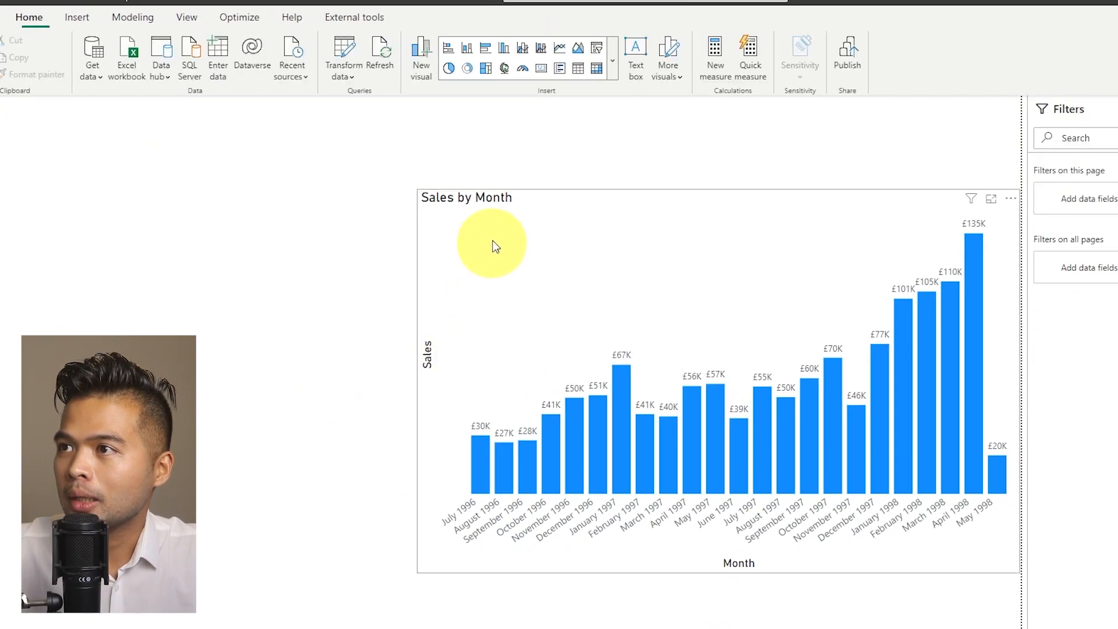
Copy the chart into a table of Month, Sales and Sales vs Prev Month, formatted as percentages.
{"action": "left_click", "coordinate": [492, 246]}
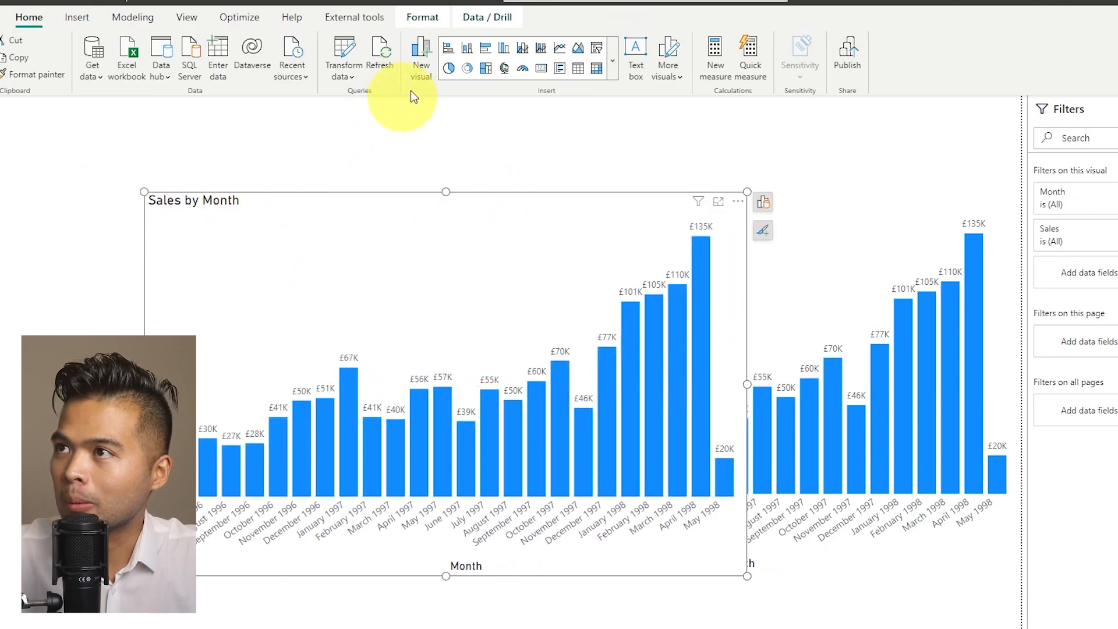
{"action": "left_click", "coordinate": [762, 202]}
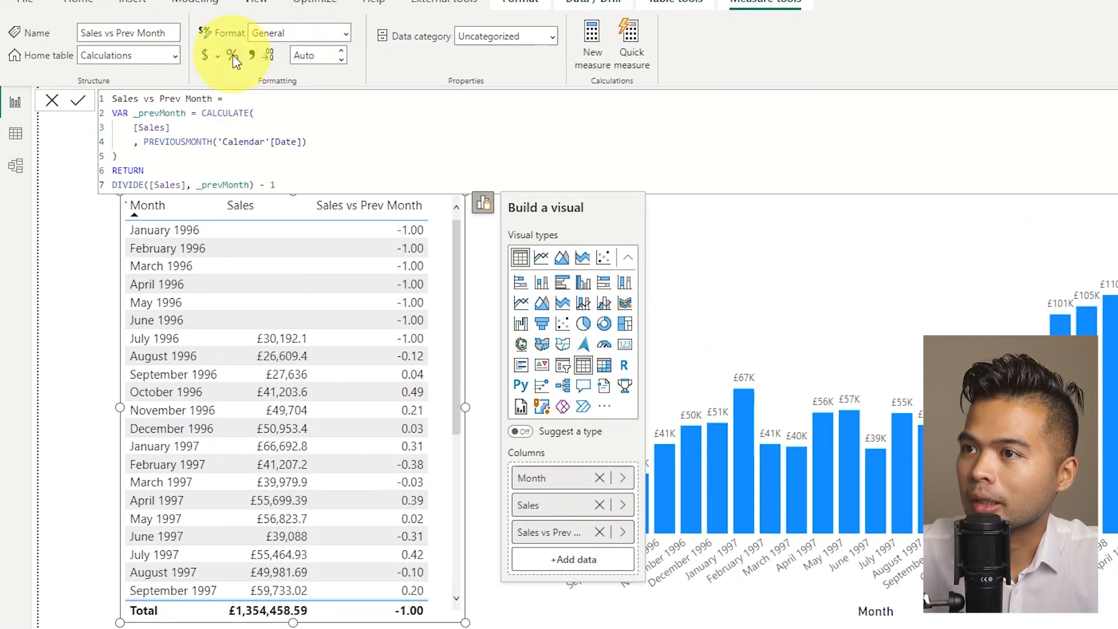
{"action": "left_click", "coordinate": [231, 55]}
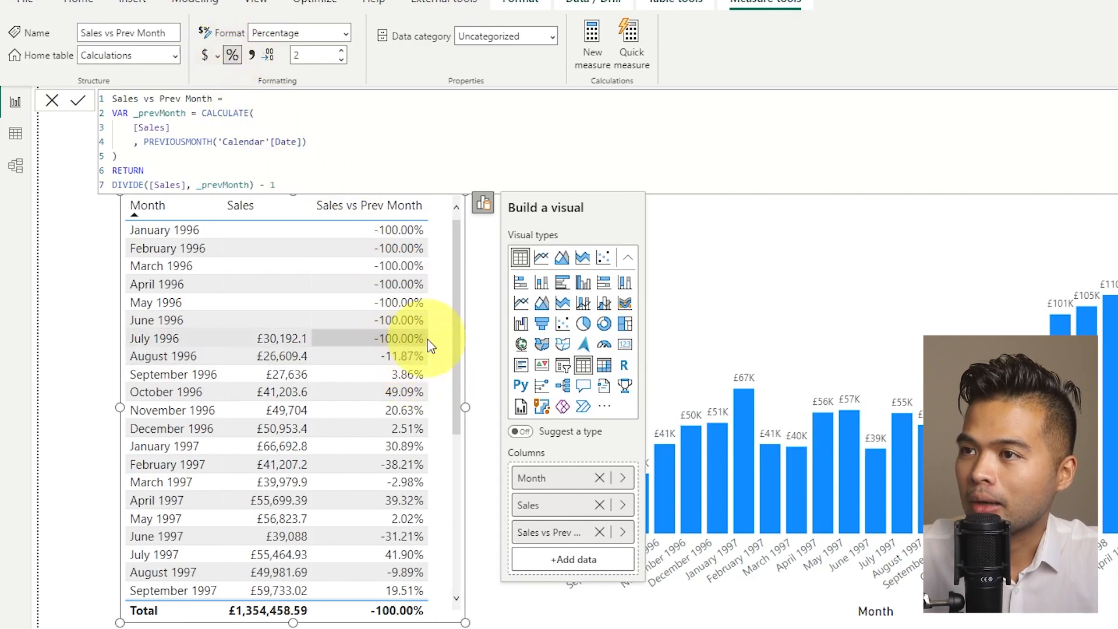
{"action": "scroll", "scroll_direction": "down", "scroll_amount": 3}
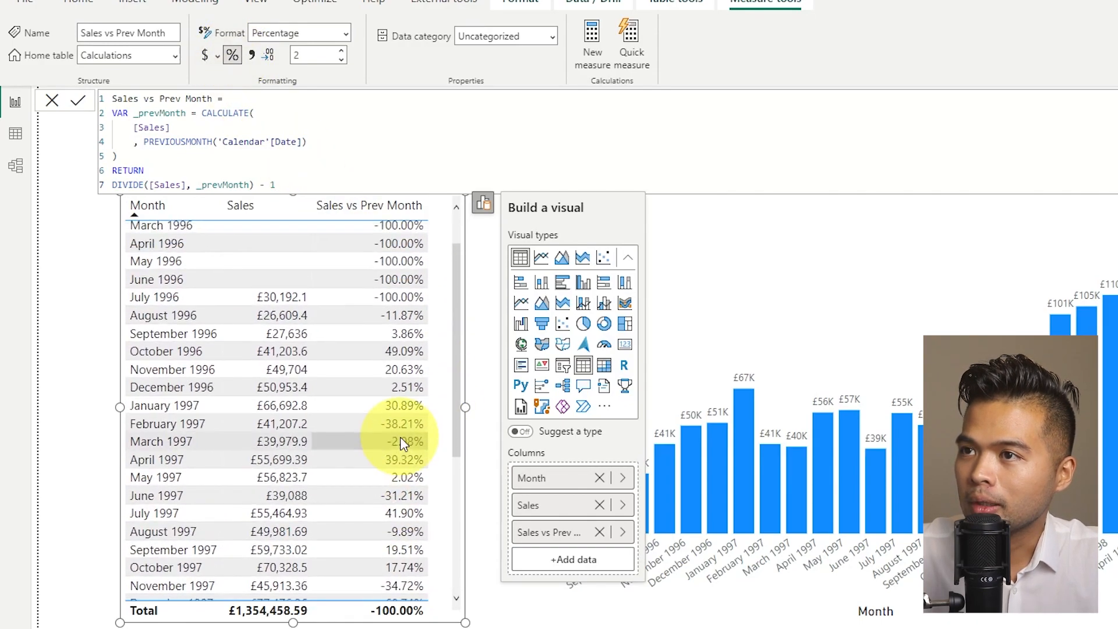
{"action": "scroll", "scroll_direction": "up", "scroll_amount": 3}
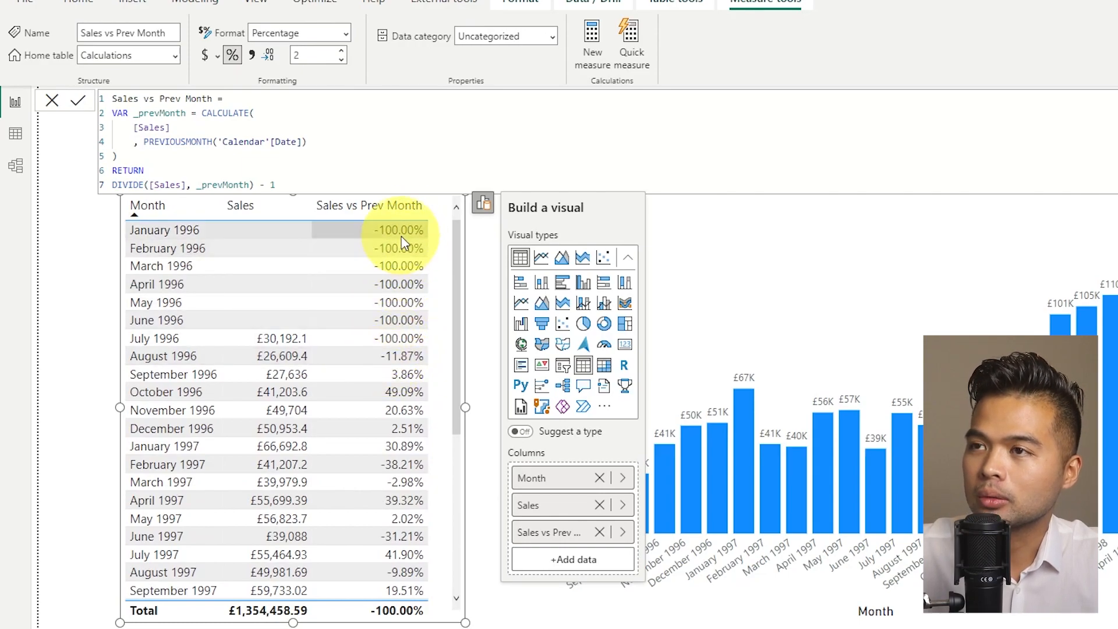
{"action": "mouse_move", "coordinate": [390, 336]}
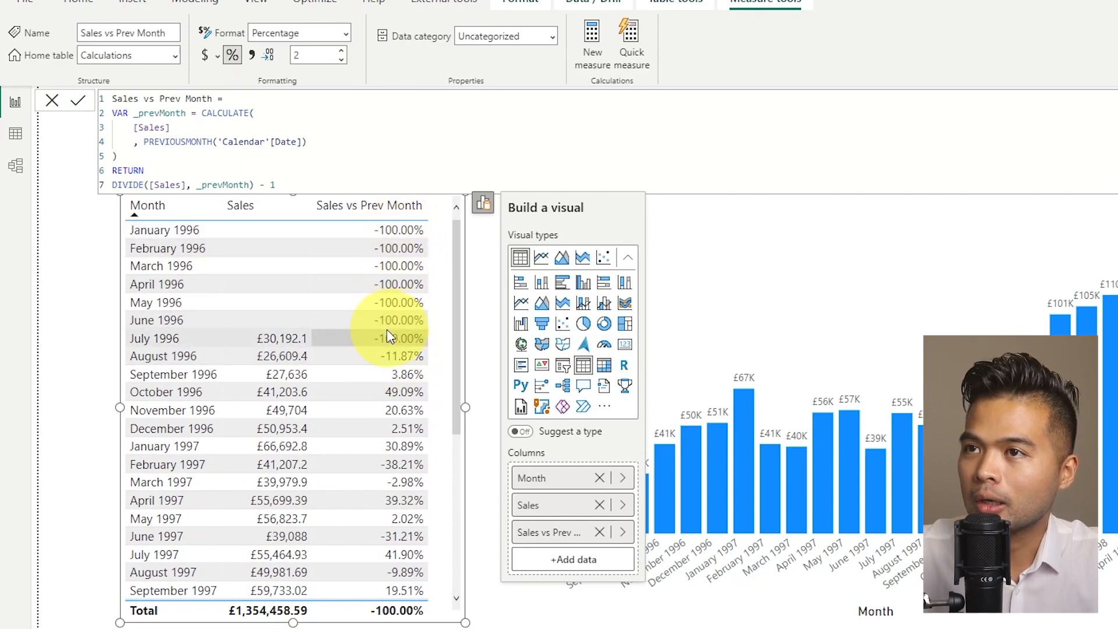
{"action": "mouse_move", "coordinate": [311, 319]}
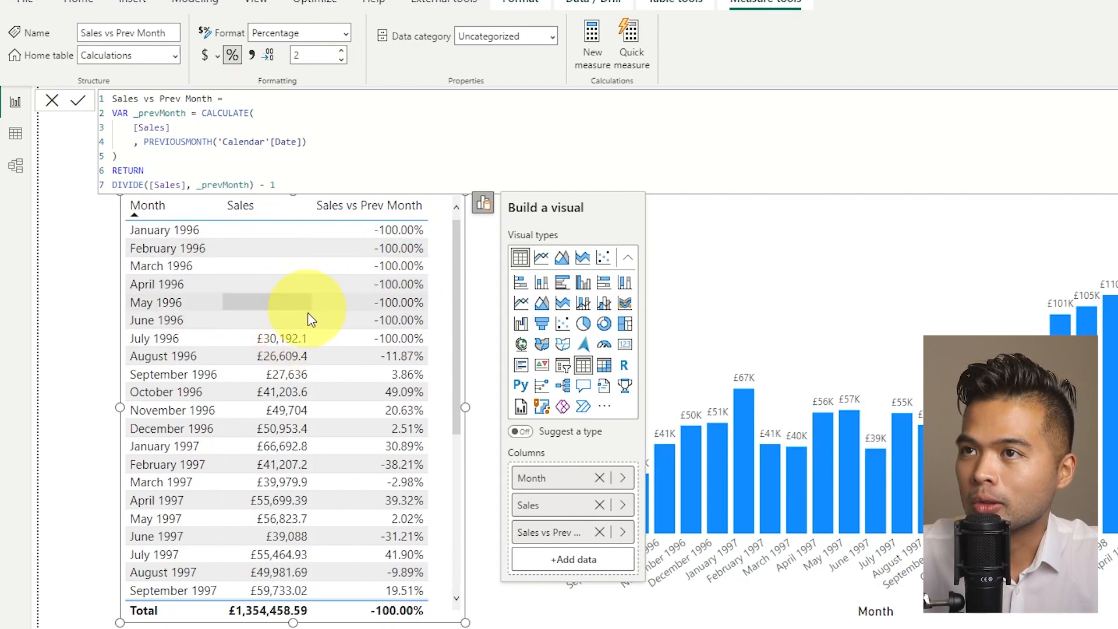
{"action": "mouse_move", "coordinate": [410, 246]}
{"action": "type", "text": "IF("}
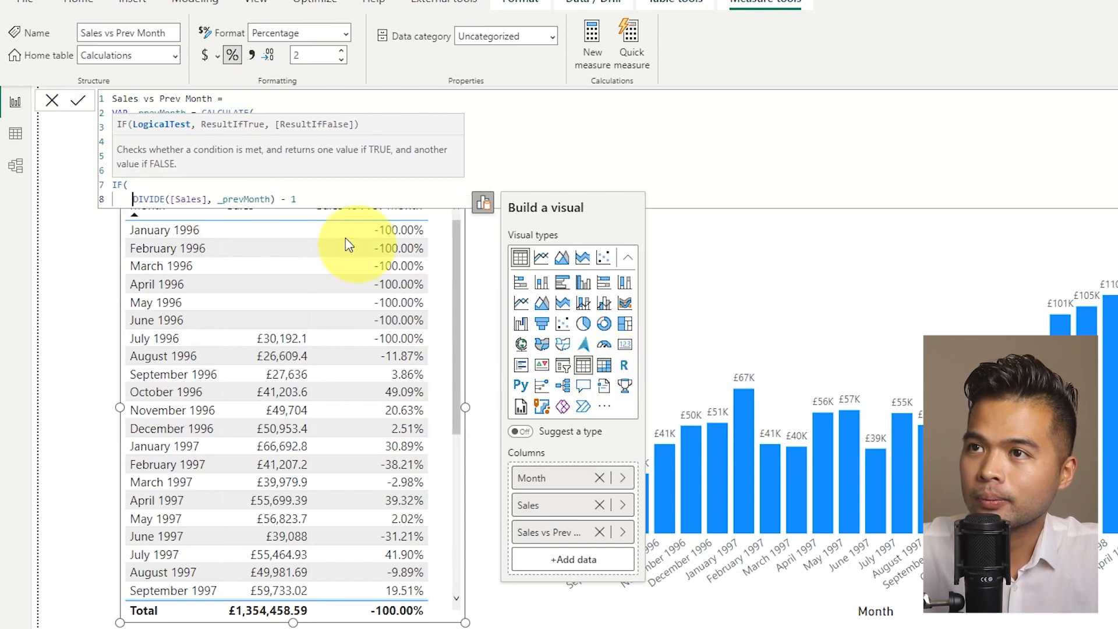
Change the measure's RETURN to IF([Sales] && _prevMonth, DIVIDE([Sales], _prevMonth) - 1).
{"action": "left_click", "coordinate": [307, 198]}
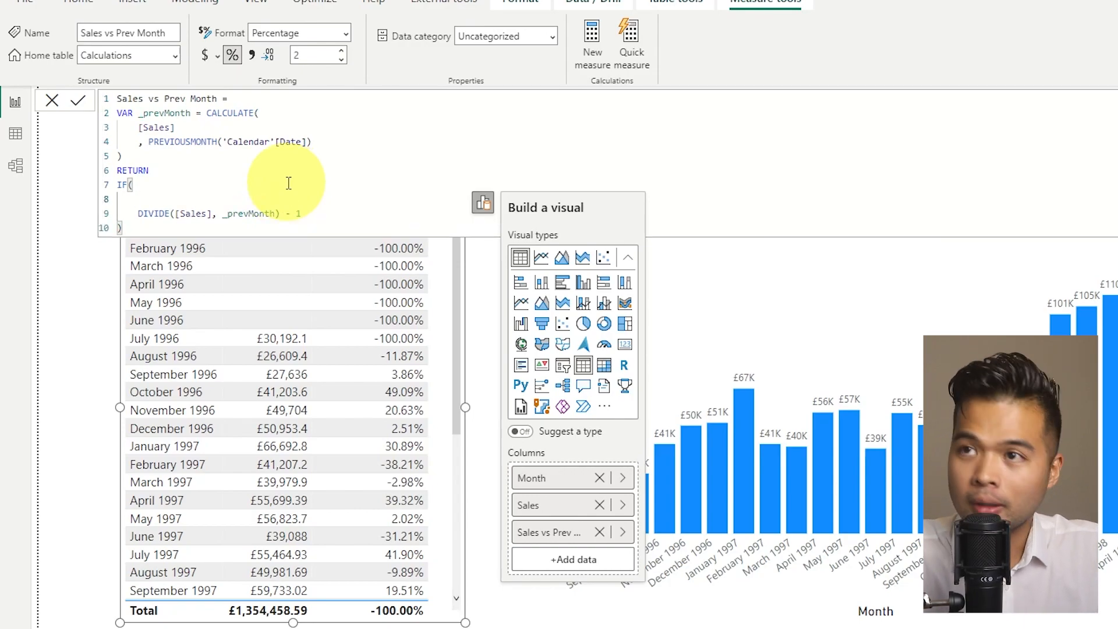
{"action": "type", "text": "[Sales]"}
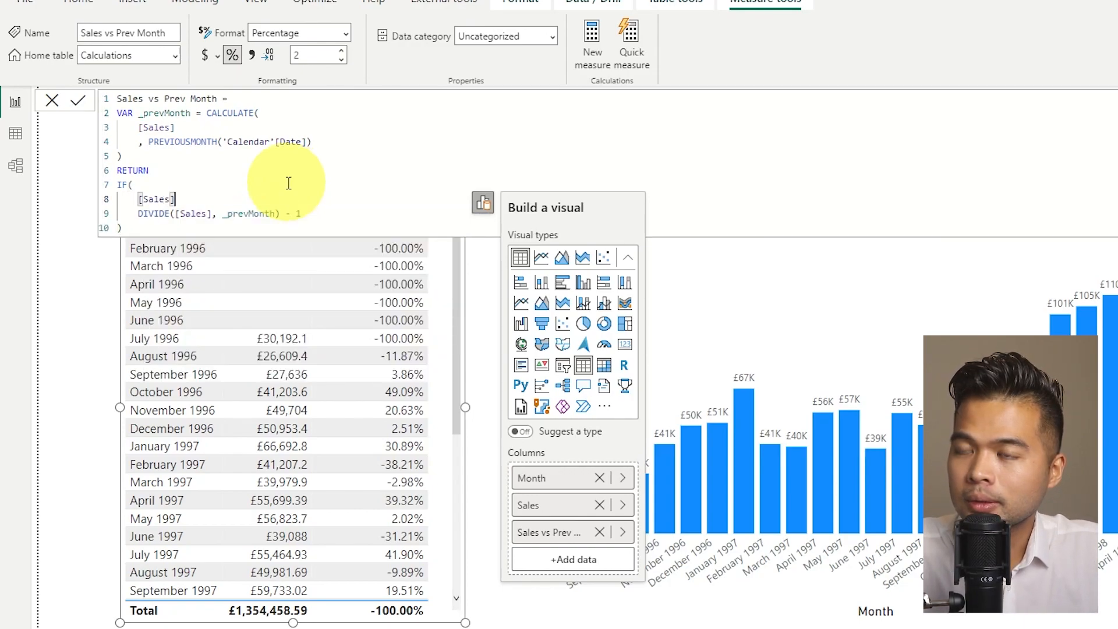
{"action": "type", "text": "&& _prevMonth"}
{"action": "left_click", "coordinate": [220, 213]}
{"action": "type", "text": ","}
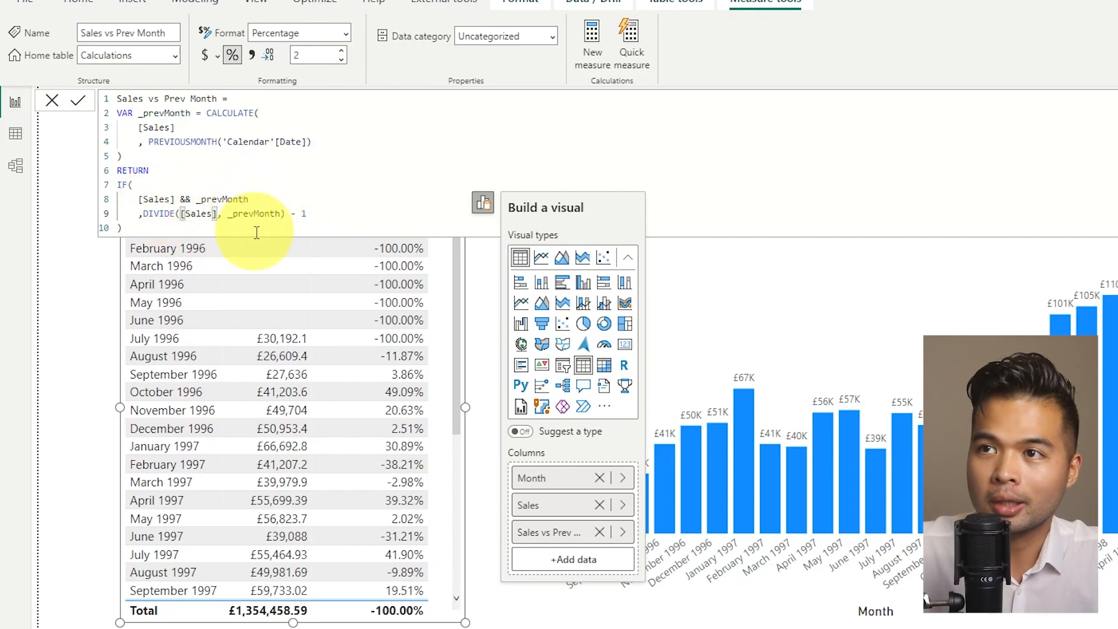
{"action": "mouse_move", "coordinate": [387, 219]}
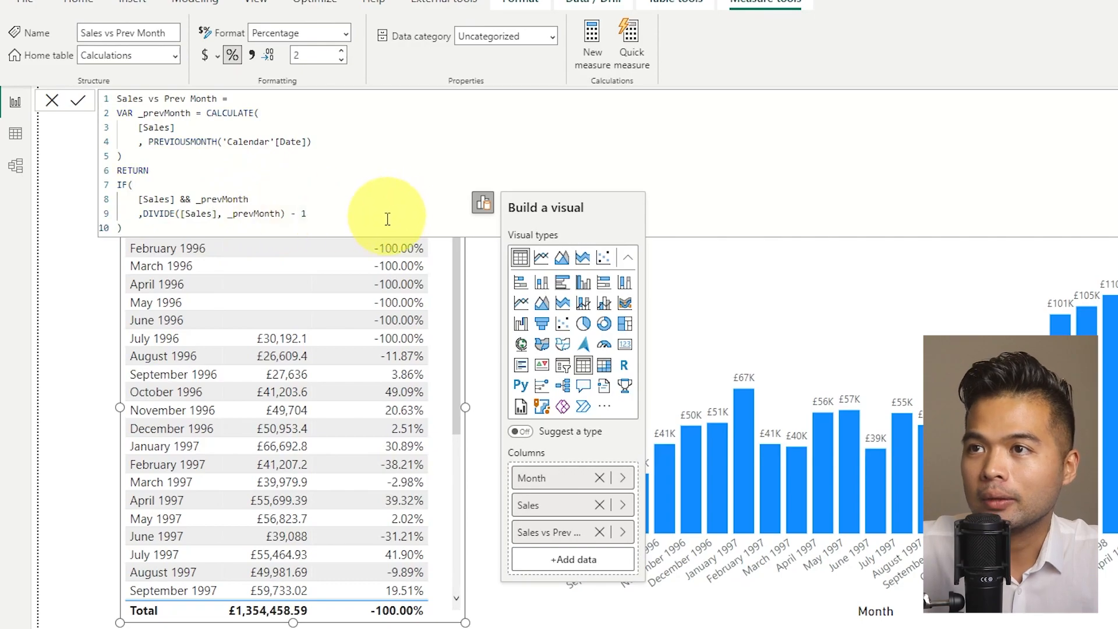
{"action": "scroll", "scroll_direction": "down", "scroll_amount": 3}
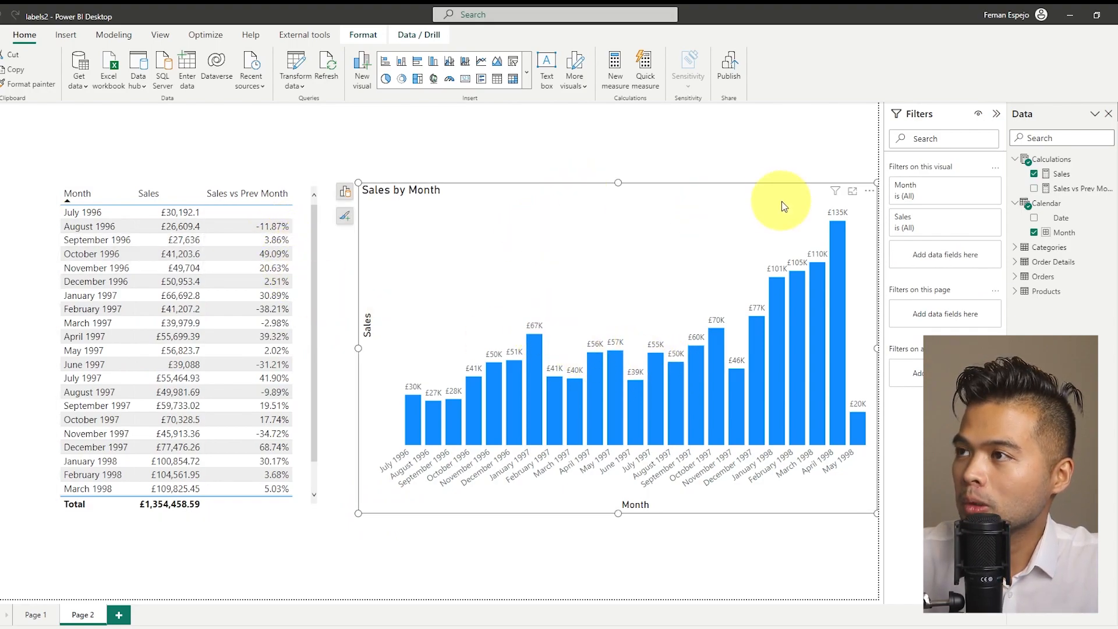
Select the Sales measure and set its format to Dynamic.
{"action": "left_click", "coordinate": [1062, 174]}
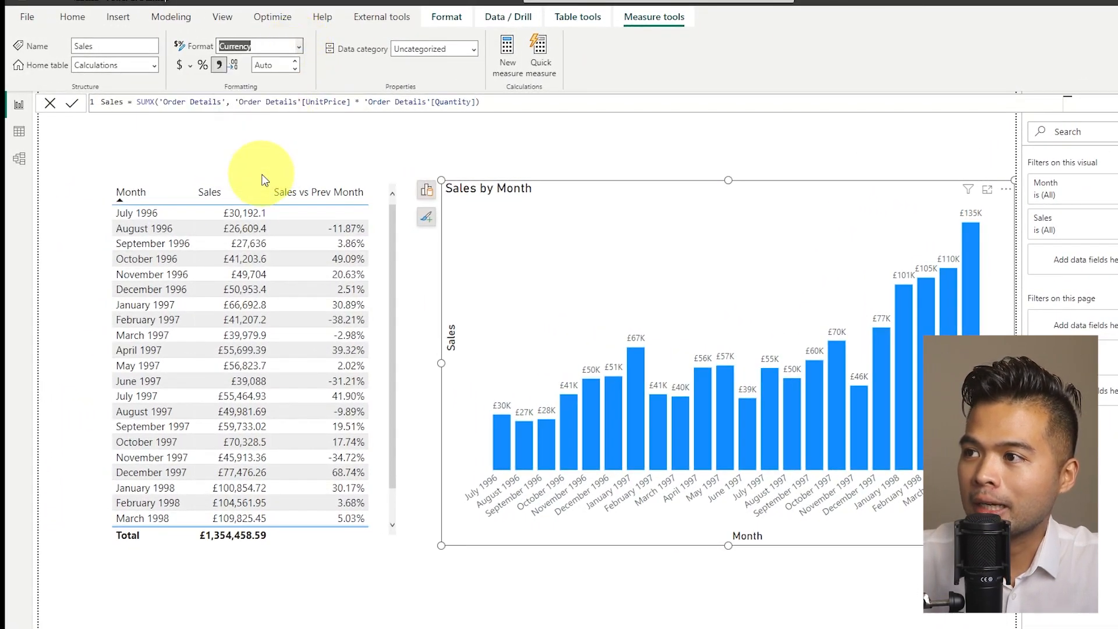
{"action": "left_click", "coordinate": [259, 45]}
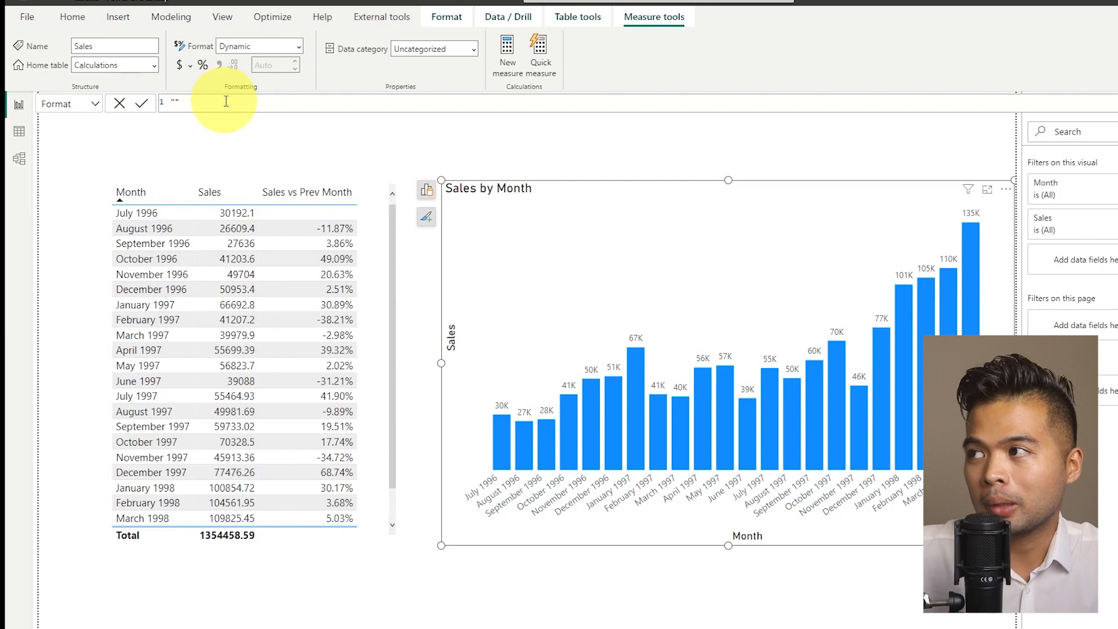
{"action": "mouse_move", "coordinate": [244, 187]}
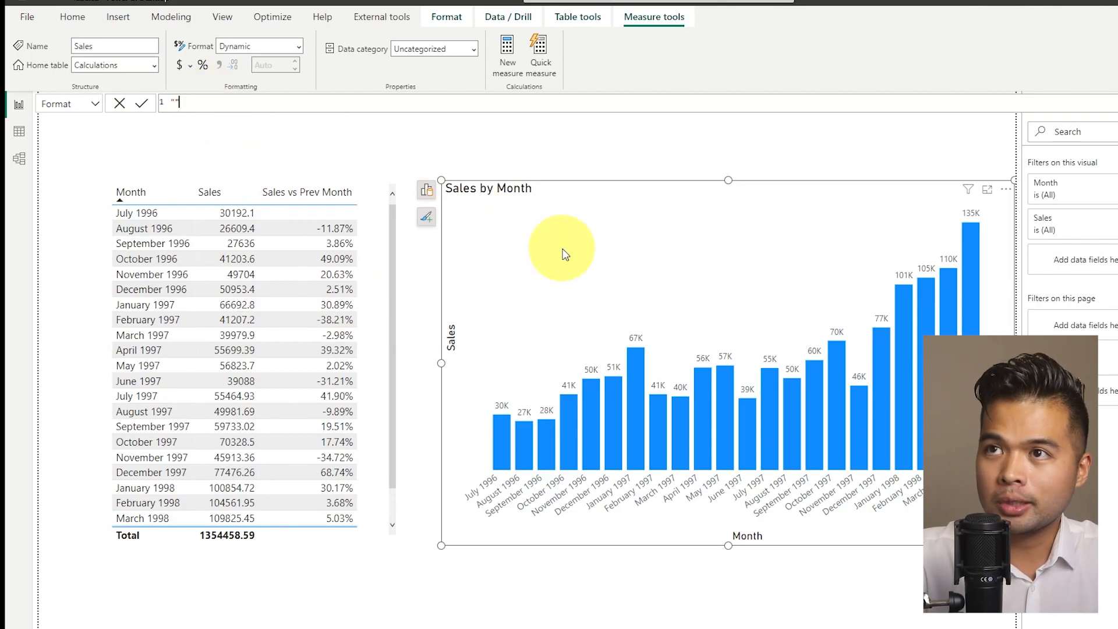
Define VAR _symbol = IF([Sales vs Prev Month] > 0, "+") in the format expression.
{"action": "type", "text": "VAR _sy"}
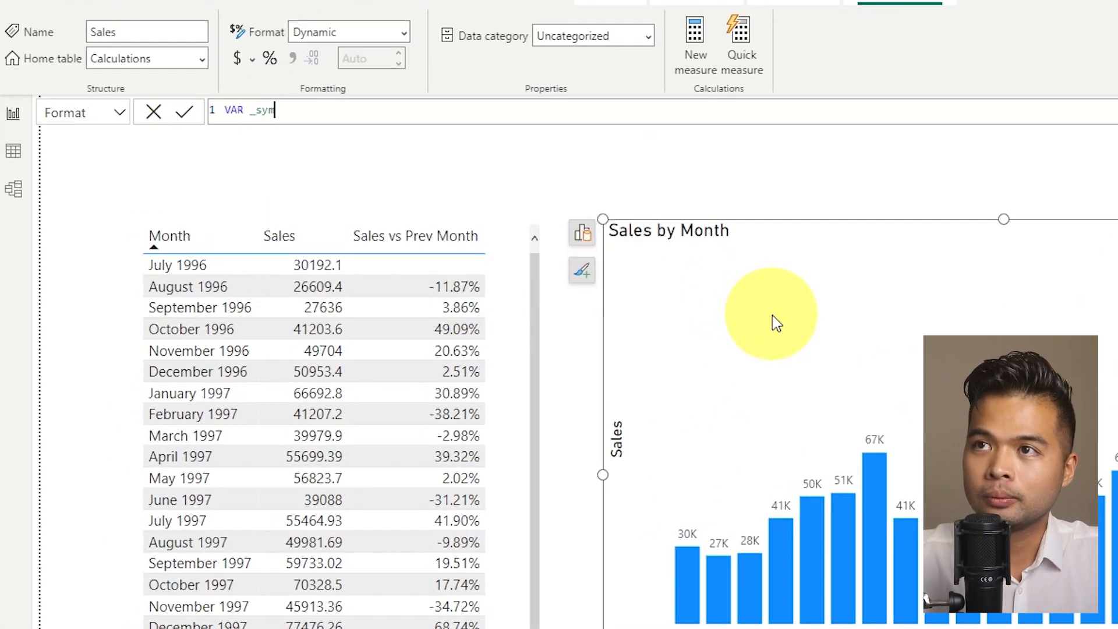
{"action": "type", "text": "mbol ="}
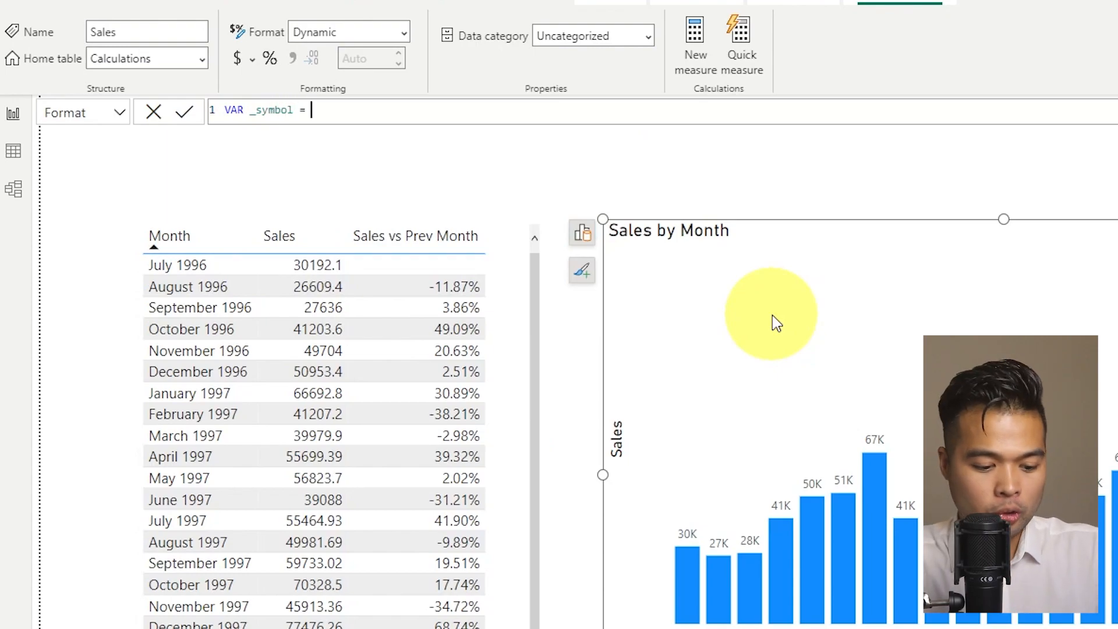
{"action": "type", "text": "UF"}
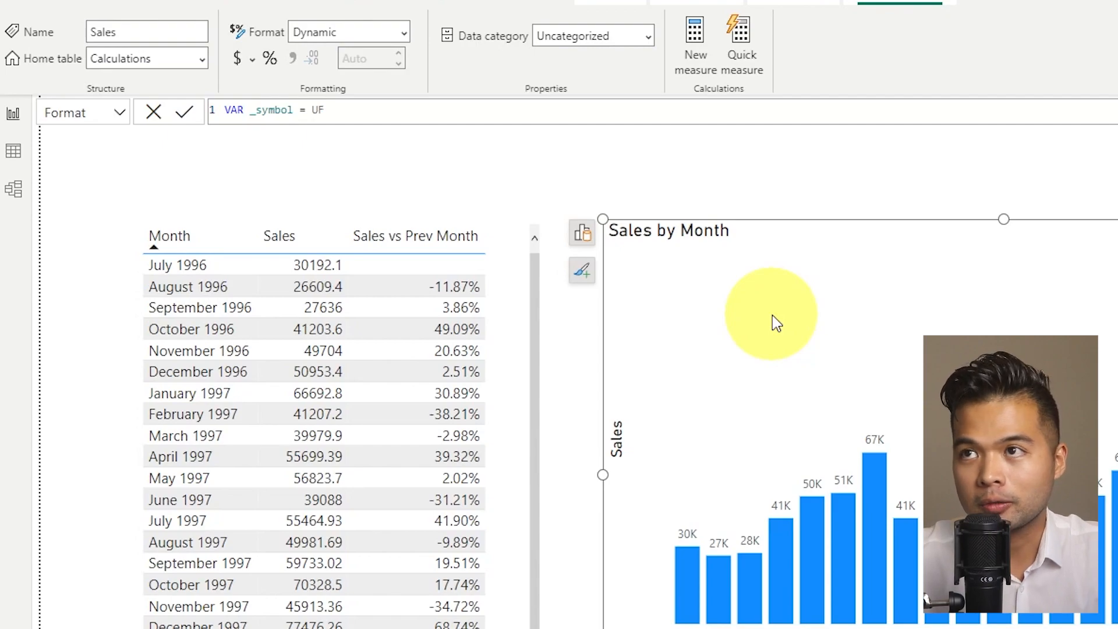
{"action": "key", "text": "Backspace"}
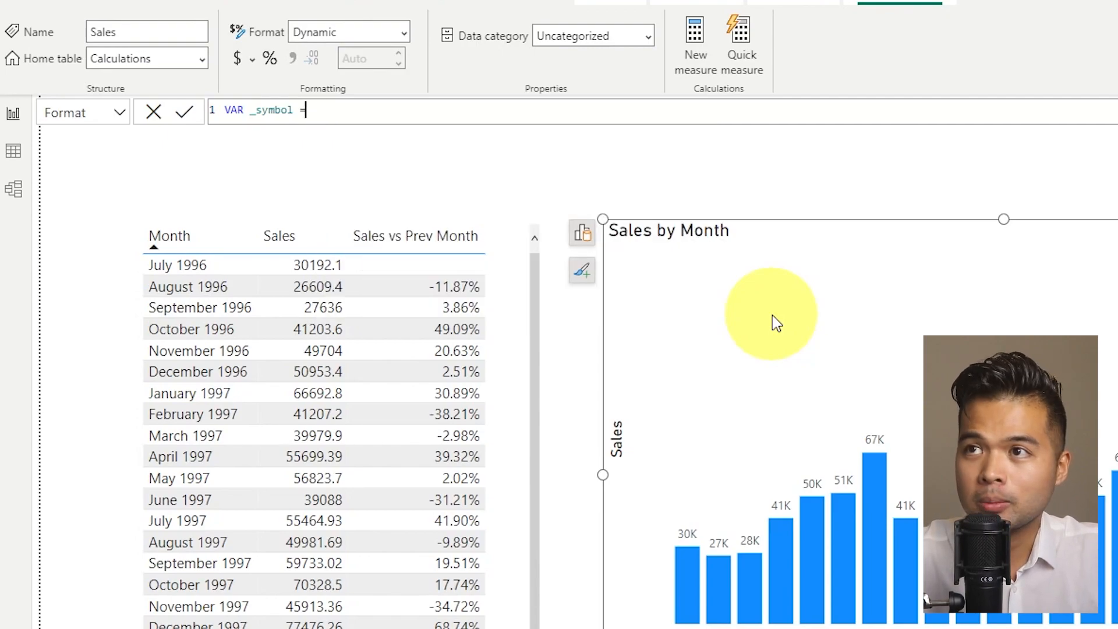
{"action": "type", "text": "= IF("}
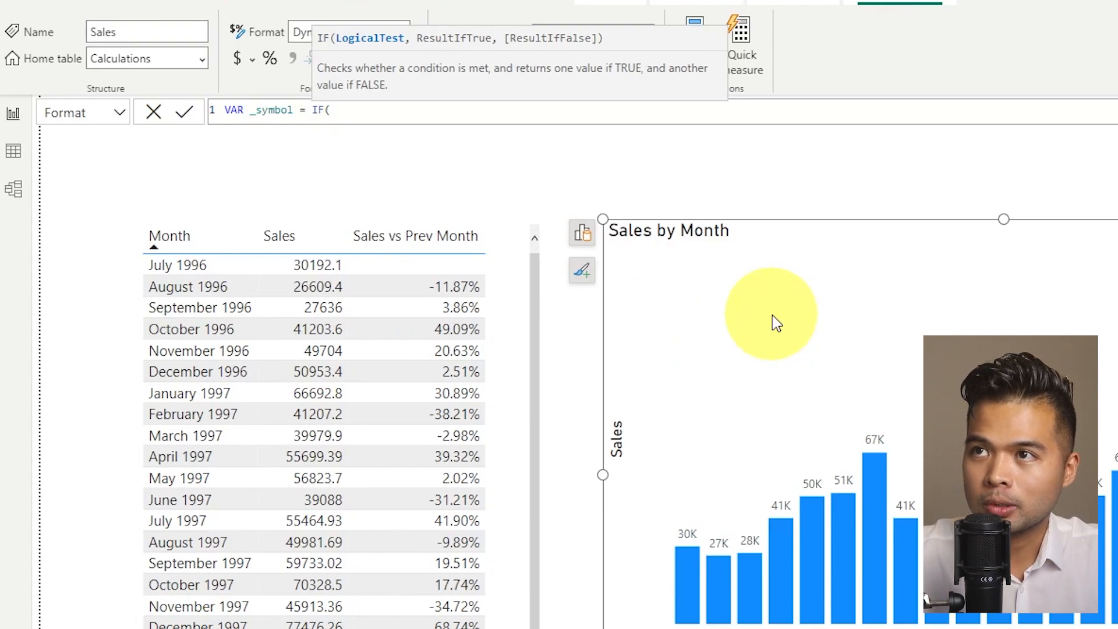
{"action": "type", "text": "[Sales vs Prev Month]"}
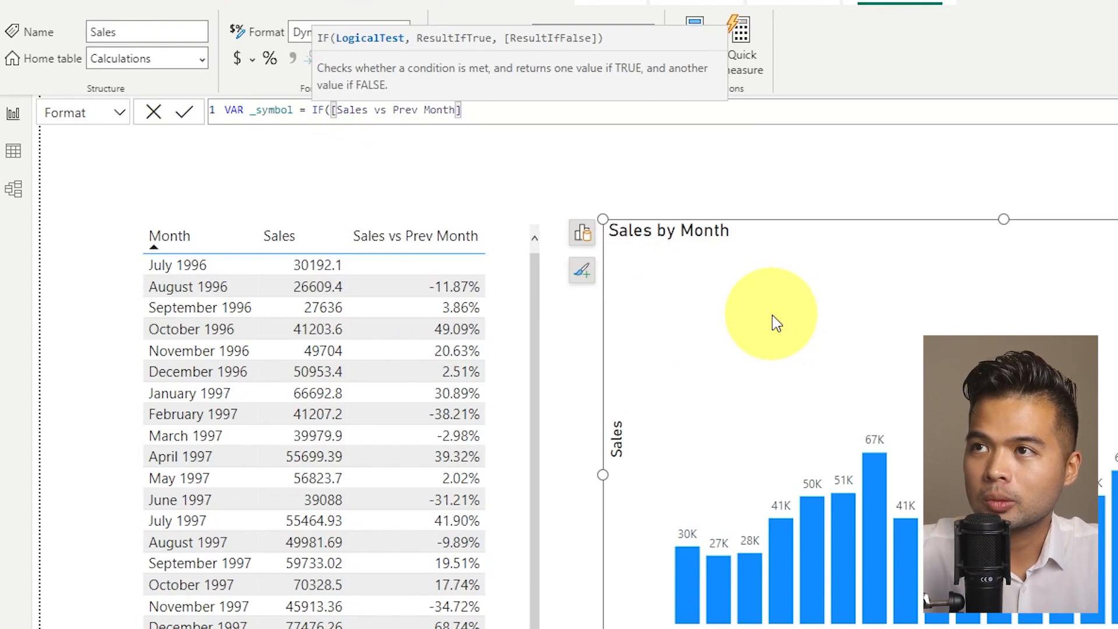
{"action": "type", "text": ">"}
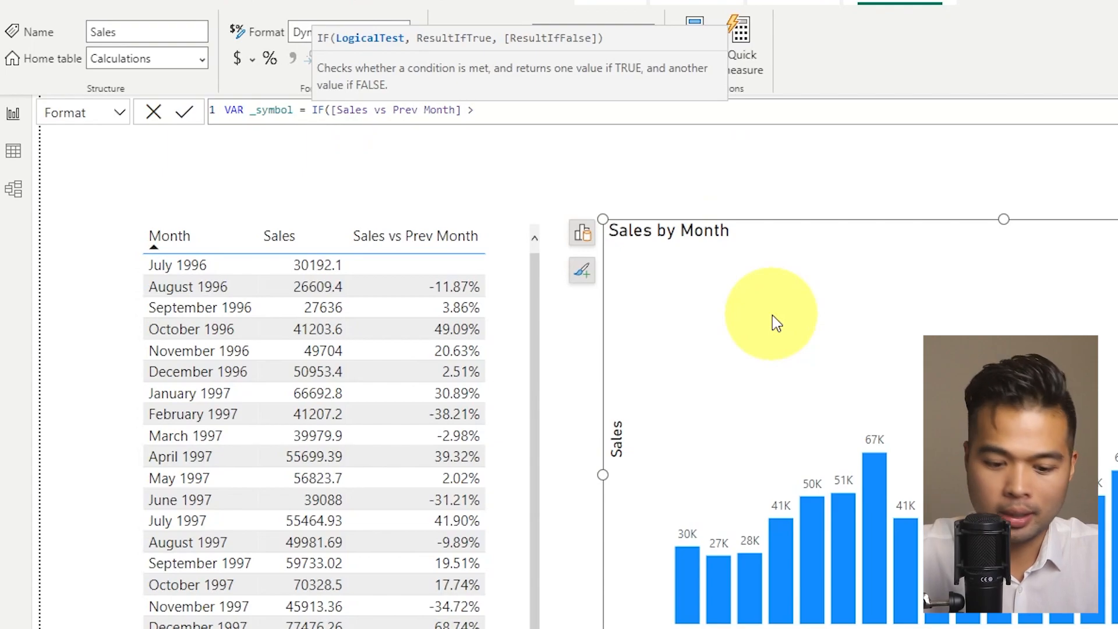
{"action": "type", "text": "> 0, \""}
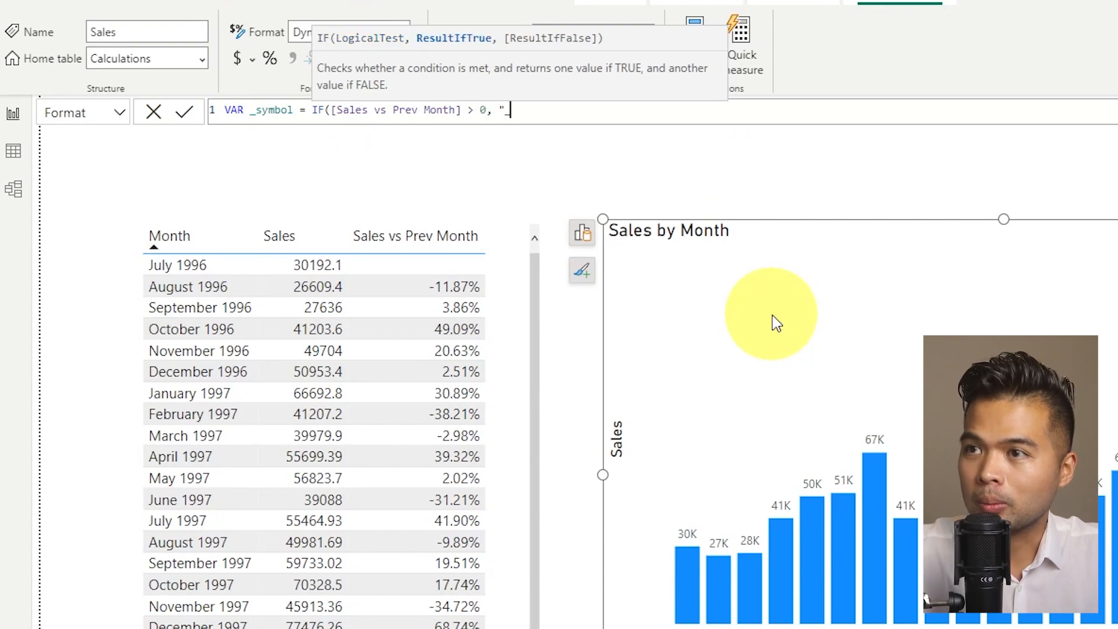
{"action": "type", "text": "+"}
{"action": "type", "text": "RETURN"}
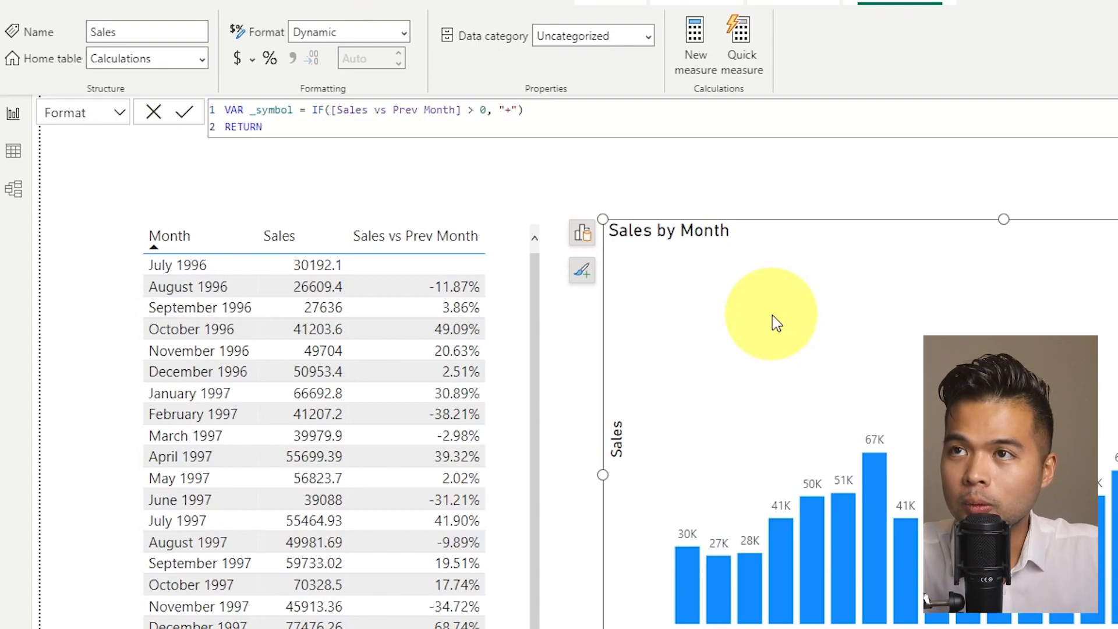
Return """" & _symbol & [Sales vs Prev Month] as the format string.
{"action": "key", "text": "Return"}
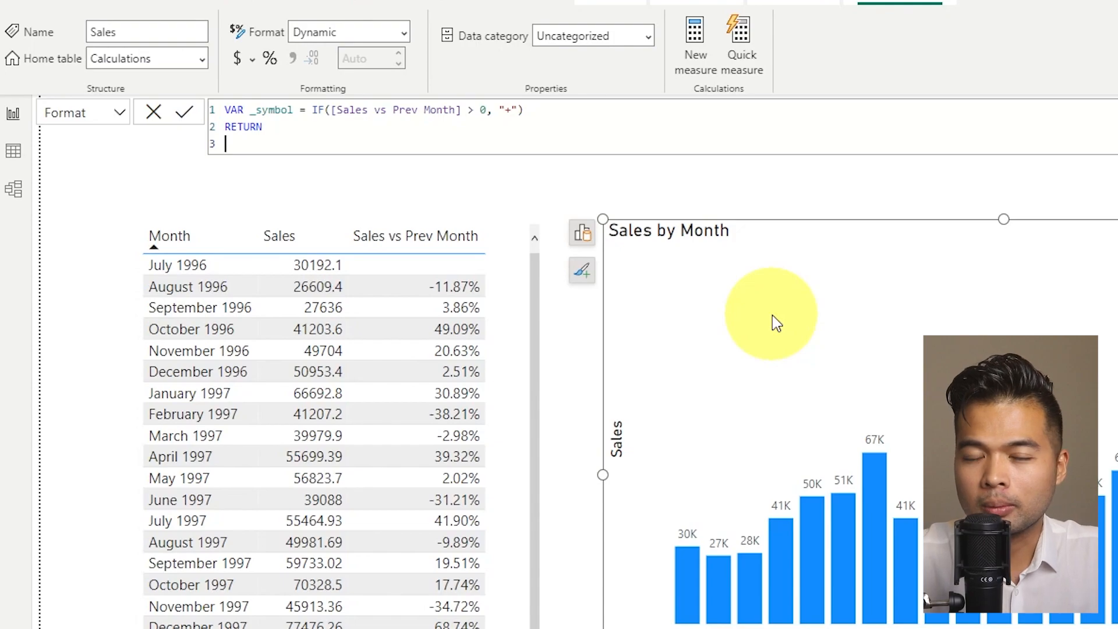
{"action": "type", "text": "\"\""}
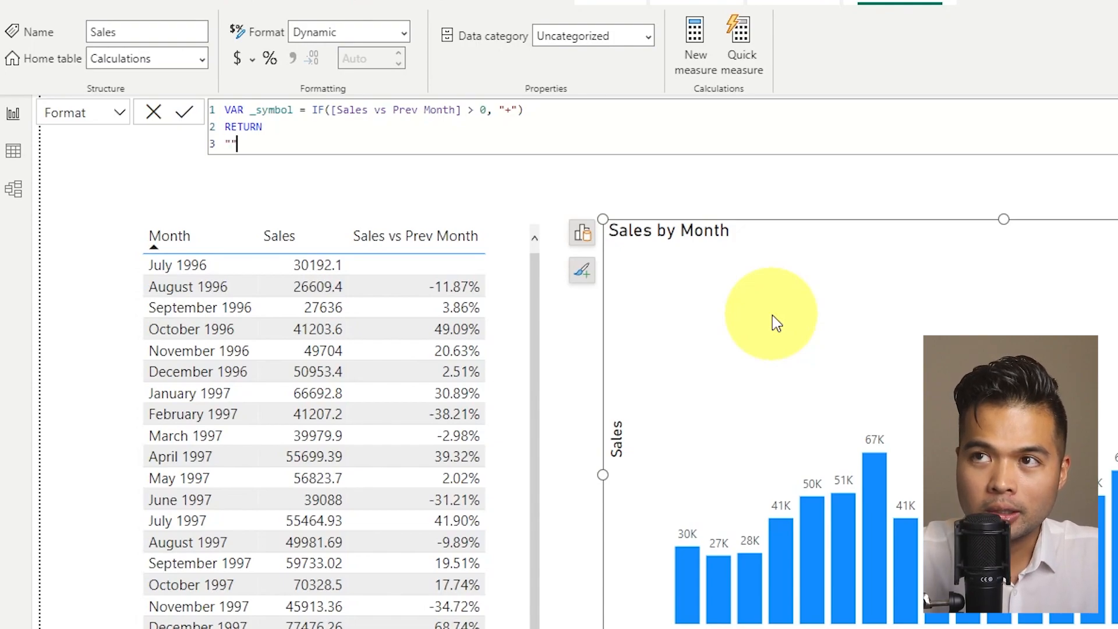
{"action": "type", "text": "\""}
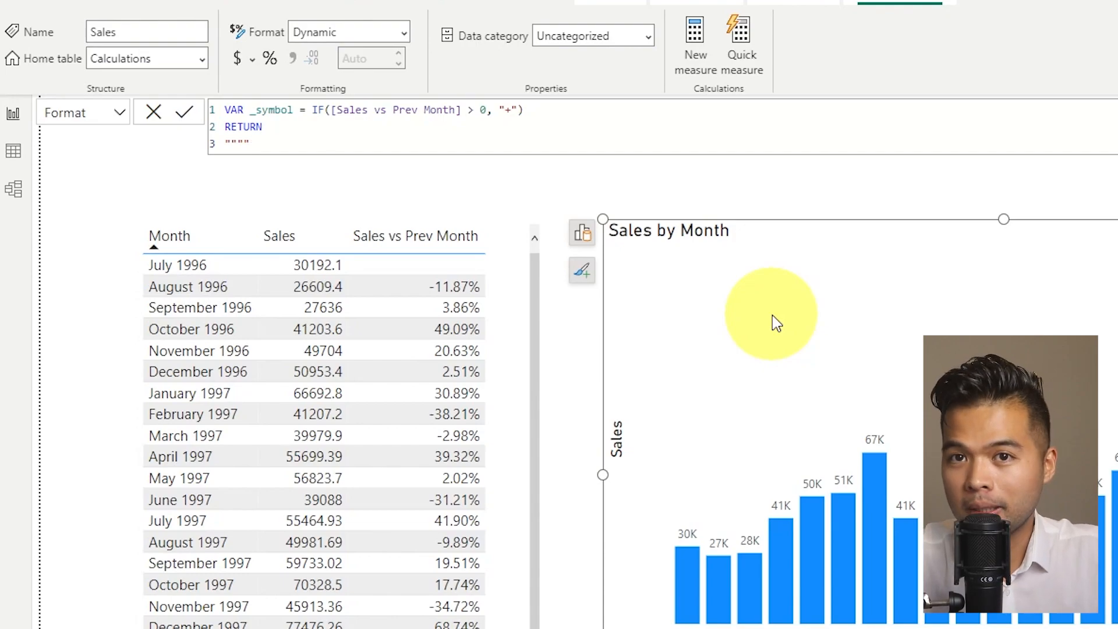
{"action": "type", "text": "& _symbol &"}
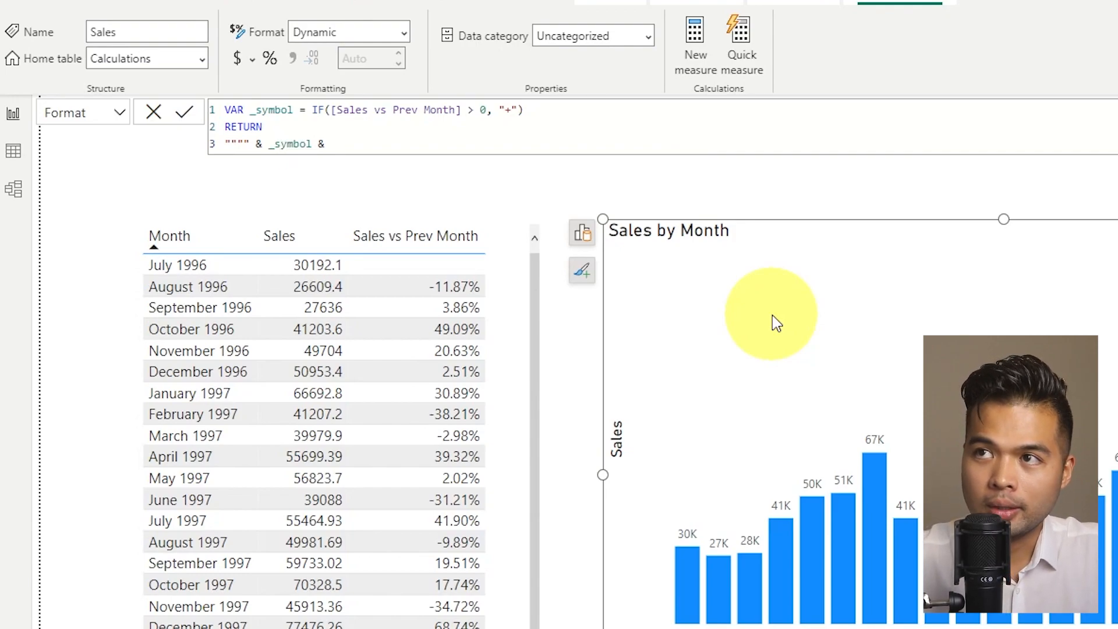
{"action": "type", "text": "[Sales vs Prev Month]"}
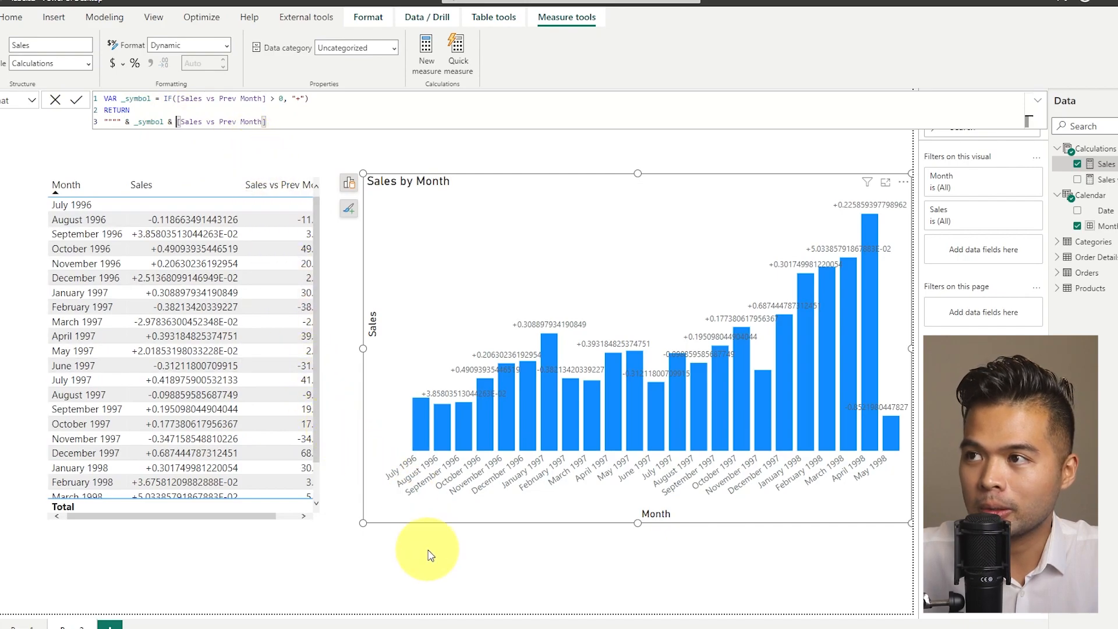
{"action": "mouse_move", "coordinate": [461, 569]}
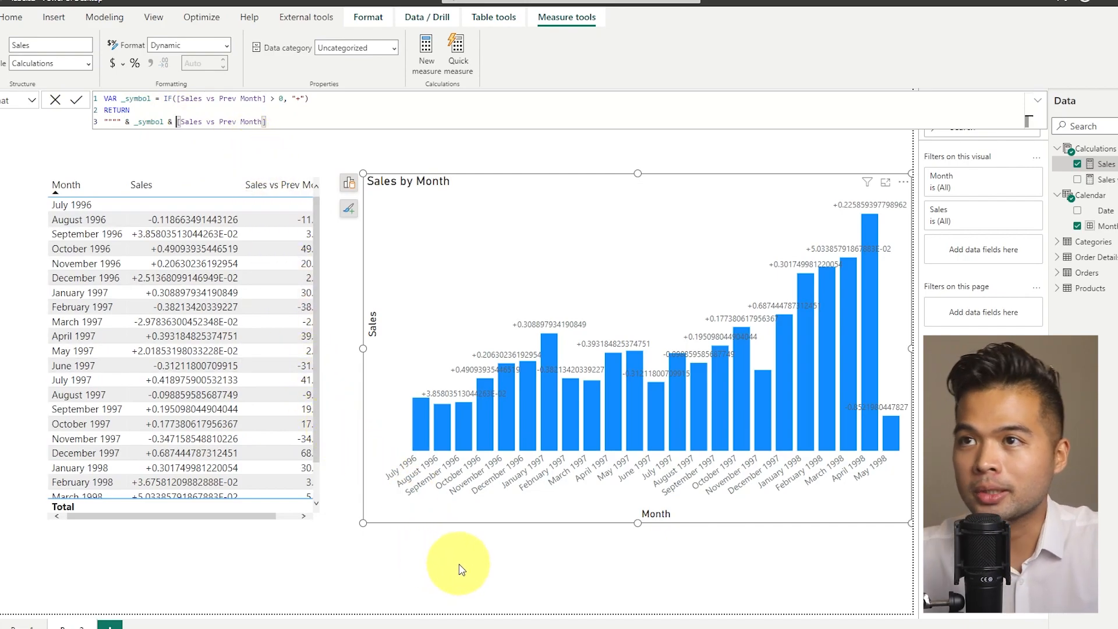
Wrap the variance in FORMAT([Sales vs Prev Month], "#%") and commit the expression.
{"action": "type", "text": "FORMAT("}
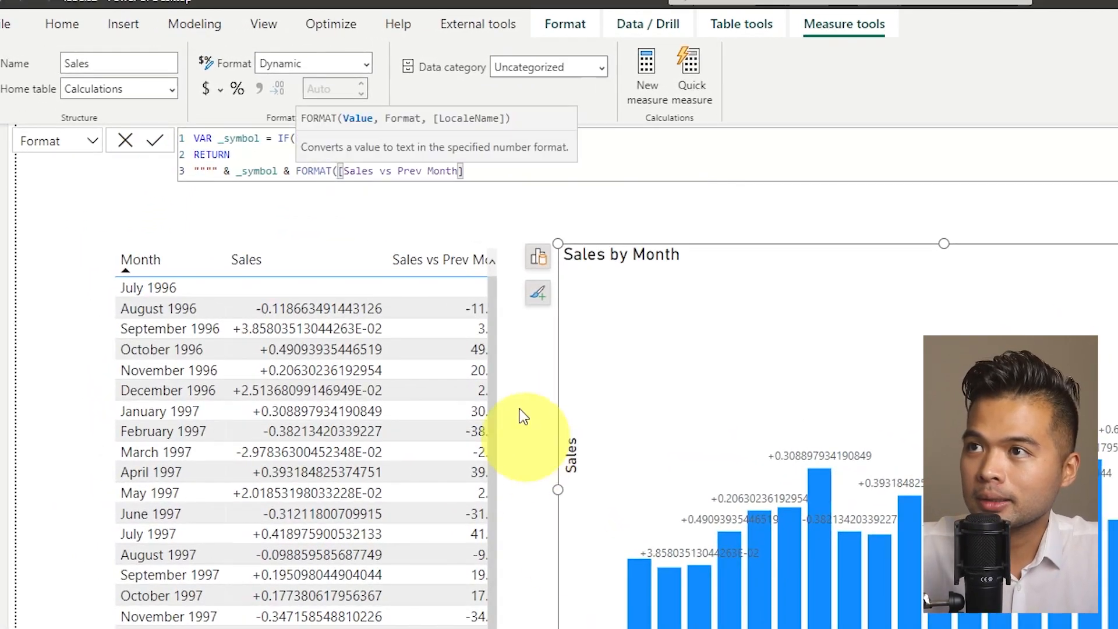
{"action": "mouse_move", "coordinate": [944, 206]}
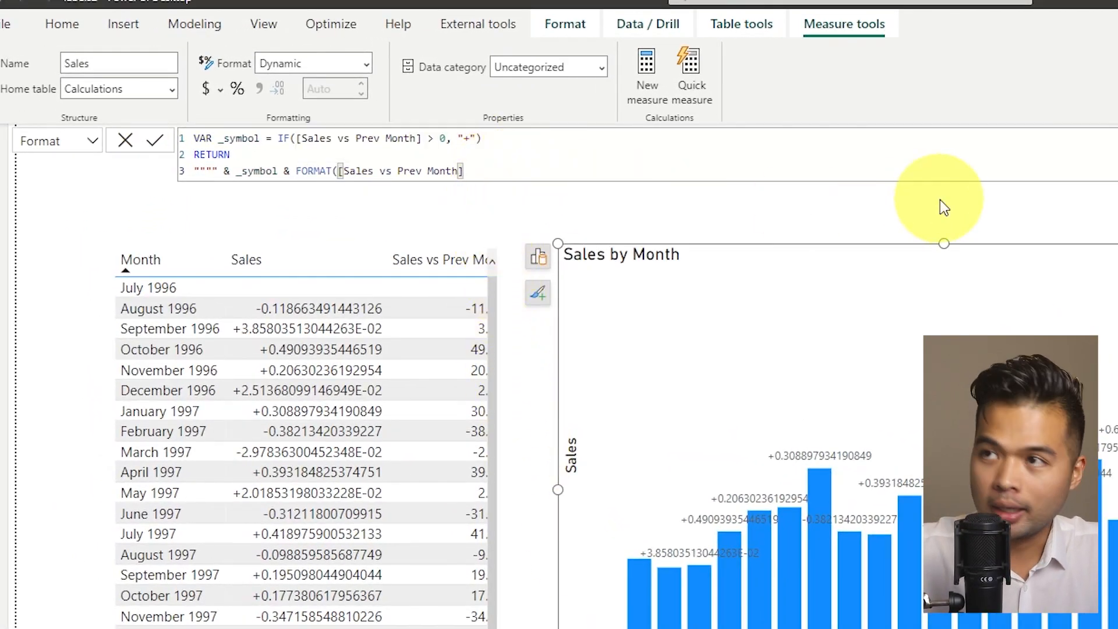
{"action": "type", "text": ", \"\""}
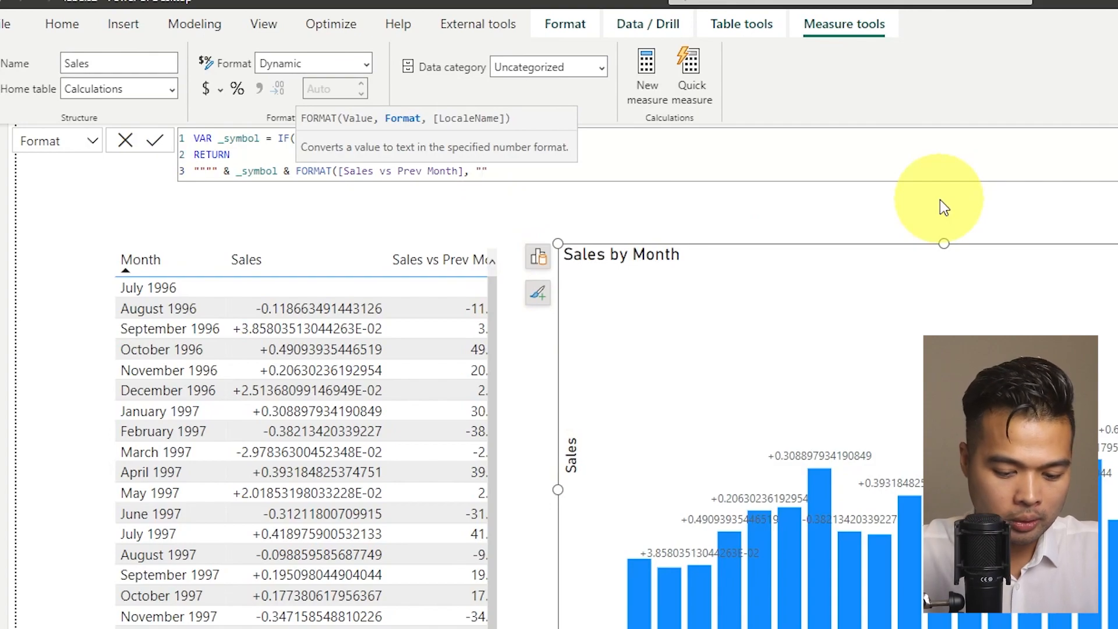
{"action": "type", "text": "#"}
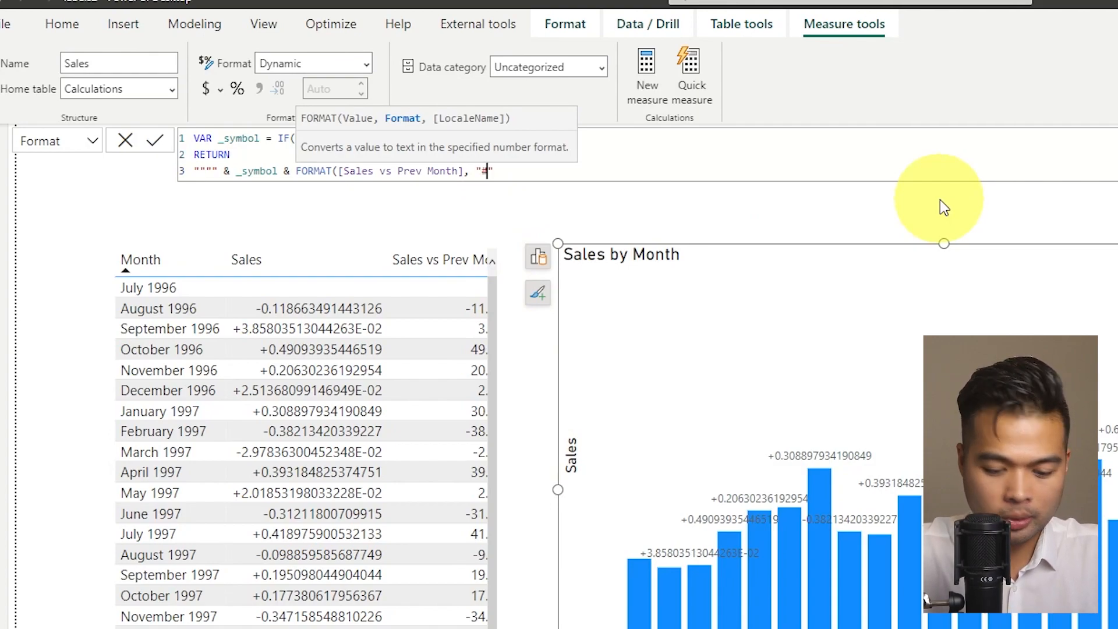
{"action": "type", "text": "#%\")"}
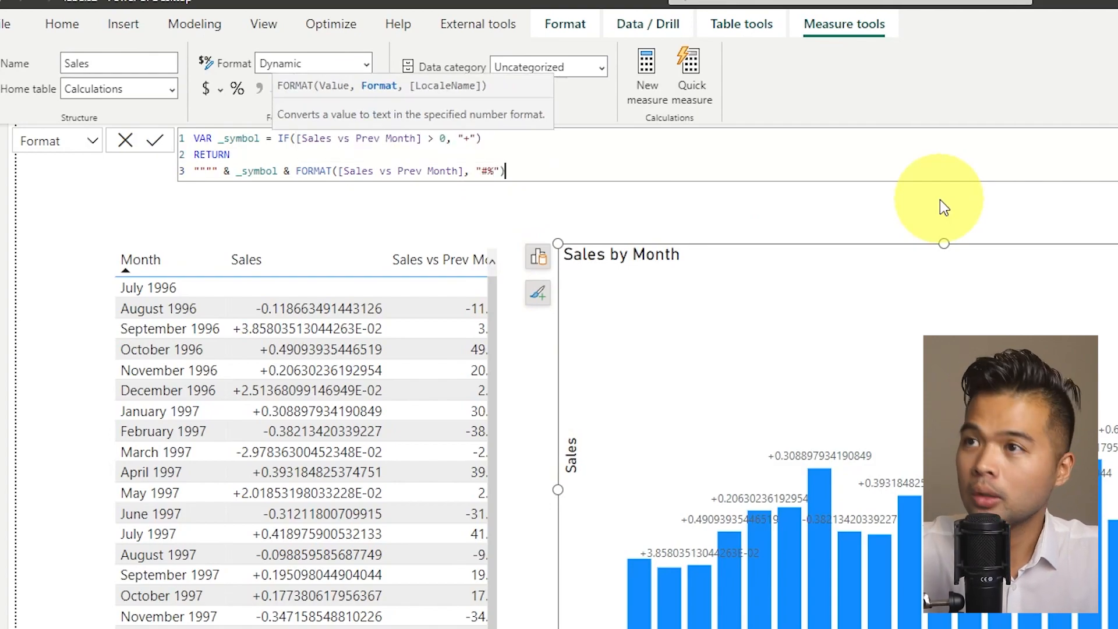
{"action": "left_click", "coordinate": [152, 140]}
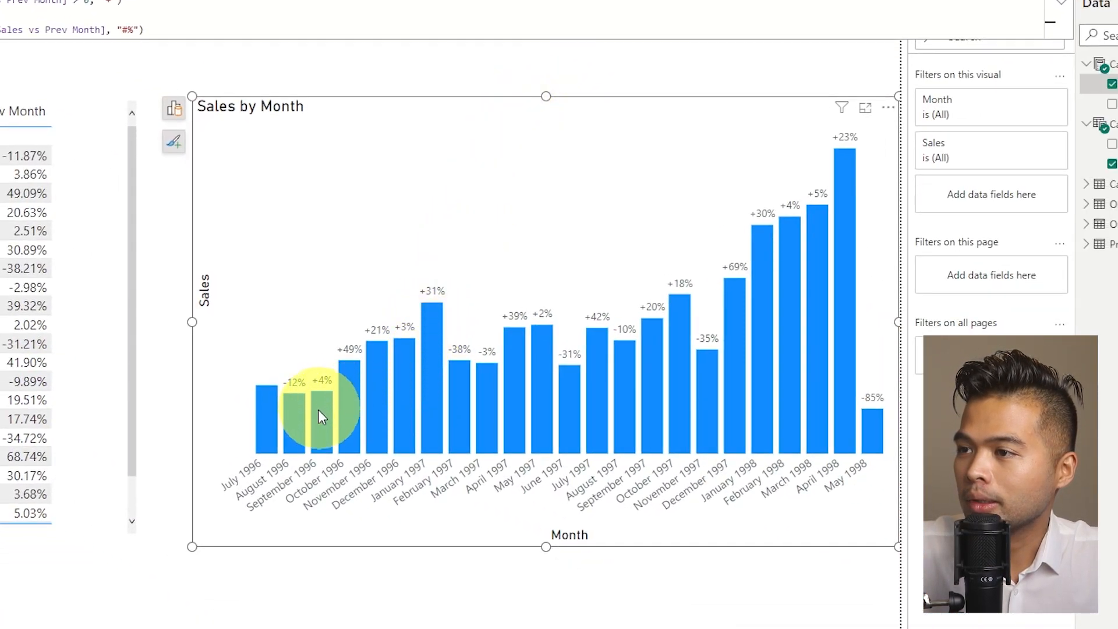
{"action": "mouse_move", "coordinate": [354, 505]}
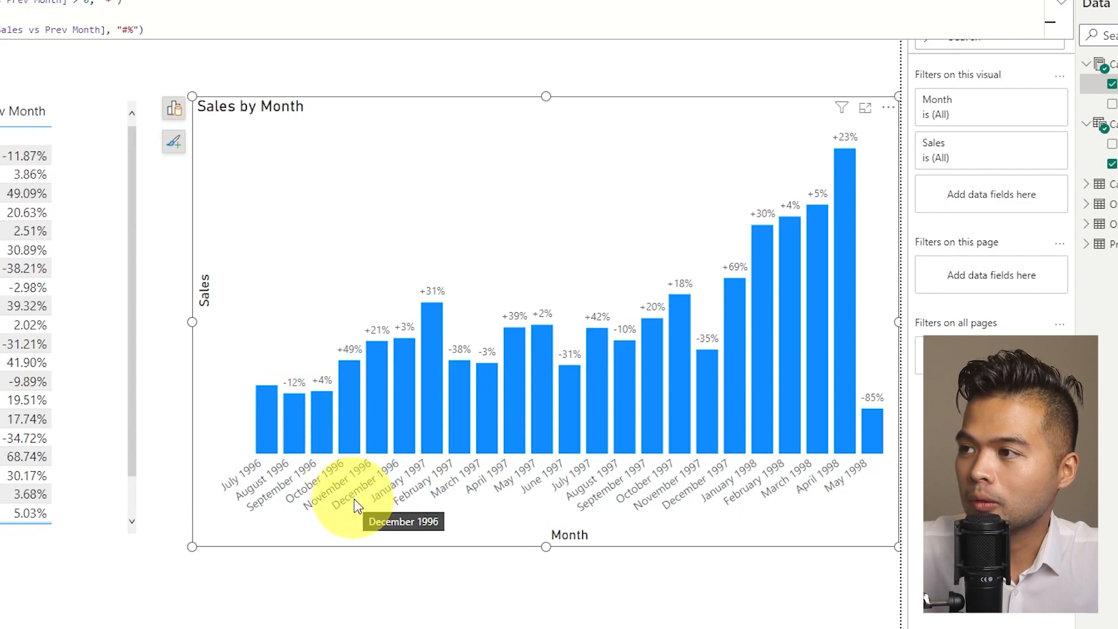
{"action": "mouse_move", "coordinate": [324, 406]}
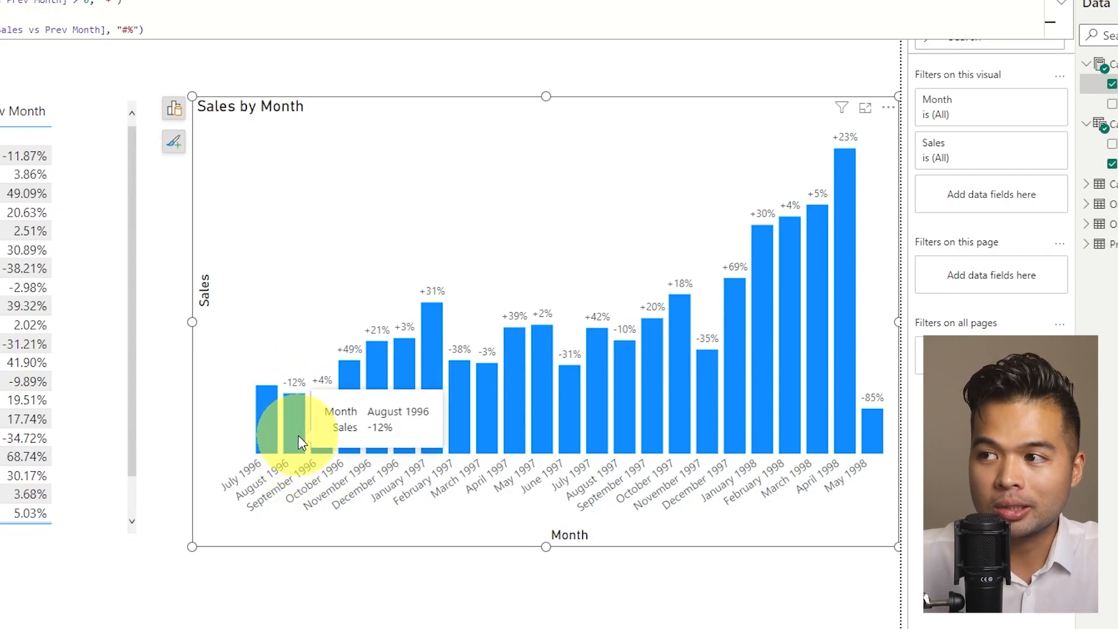
{"action": "mouse_move", "coordinate": [841, 482]}
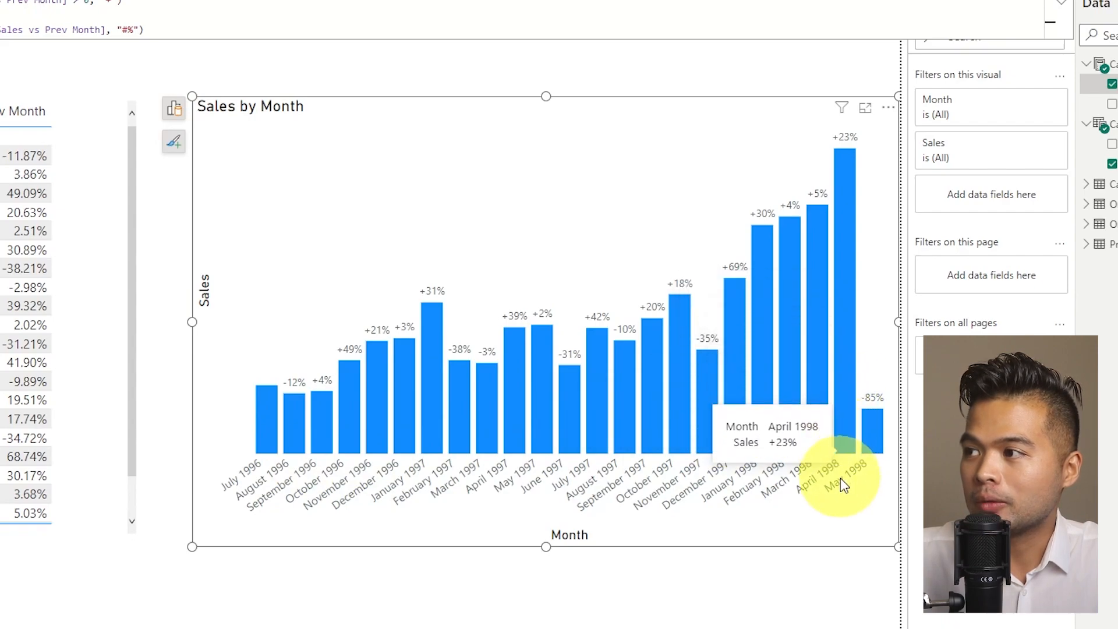
{"action": "mouse_move", "coordinate": [341, 435]}
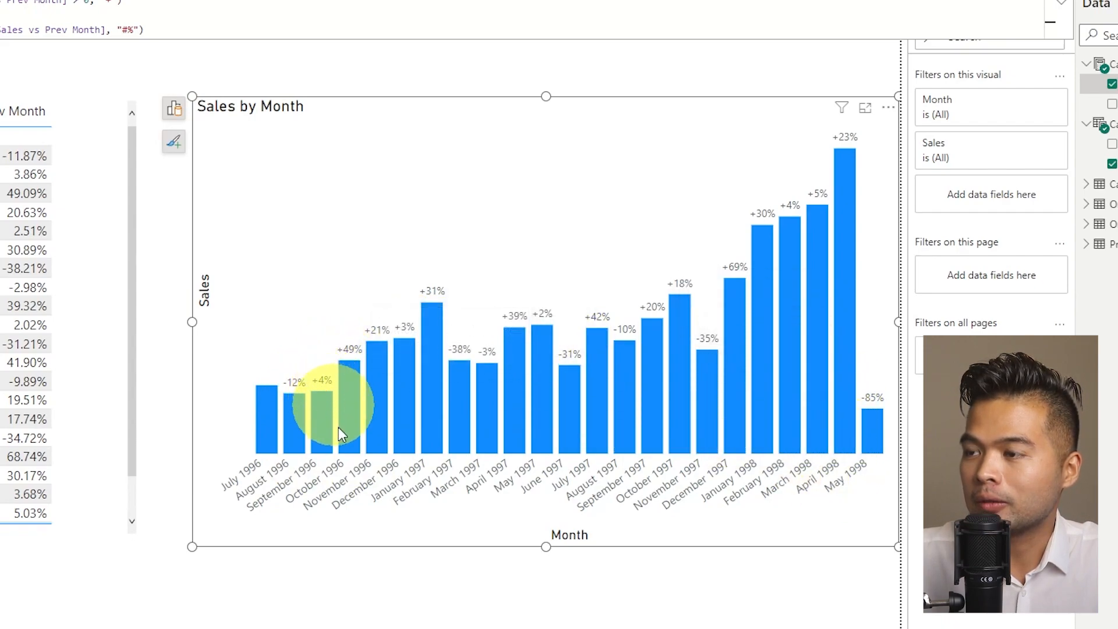
{"action": "mouse_move", "coordinate": [356, 535]}
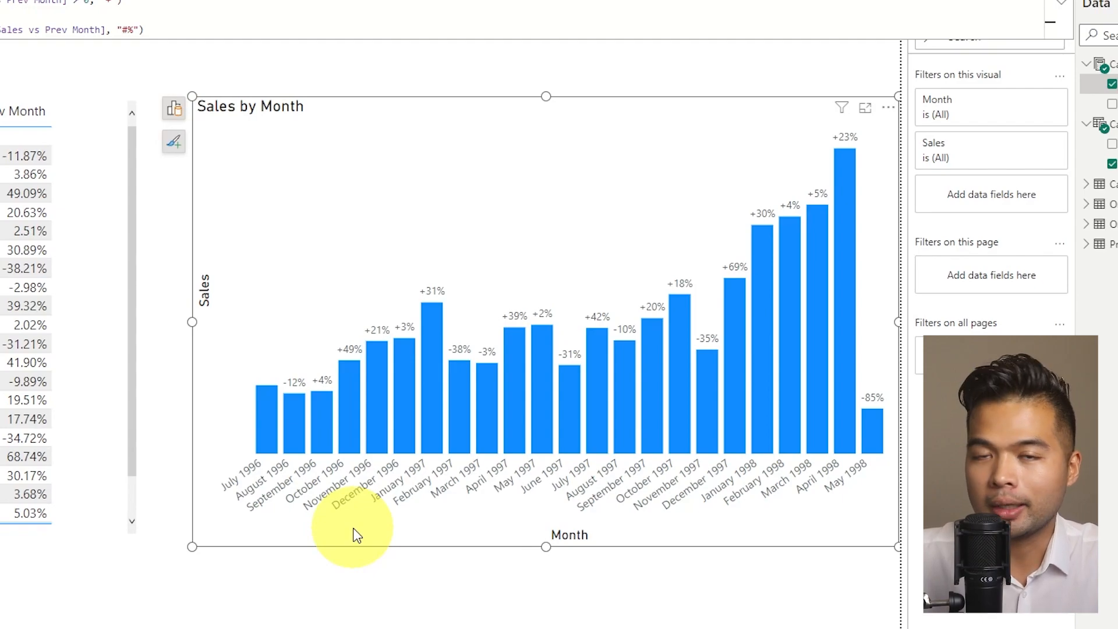
{"action": "mouse_move", "coordinate": [192, 322]}
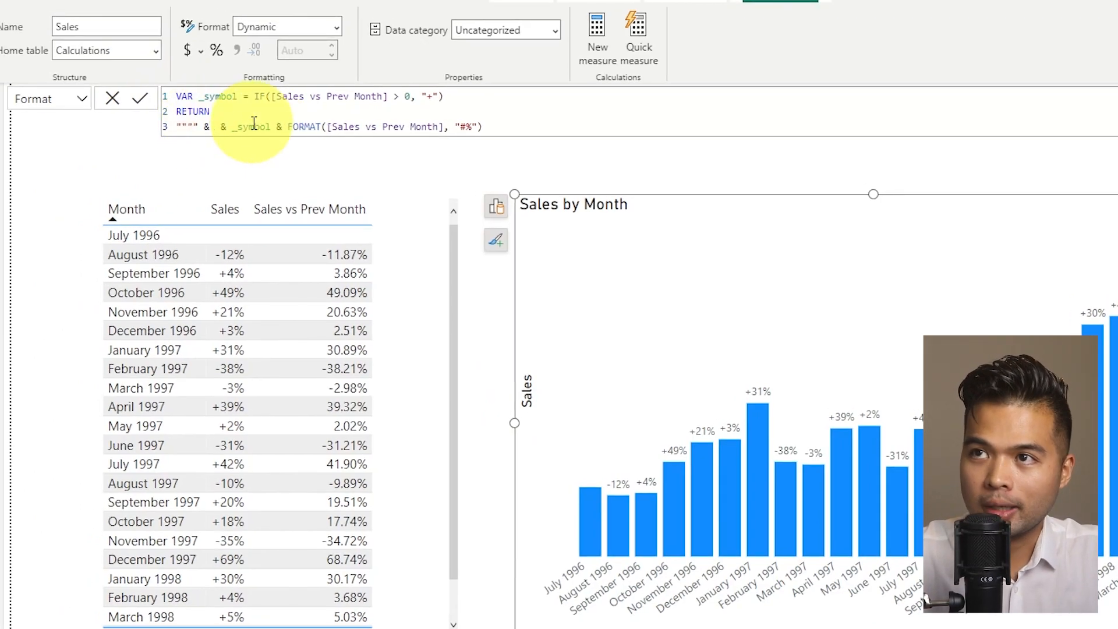
Edit the label measure to wrap Sales in FORMAT with a '#' pattern, then commit.
{"action": "type", "text": "[Sales] & \" |"}
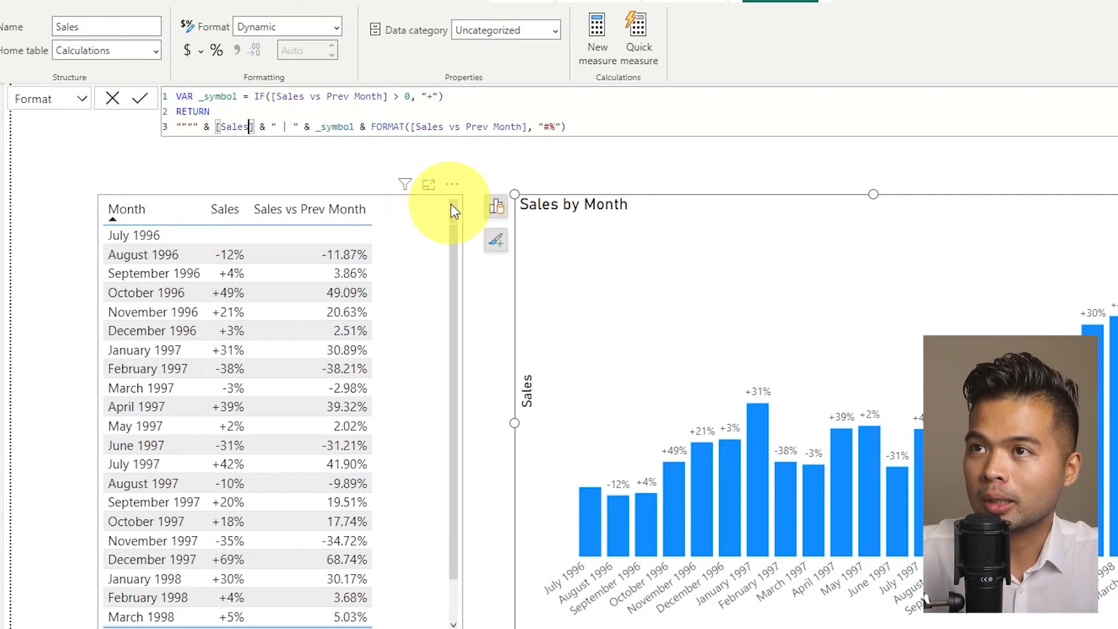
{"action": "type", "text": "FORM"}
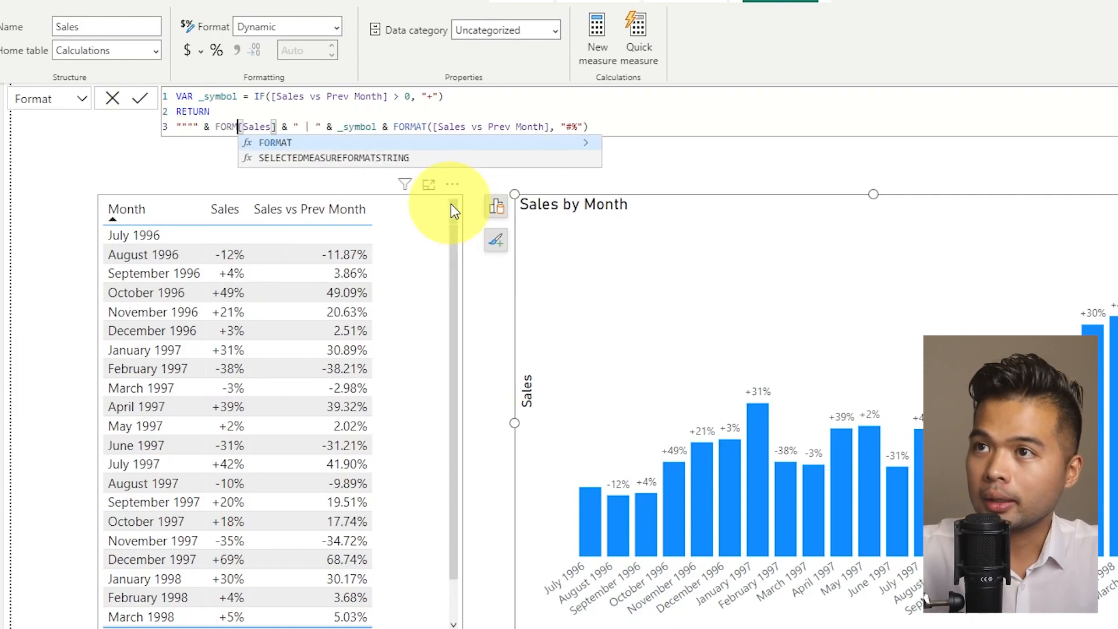
{"action": "left_click", "coordinate": [274, 143]}
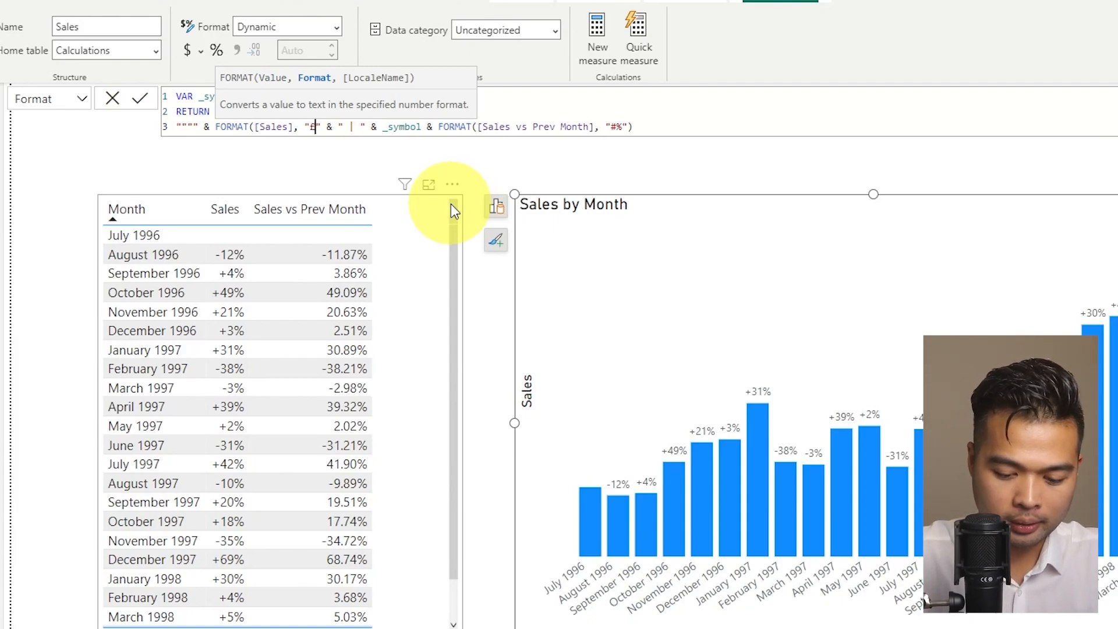
{"action": "type", "text": "#)"}
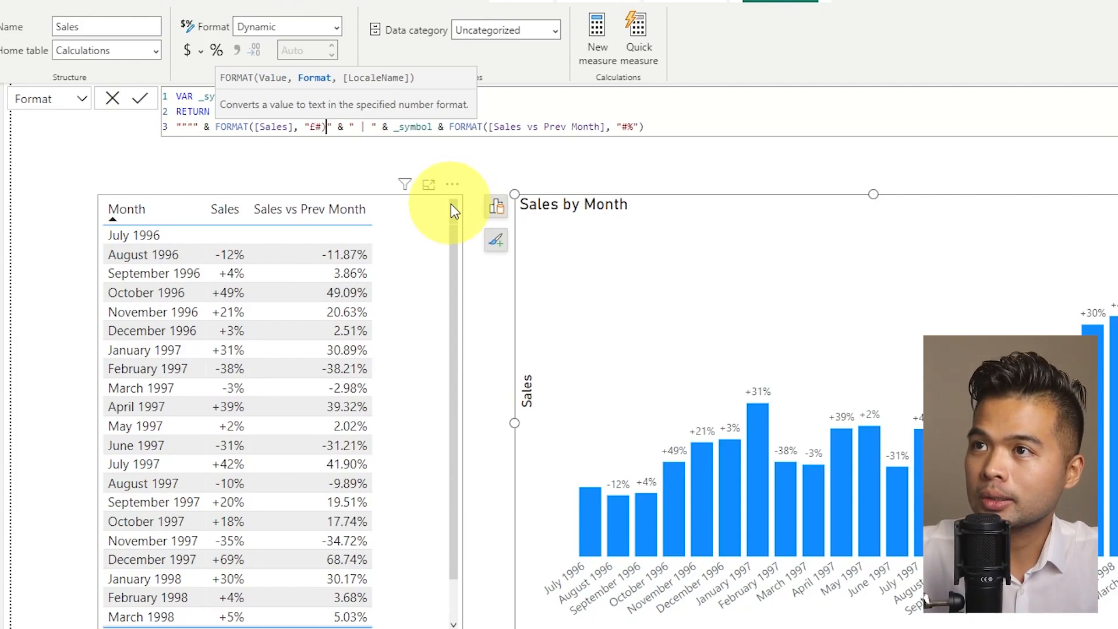
{"action": "left_click", "coordinate": [140, 99]}
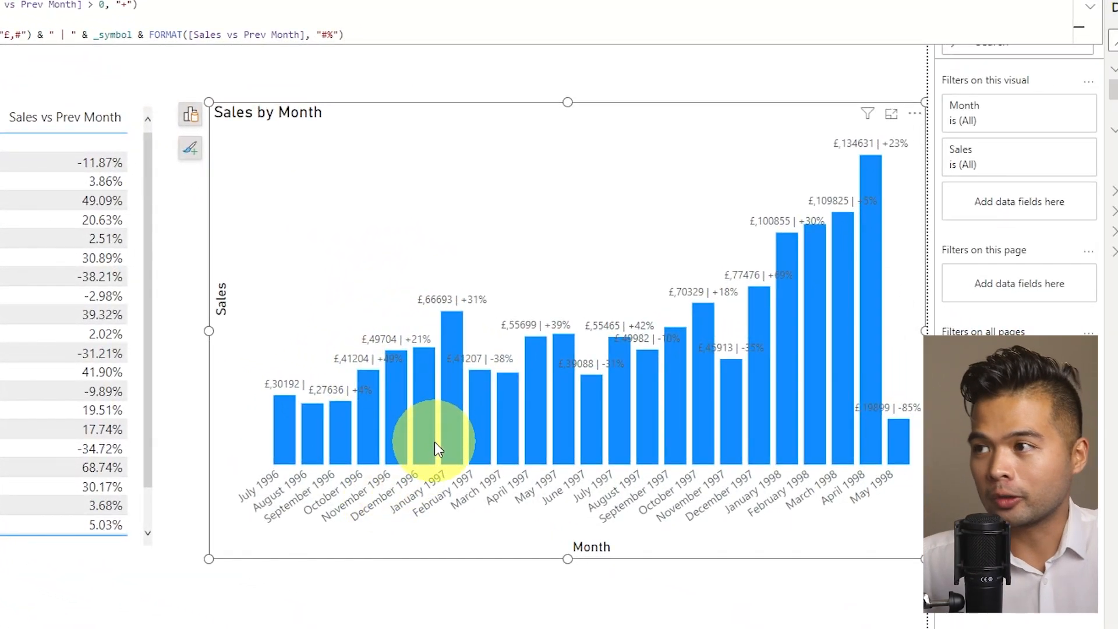
{"action": "mouse_move", "coordinate": [435, 510]}
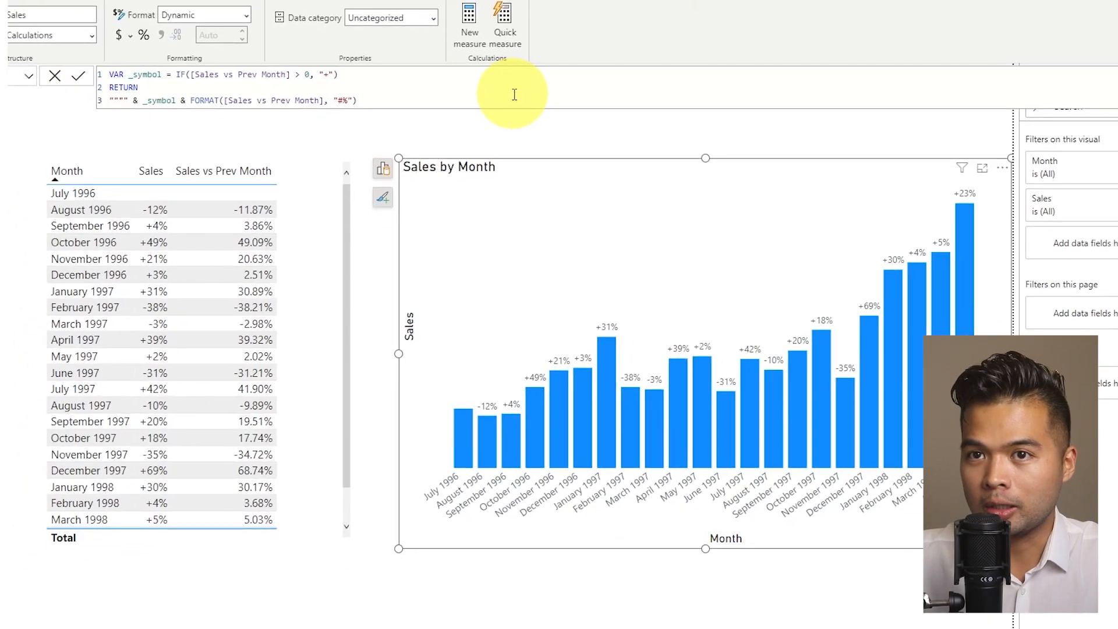
{"action": "mouse_move", "coordinate": [510, 155]}
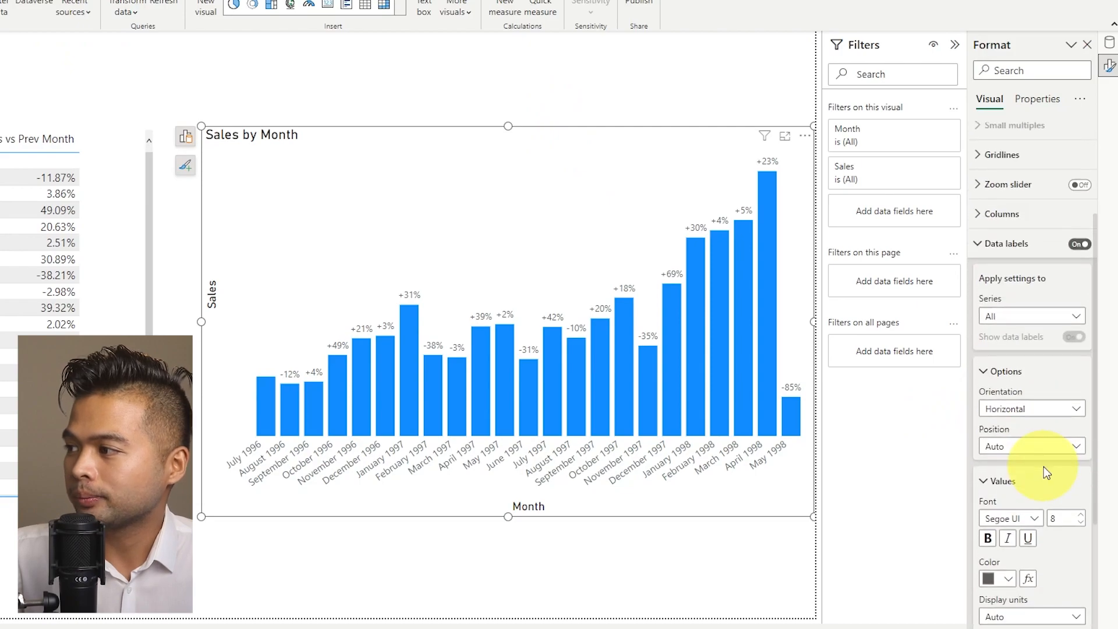
Scroll to the data label Values colour setting and open its fx conditional formatting.
{"action": "scroll", "scroll_direction": "down", "scroll_amount": 3}
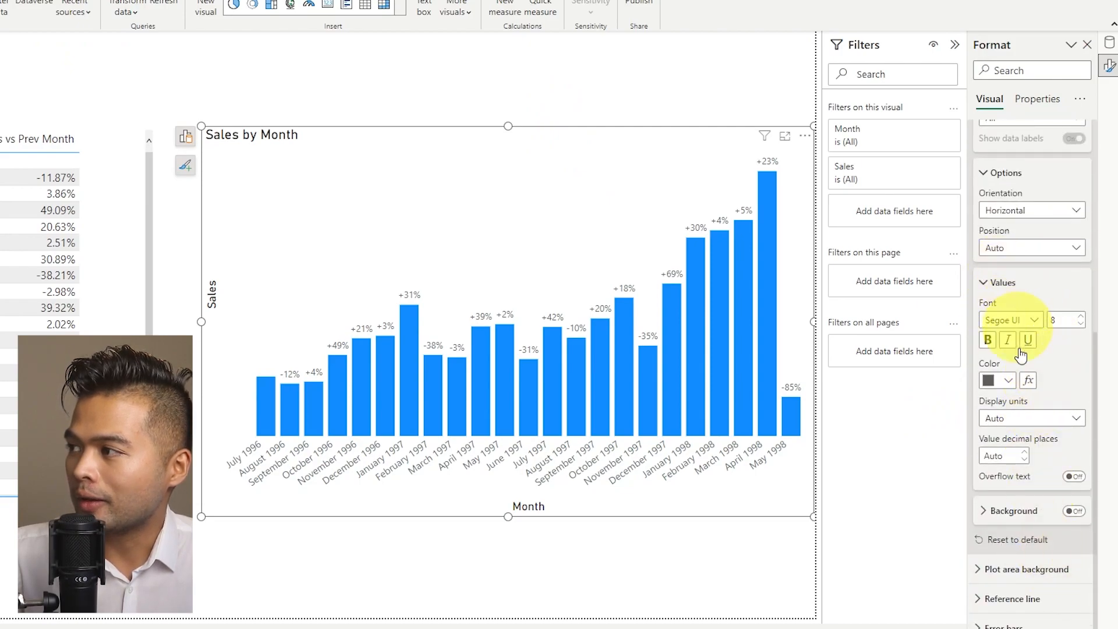
{"action": "mouse_move", "coordinate": [1029, 380]}
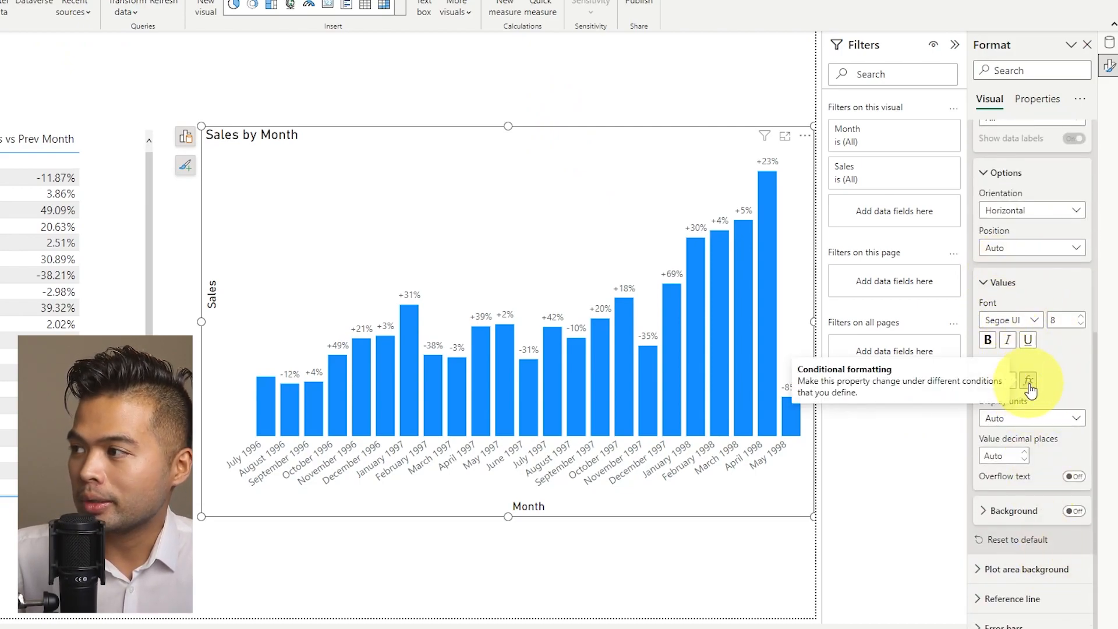
{"action": "left_click", "coordinate": [1027, 380]}
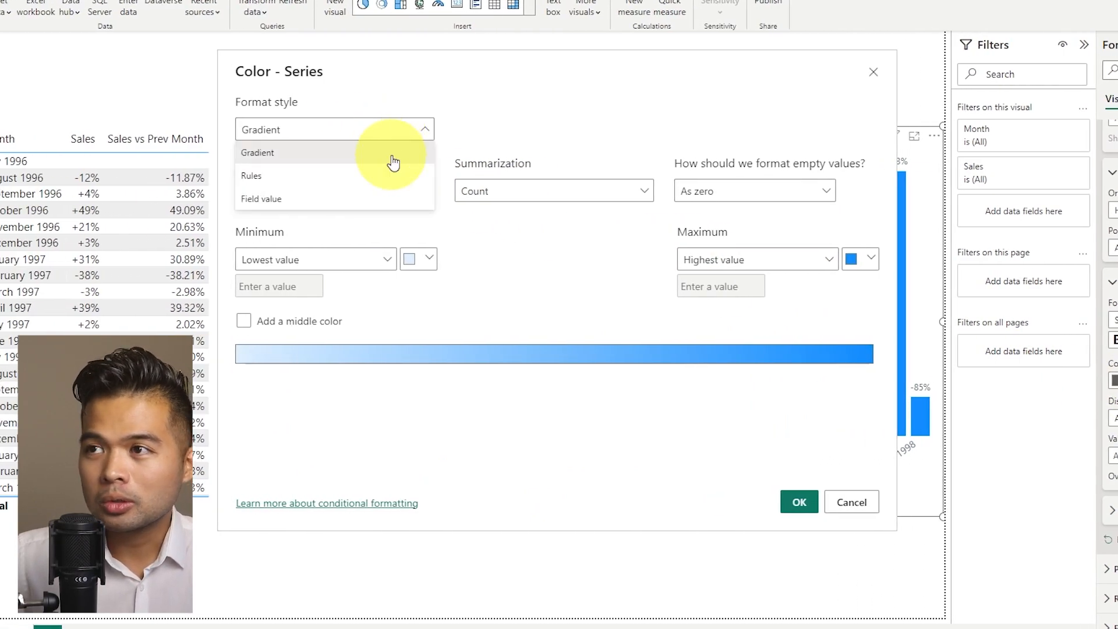
Colour labels by a Sales vs Prev Month gradient with middle colour, red minimum, and bold them.
{"action": "left_click", "coordinate": [257, 152]}
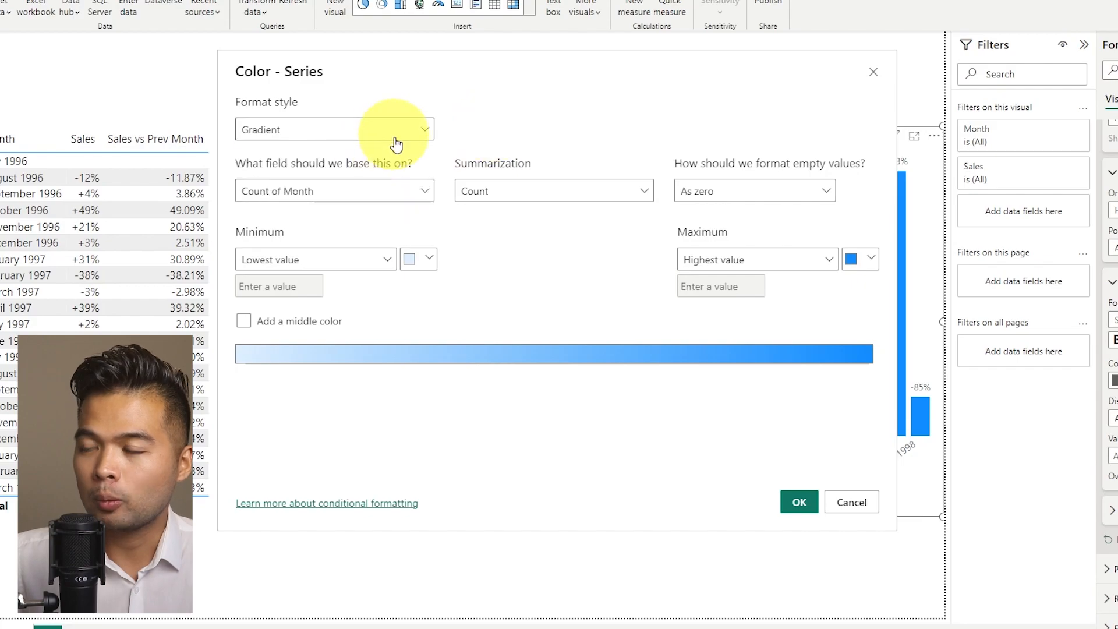
{"action": "left_click", "coordinate": [333, 191]}
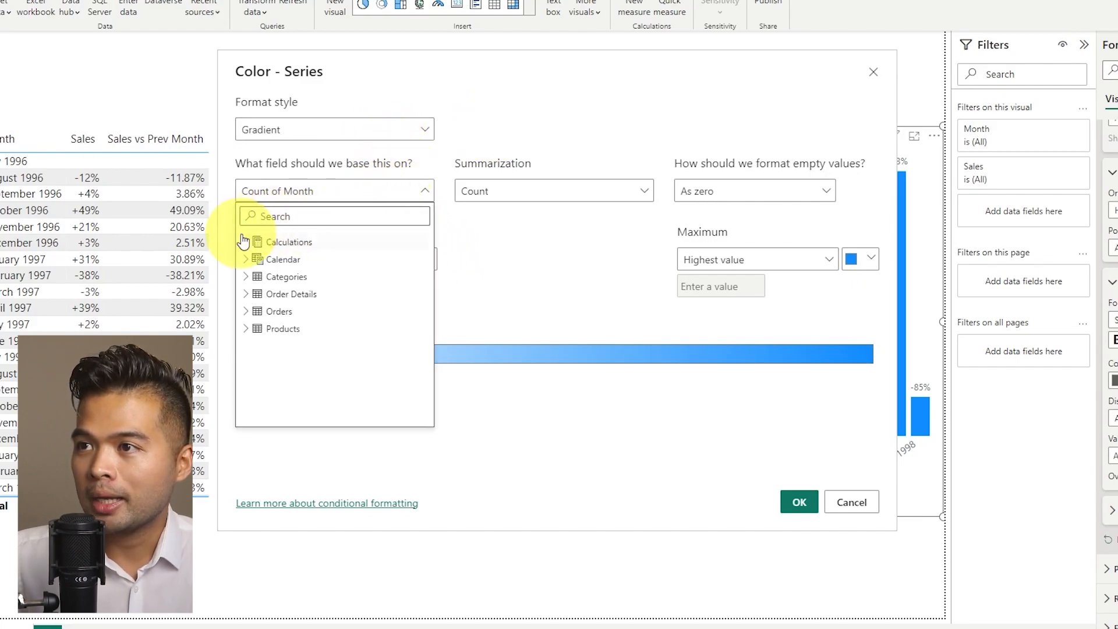
{"action": "left_click", "coordinate": [246, 242]}
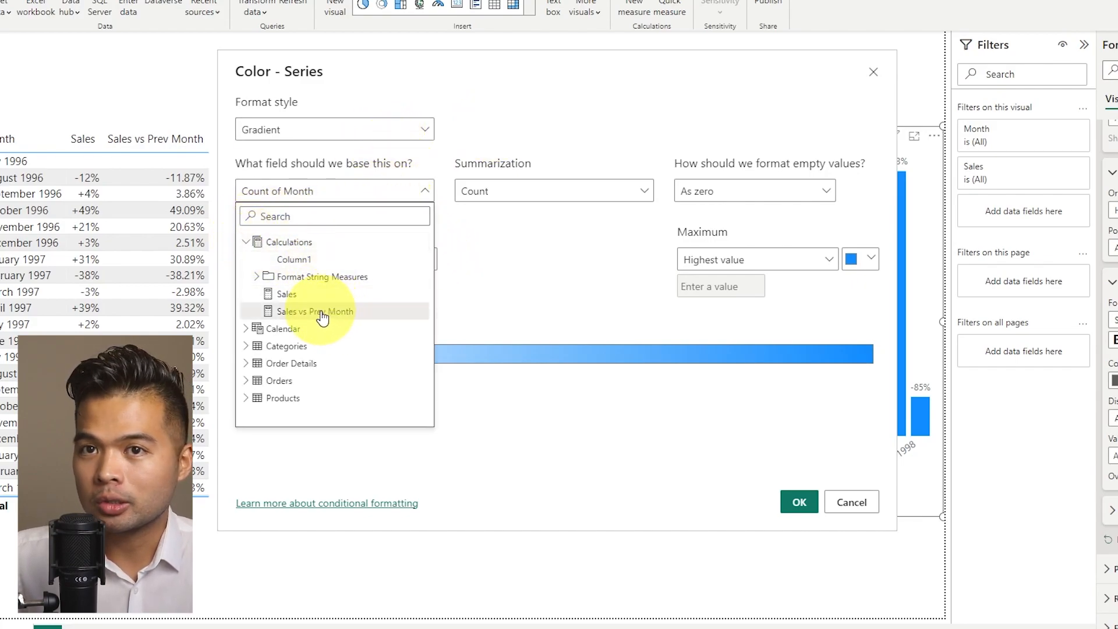
{"action": "left_click", "coordinate": [316, 311]}
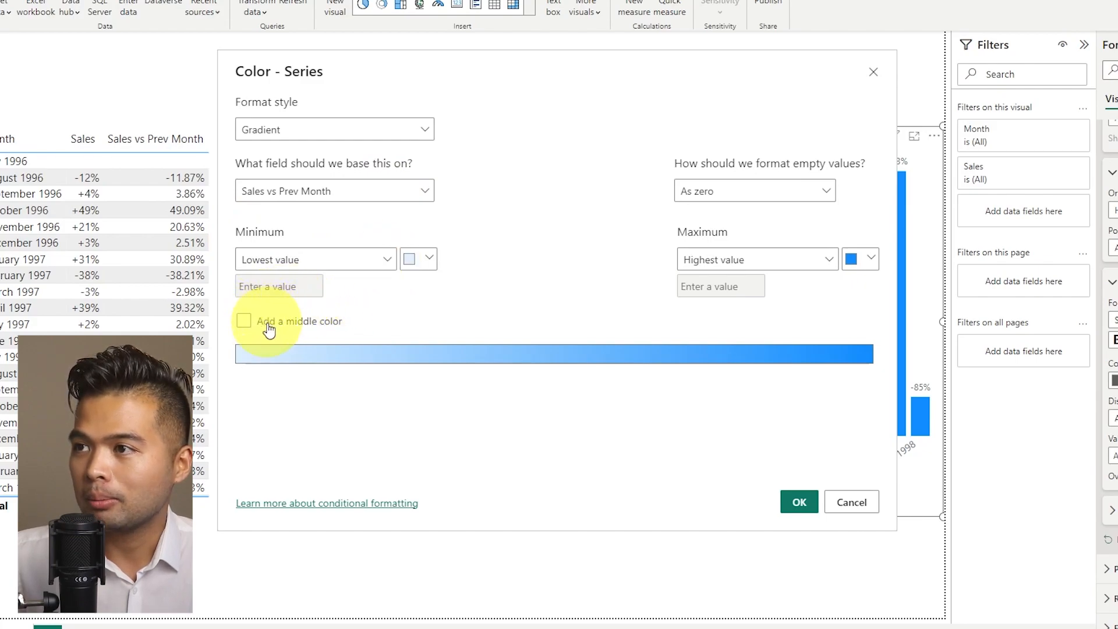
{"action": "left_click", "coordinate": [244, 321]}
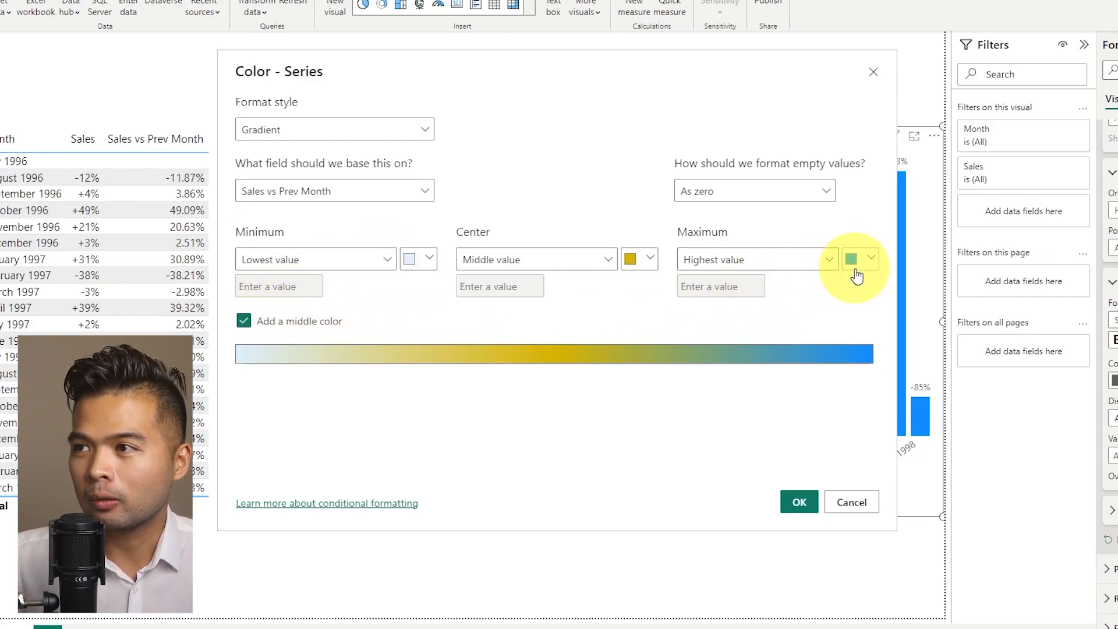
{"action": "left_click", "coordinate": [872, 259]}
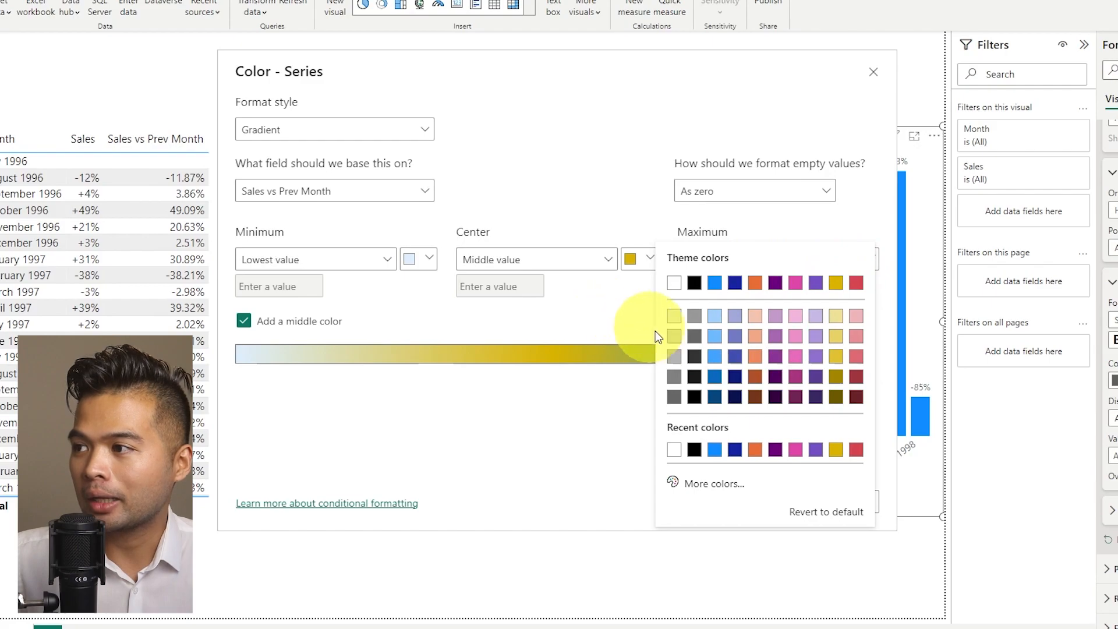
{"action": "mouse_move", "coordinate": [714, 488]}
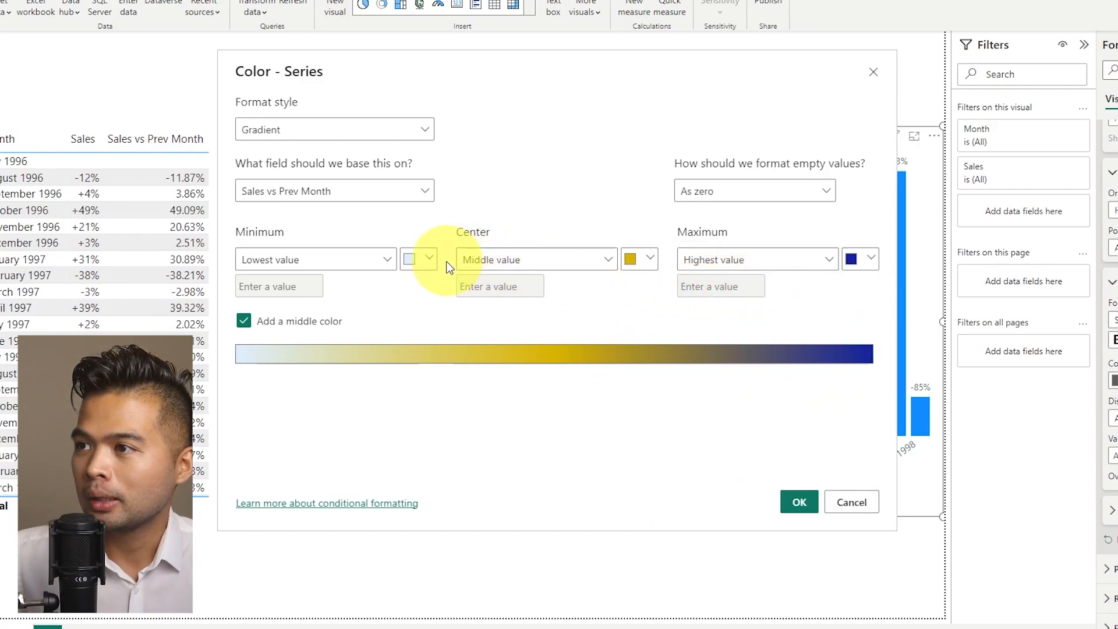
{"action": "left_click", "coordinate": [419, 258]}
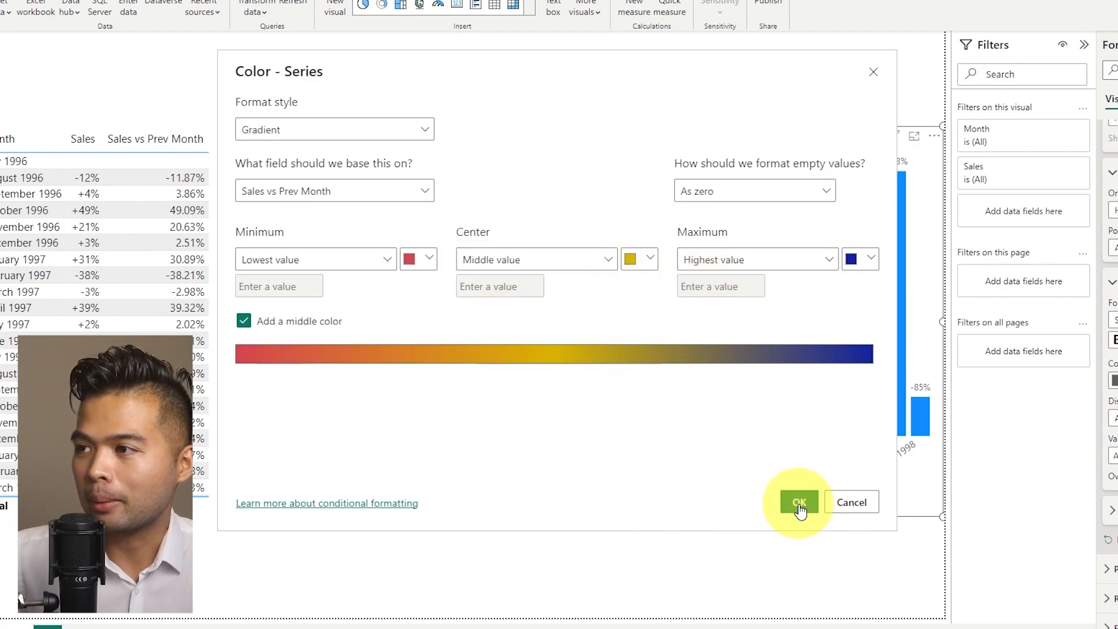
{"action": "left_click", "coordinate": [797, 502]}
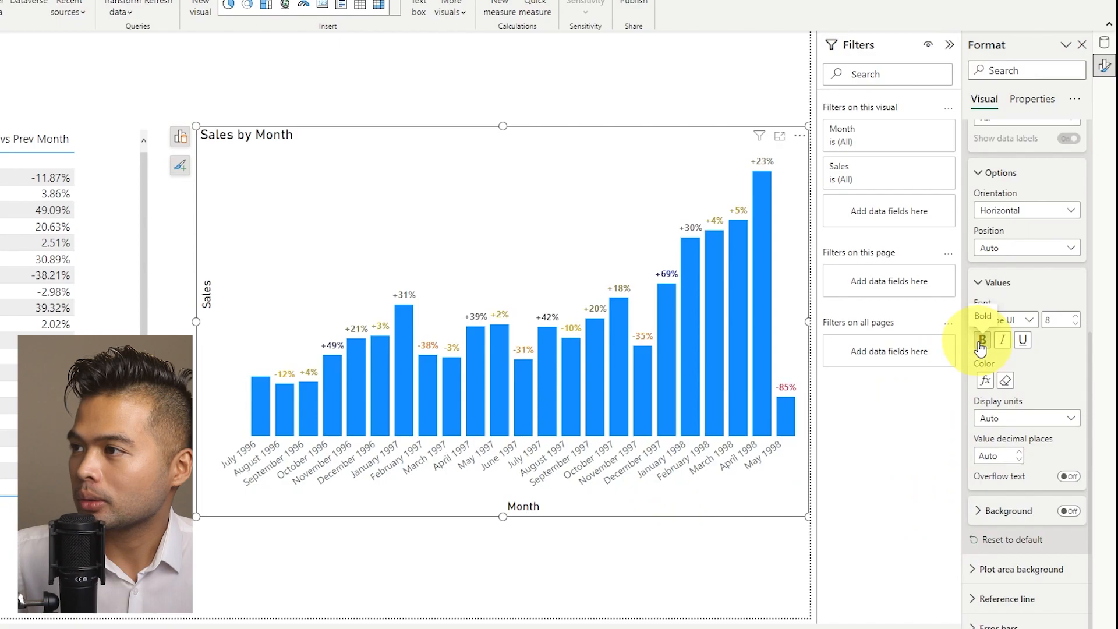
{"action": "left_click", "coordinate": [985, 381]}
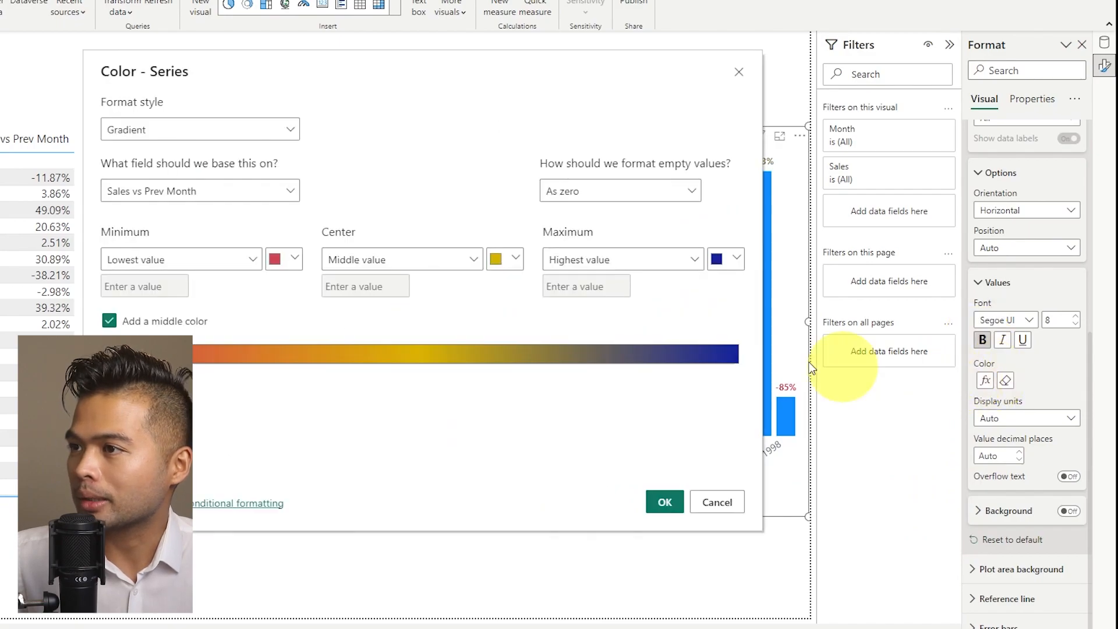
{"action": "left_click", "coordinate": [718, 259]}
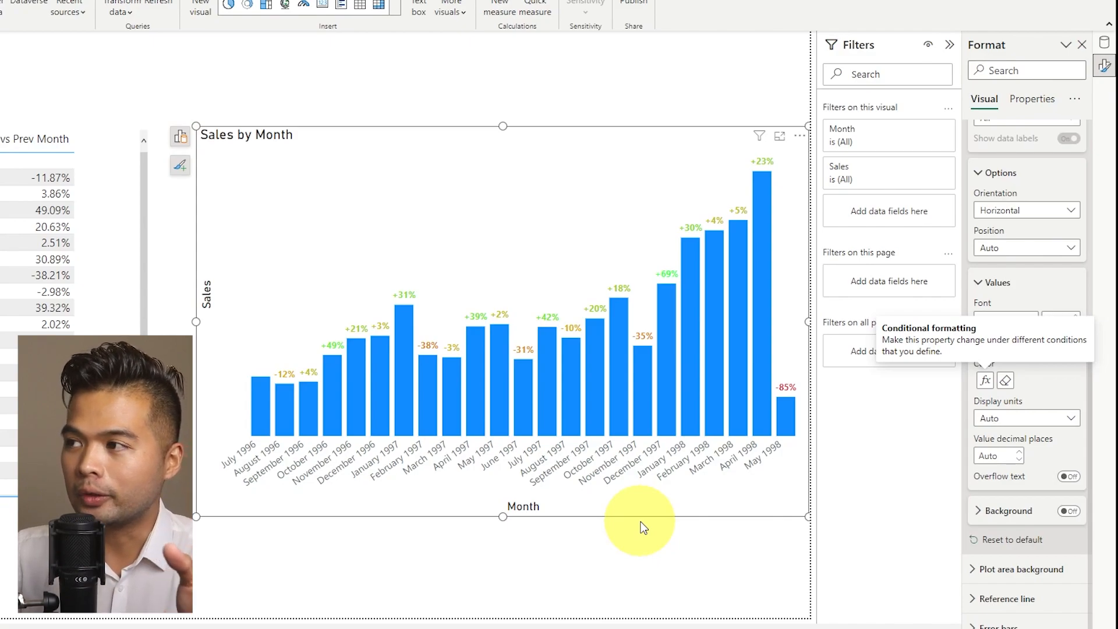
{"action": "mouse_move", "coordinate": [646, 521]}
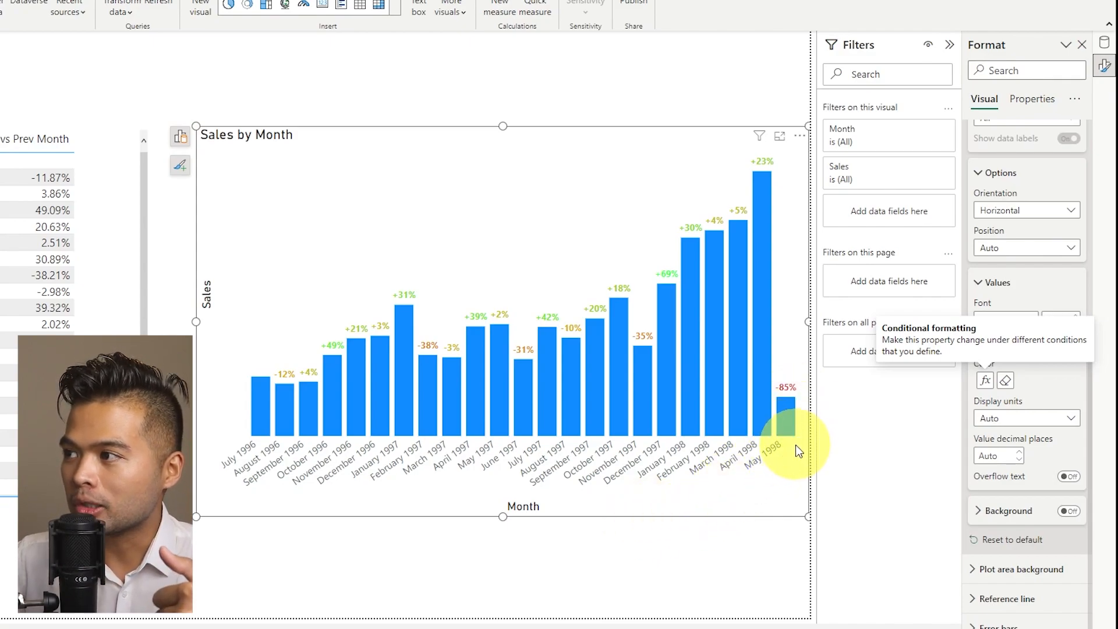
{"action": "mouse_move", "coordinate": [805, 405]}
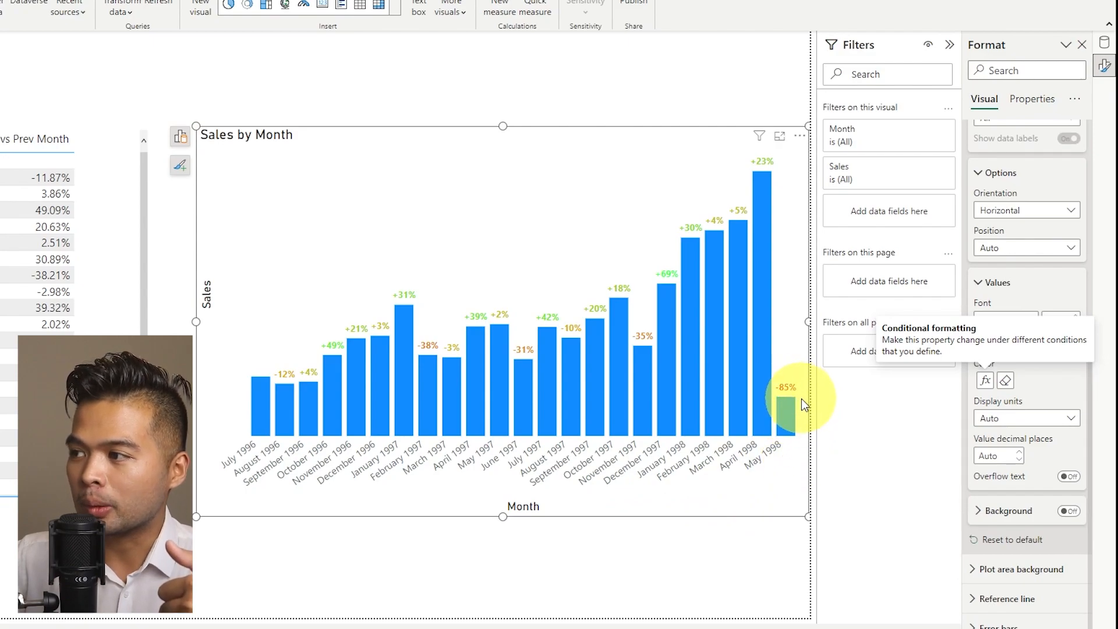
{"action": "mouse_move", "coordinate": [778, 478]}
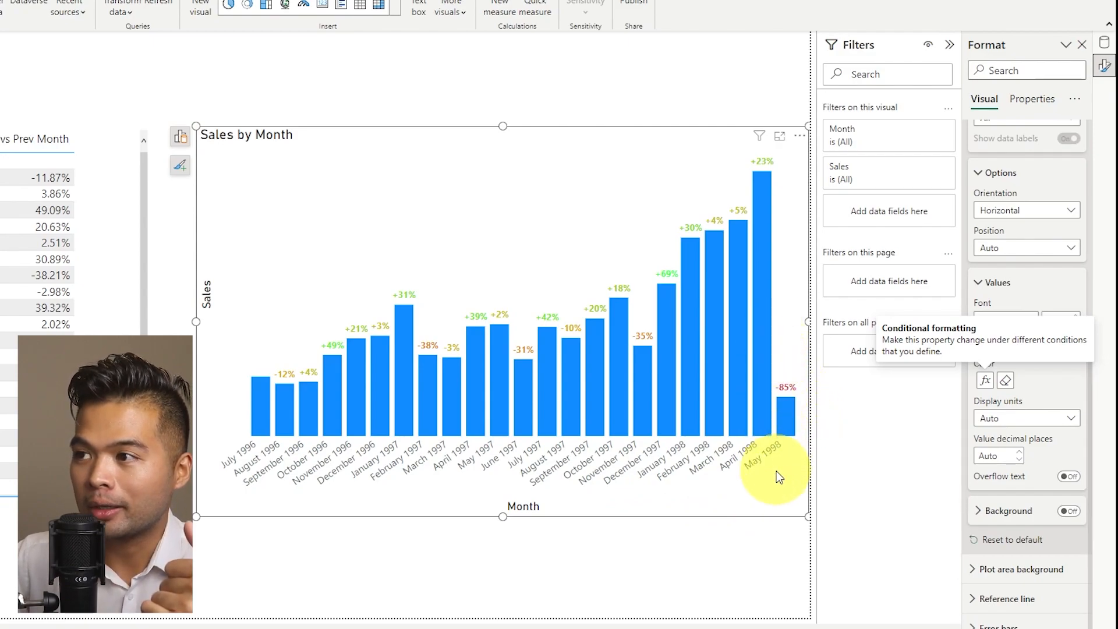
{"action": "mouse_move", "coordinate": [692, 457]}
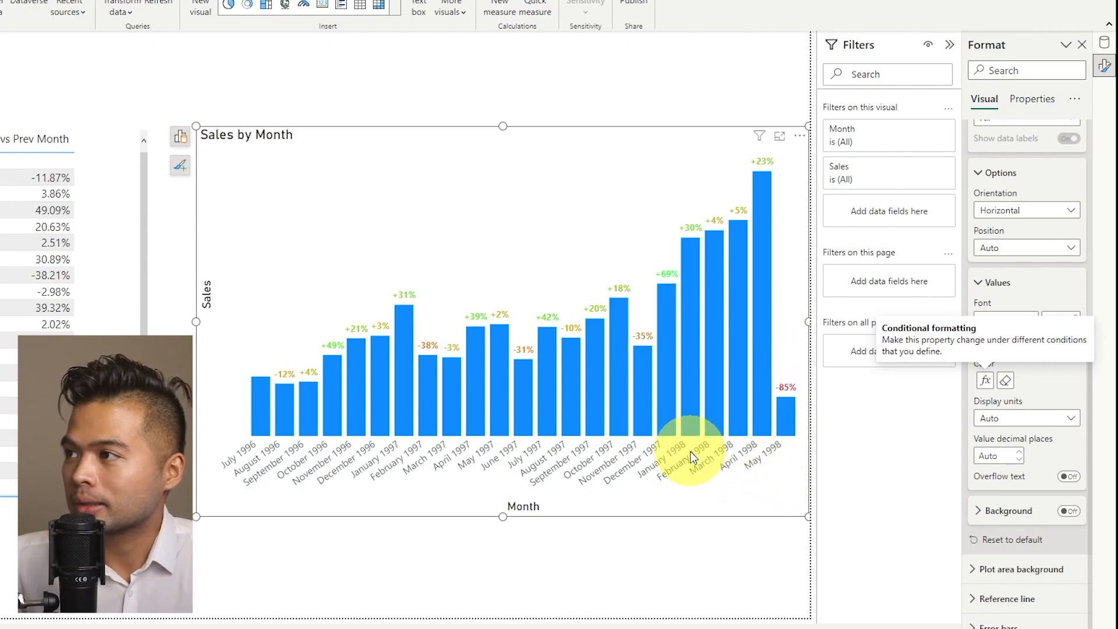
{"action": "mouse_move", "coordinate": [678, 299]}
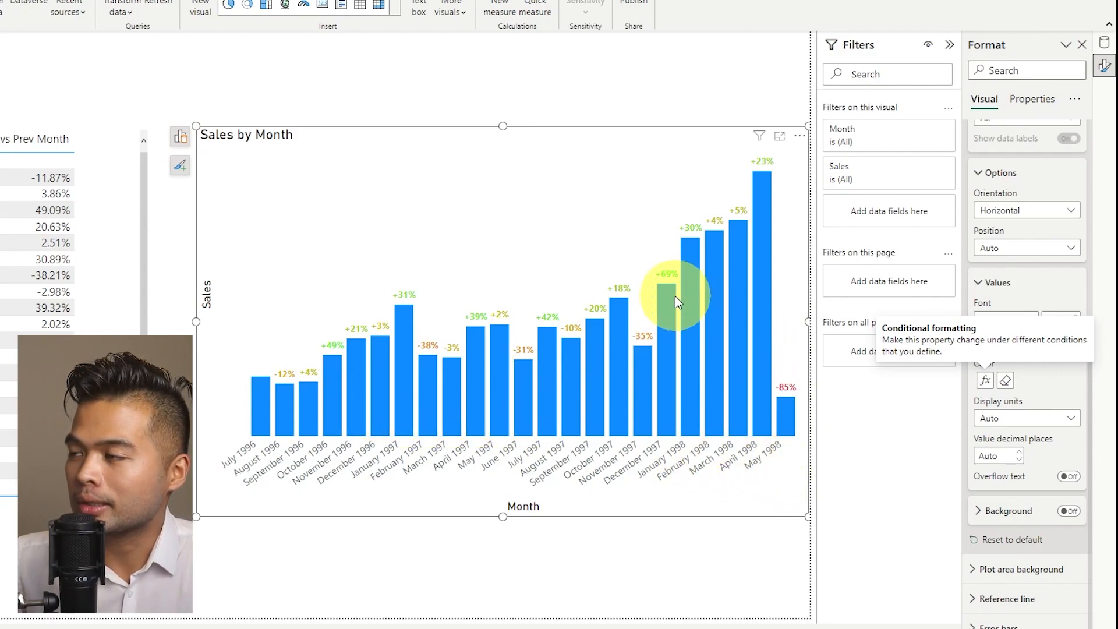
{"action": "mouse_move", "coordinate": [667, 442]}
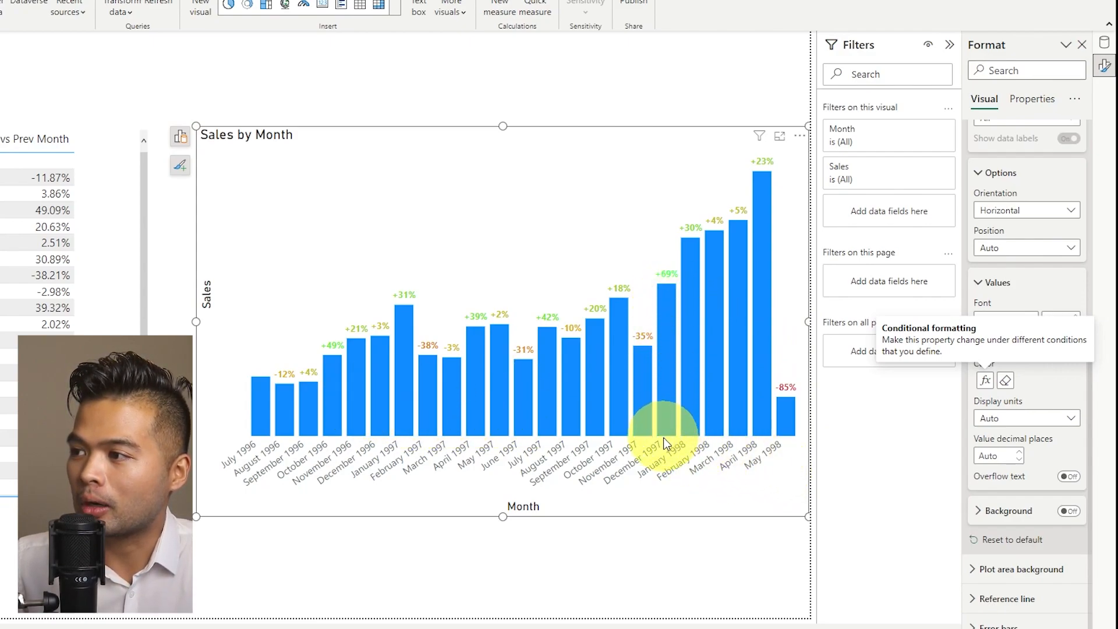
{"action": "mouse_move", "coordinate": [695, 514]}
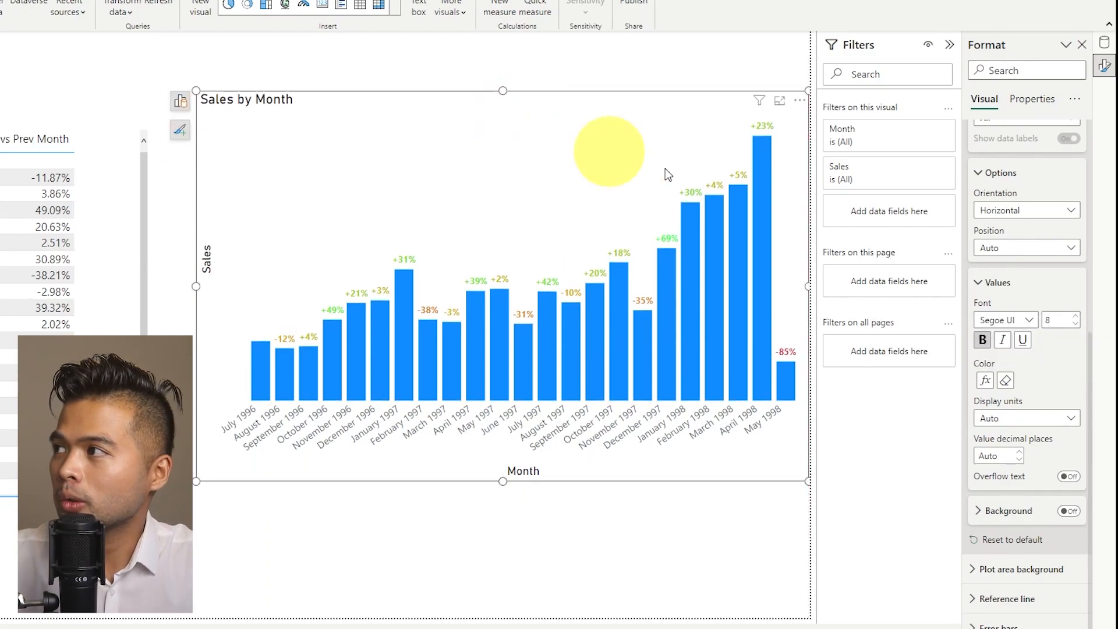
{"action": "left_click", "coordinate": [1103, 44]}
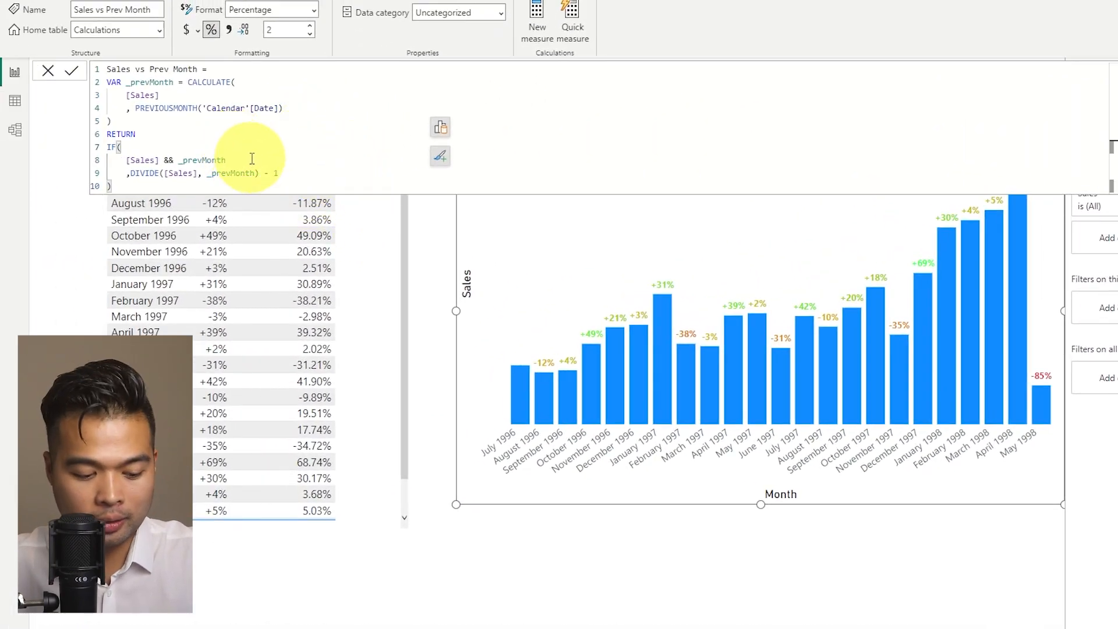
{"action": "key", "text": "ctrl+a"}
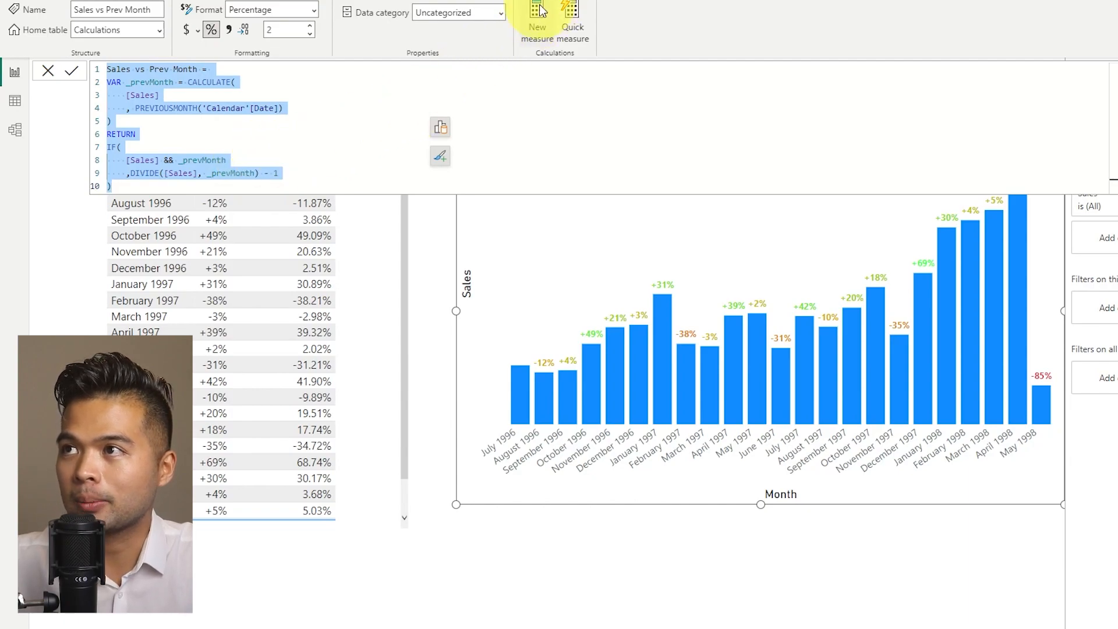
{"action": "left_click", "coordinate": [536, 18]}
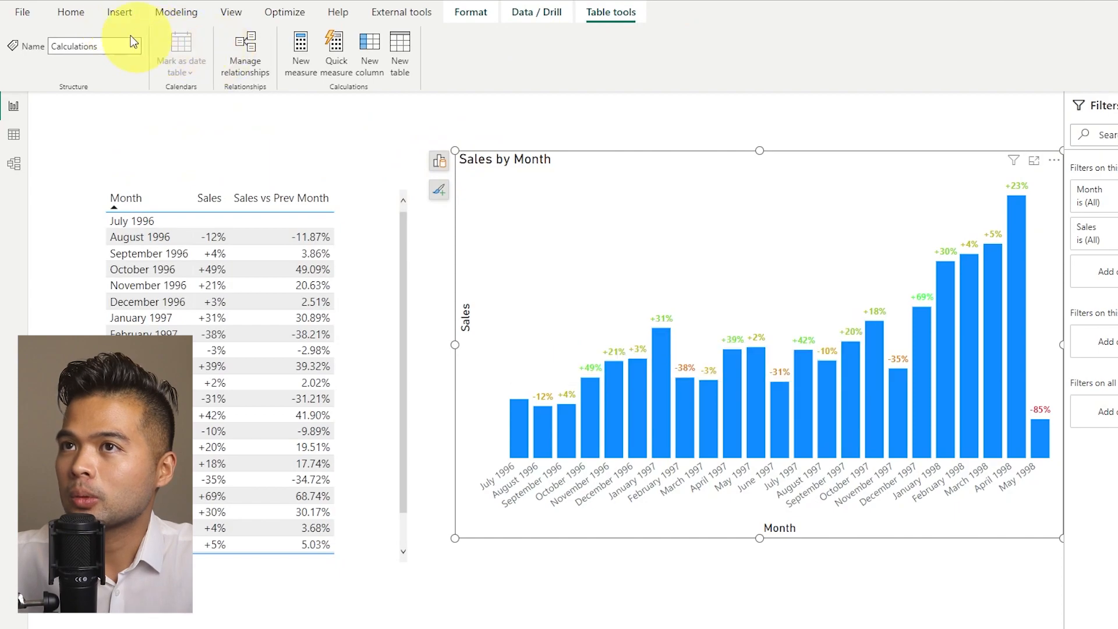
{"action": "left_click", "coordinate": [69, 12]}
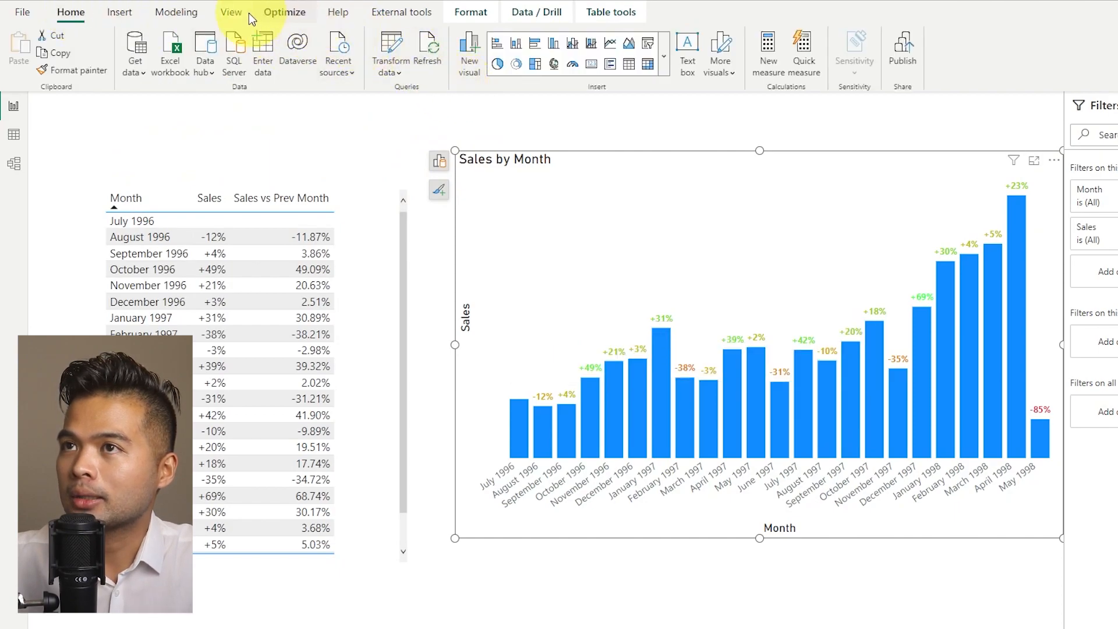
{"action": "left_click", "coordinate": [176, 12]}
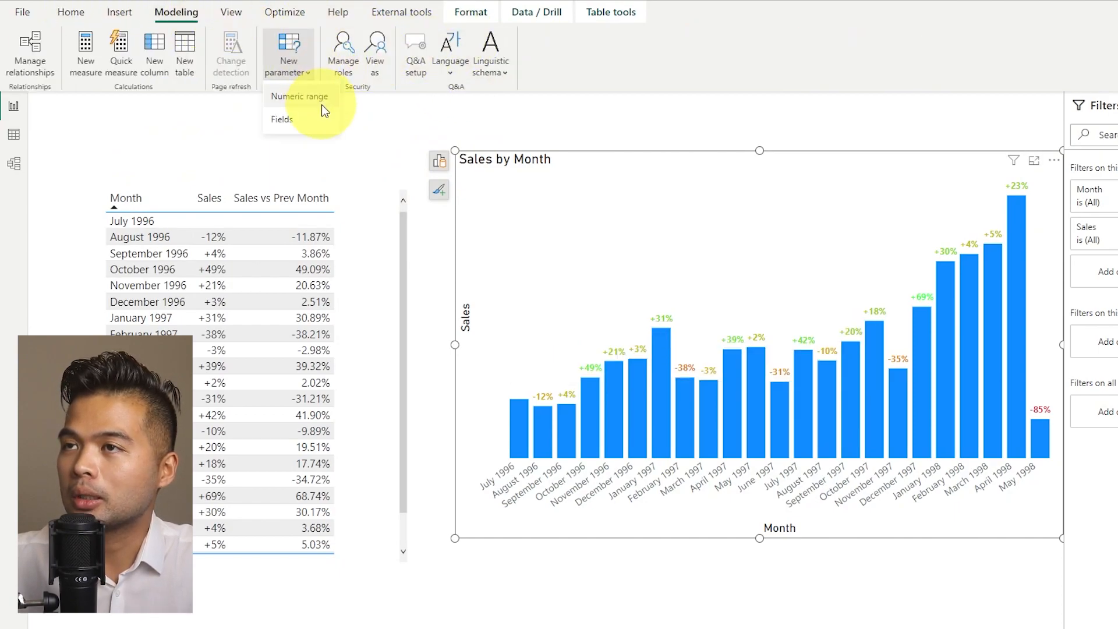
{"action": "left_click", "coordinate": [299, 96]}
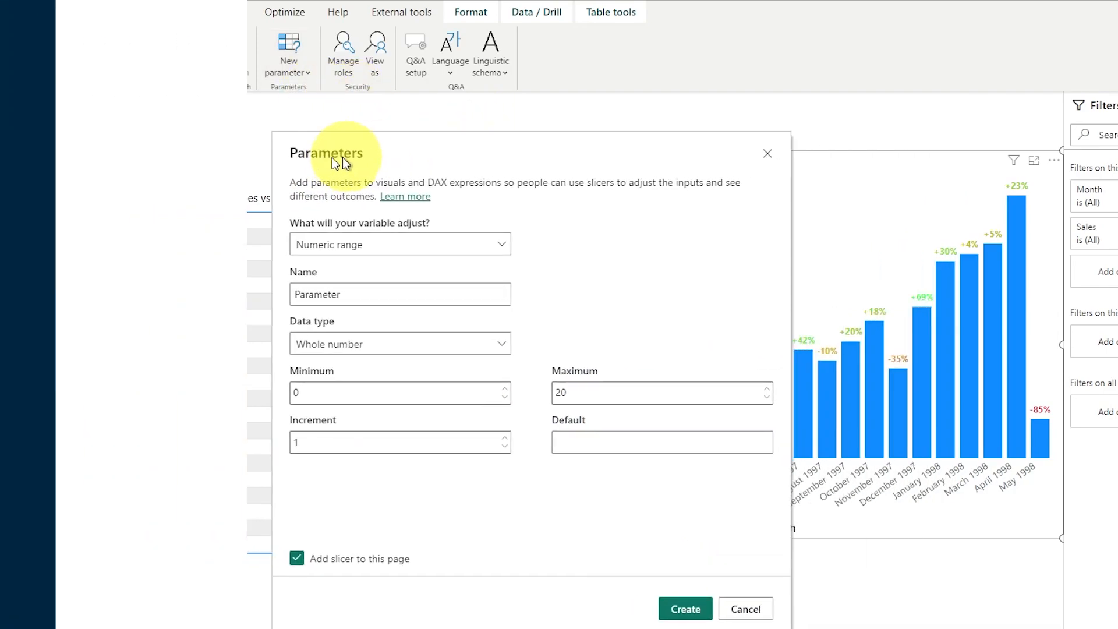
{"action": "left_click", "coordinate": [744, 608]}
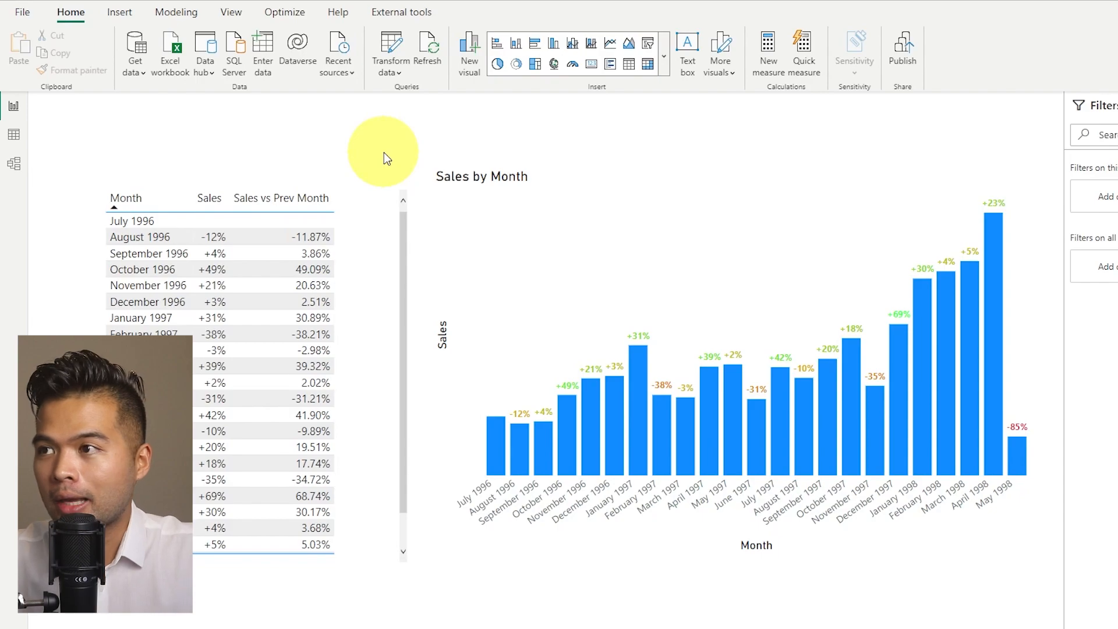
{"action": "mouse_move", "coordinate": [403, 120]}
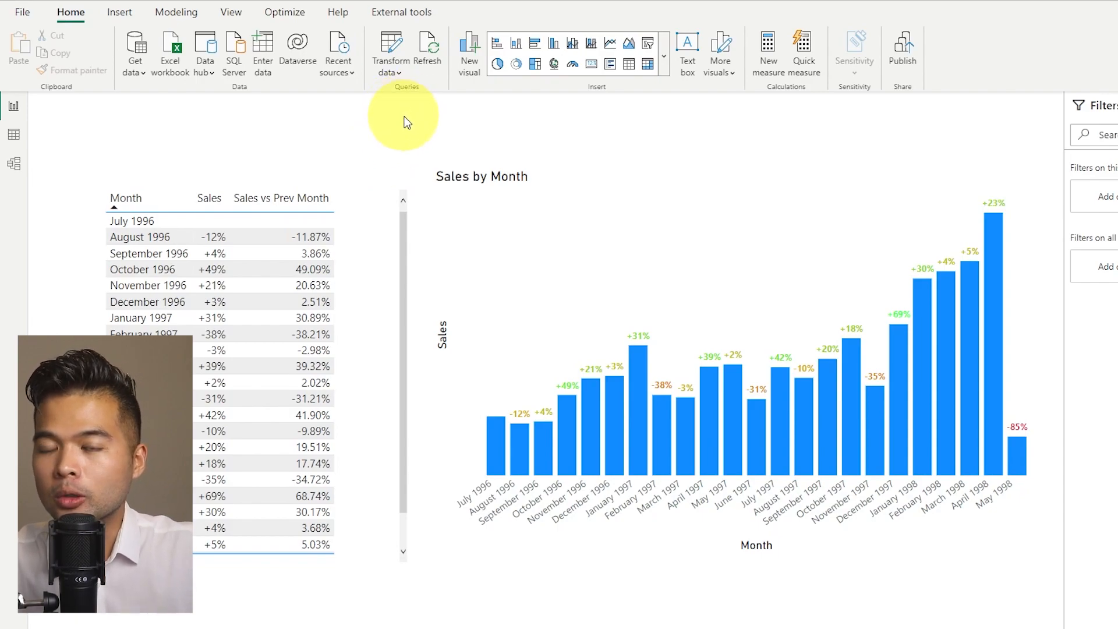
{"action": "mouse_move", "coordinate": [612, 150]}
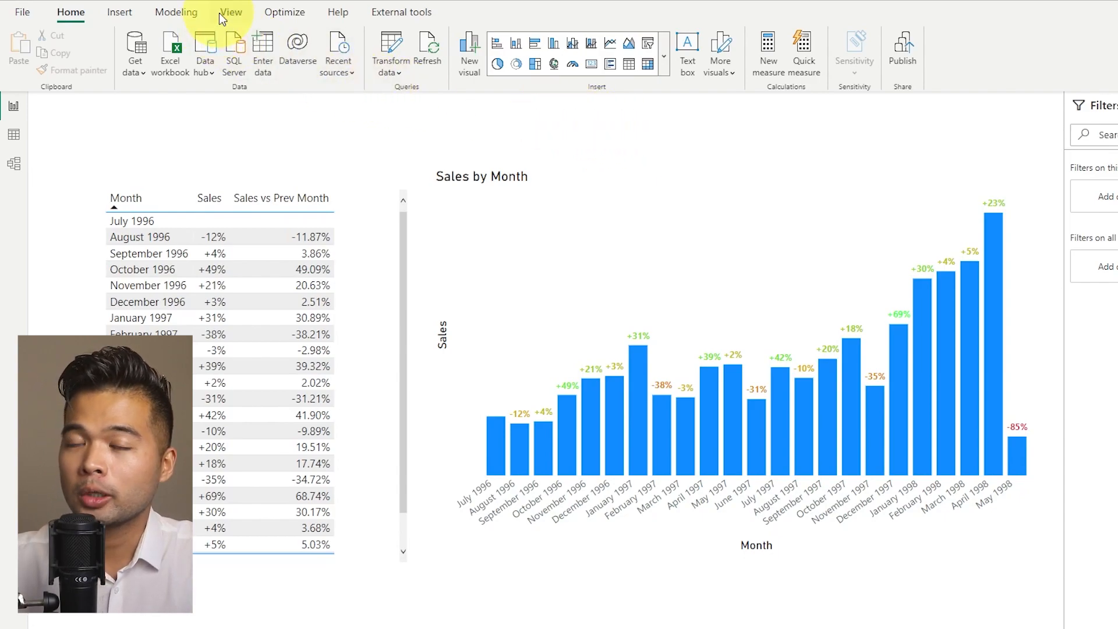
{"action": "left_click", "coordinate": [231, 12]}
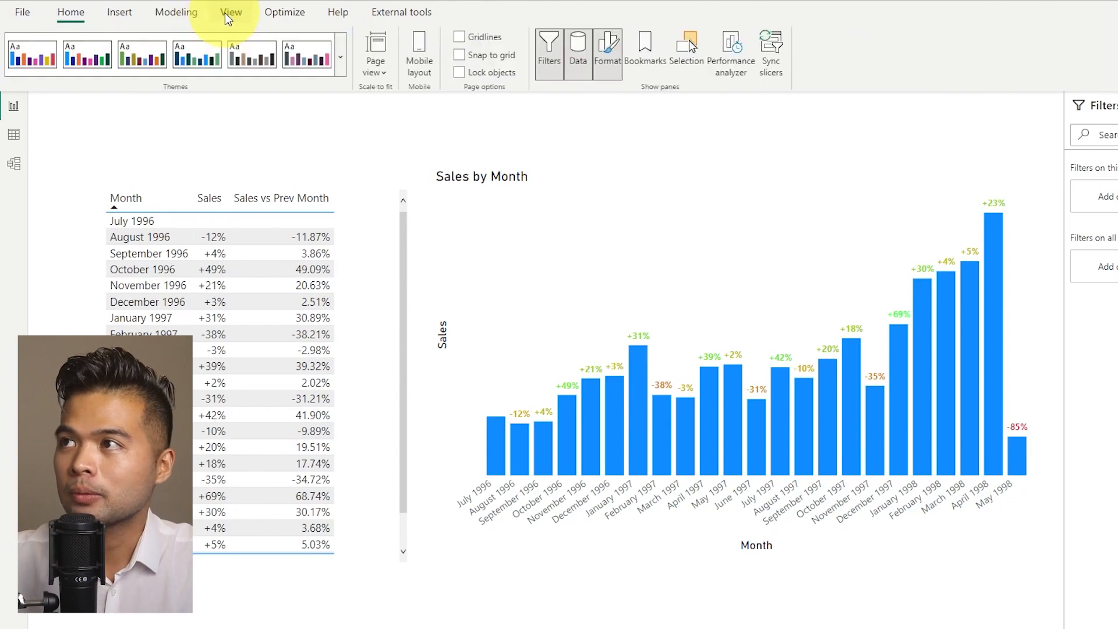
{"action": "left_click", "coordinate": [176, 12]}
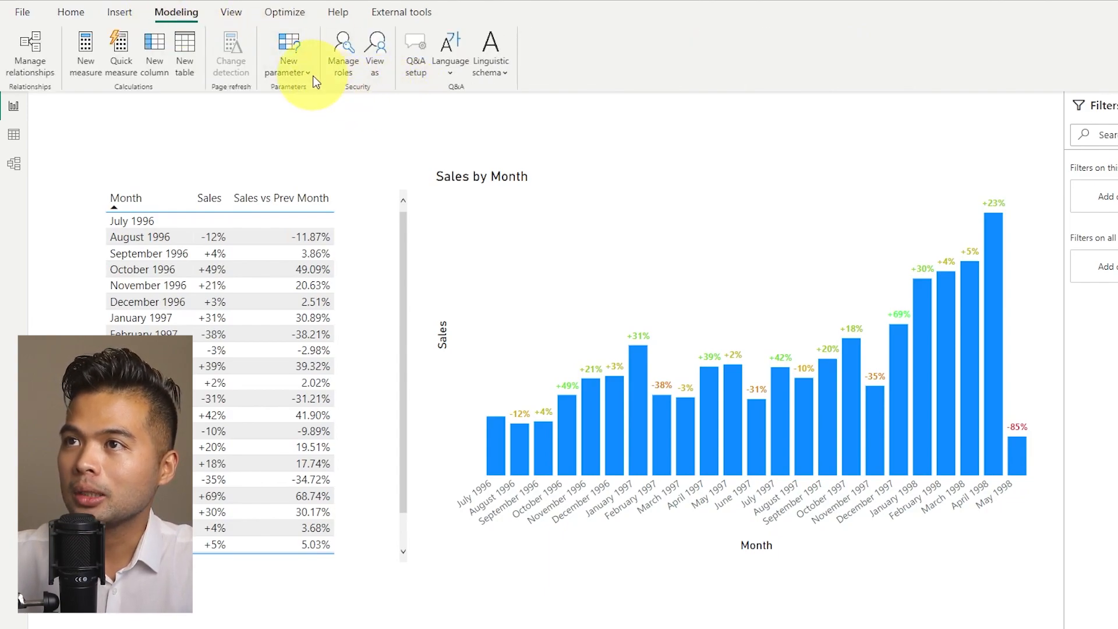
Create numeric range parameter 'Target', maximum 100000, increment 1000, with its slicer.
{"action": "left_click", "coordinate": [288, 53]}
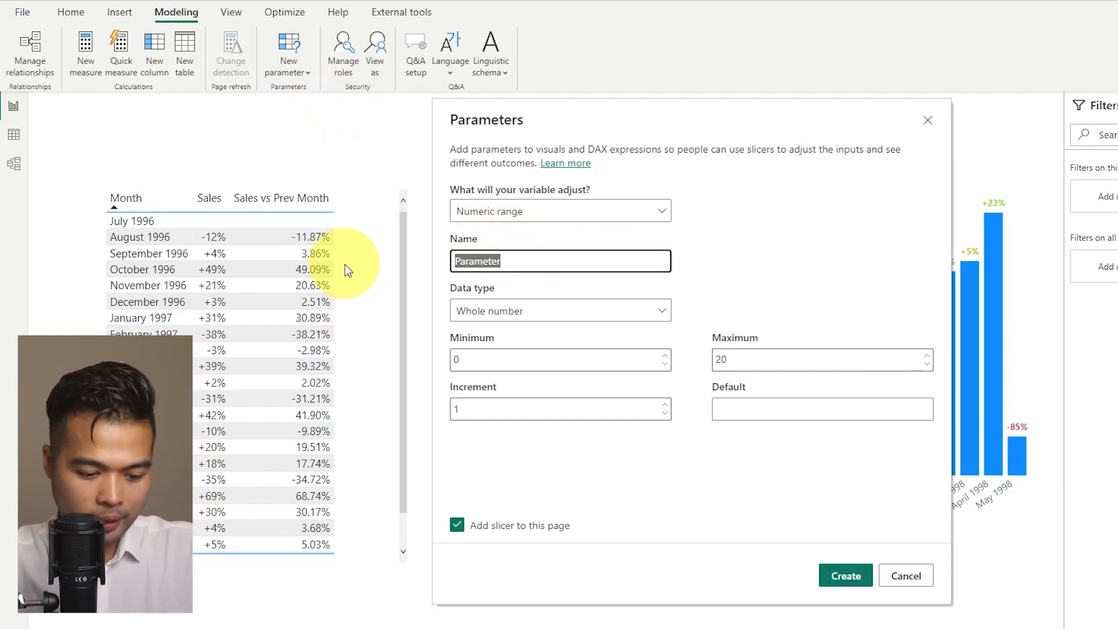
{"action": "type", "text": "Target"}
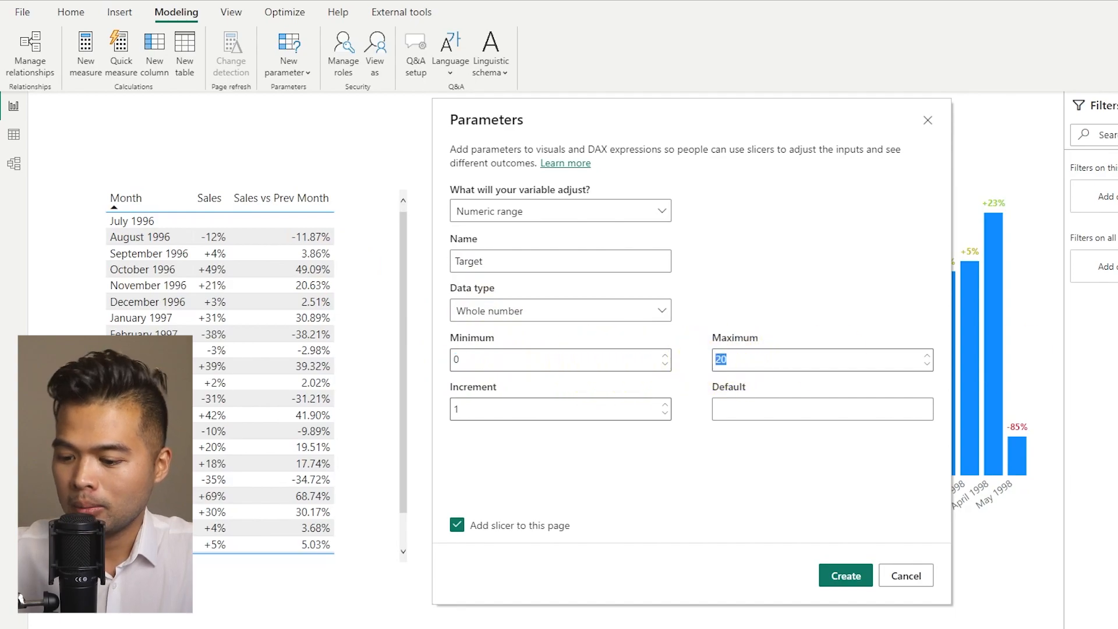
{"action": "type", "text": "100000"}
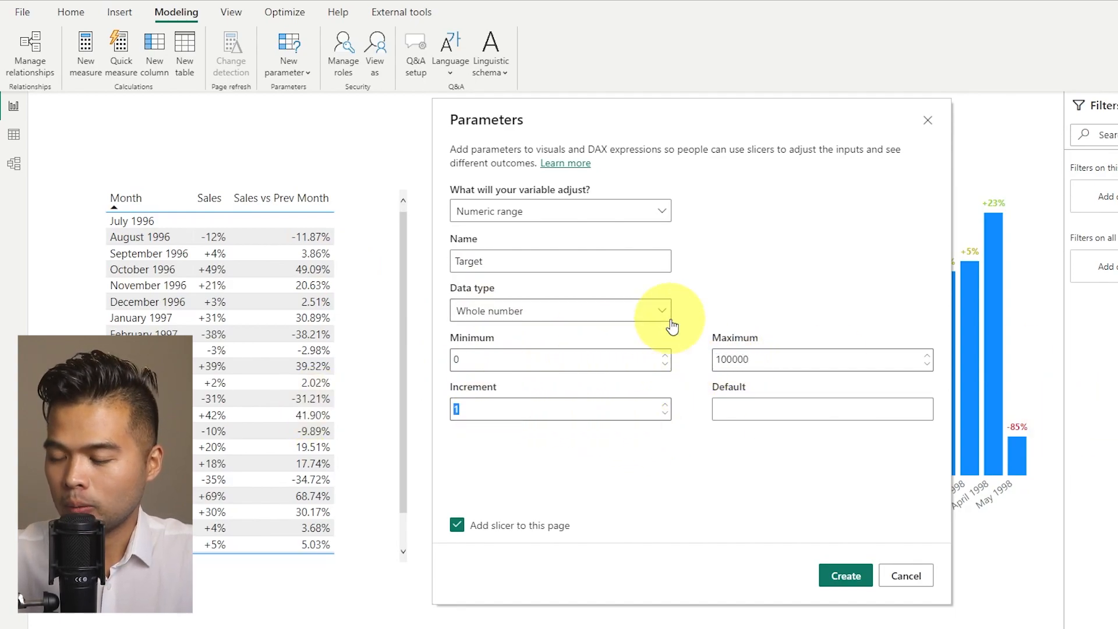
{"action": "type", "text": "1000"}
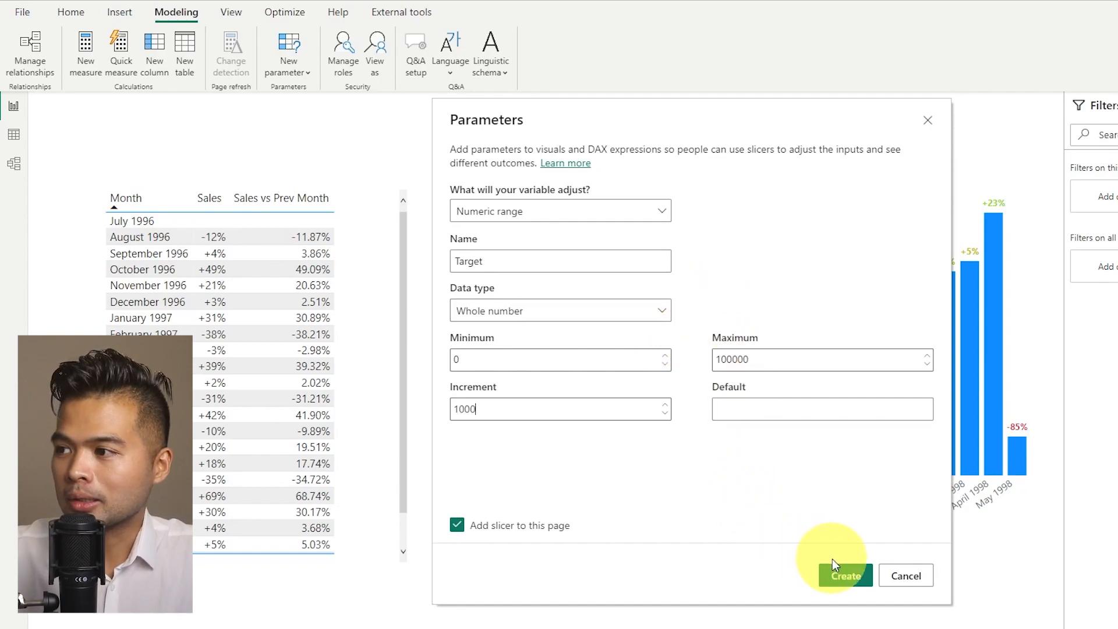
{"action": "left_click", "coordinate": [844, 575]}
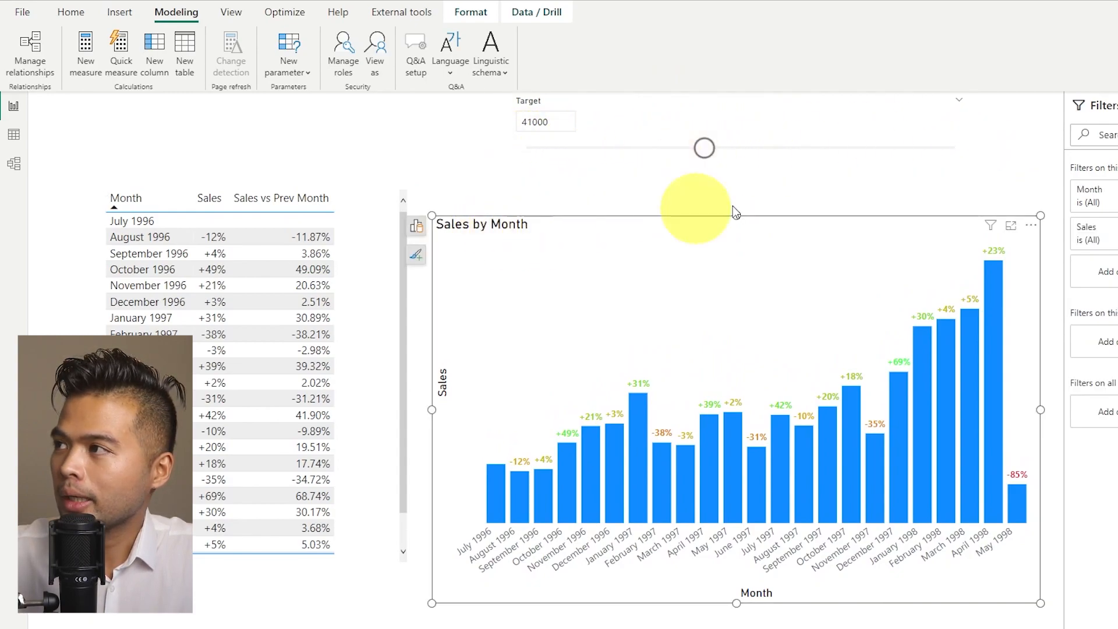
Select the Sales by Month chart to show its quick format options.
{"action": "left_click", "coordinate": [416, 254]}
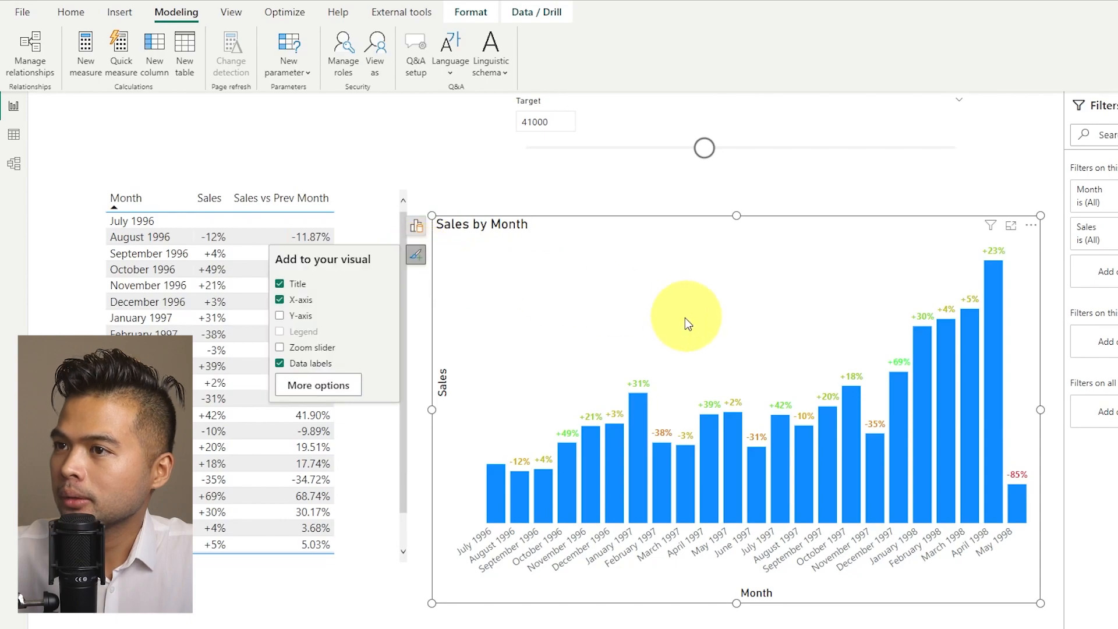
Add a constant reference line whose value comes from the field Target[Target Value].
{"action": "left_click", "coordinate": [318, 385]}
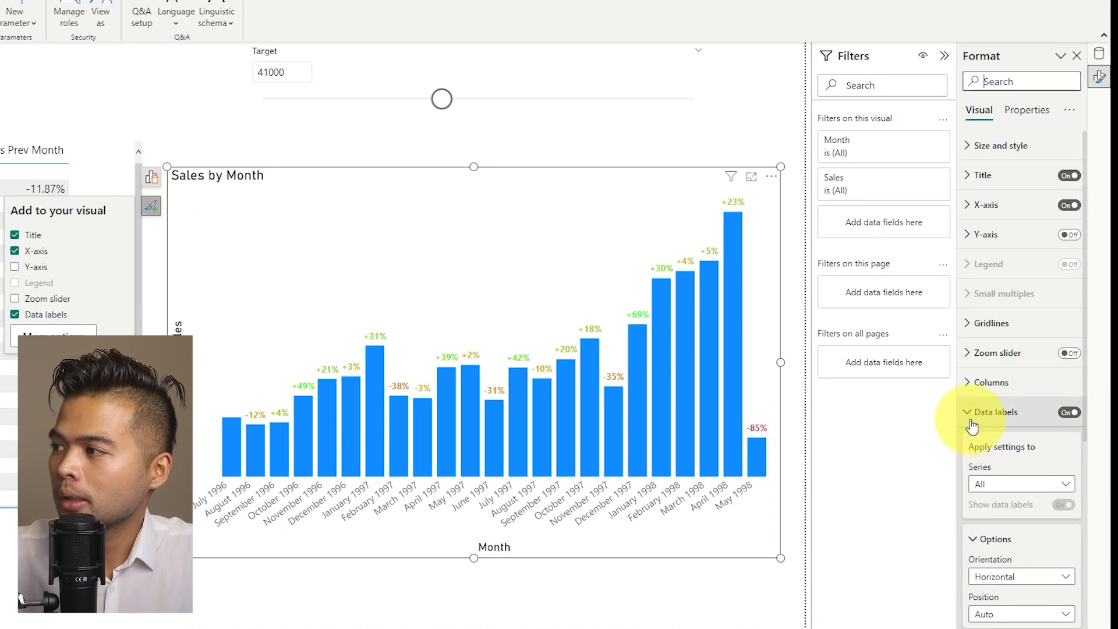
{"action": "left_click", "coordinate": [994, 412]}
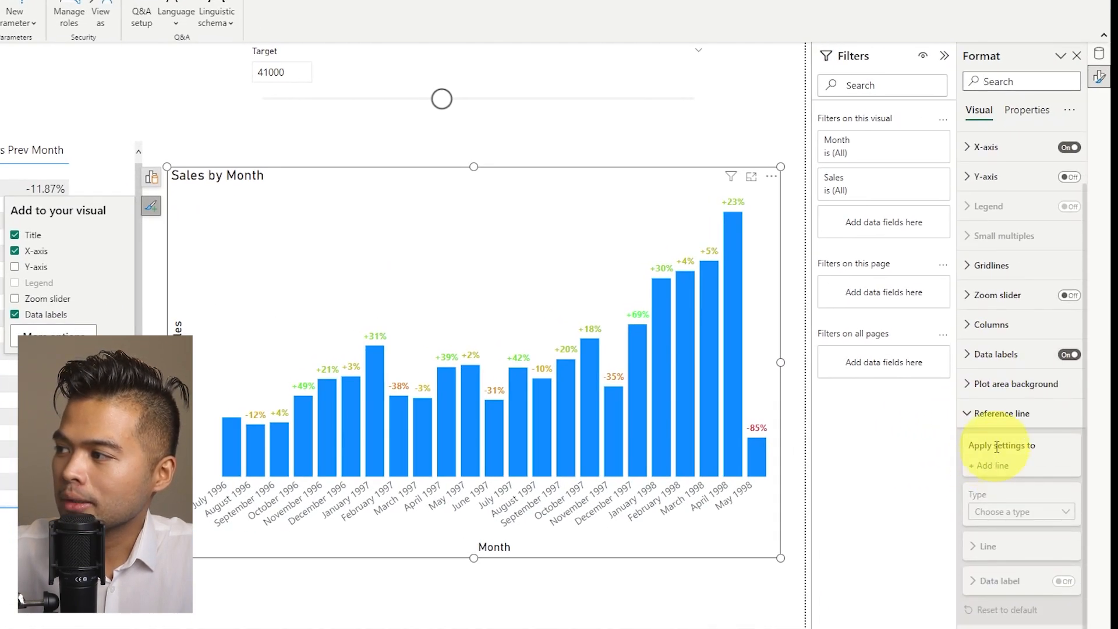
{"action": "left_click", "coordinate": [989, 465]}
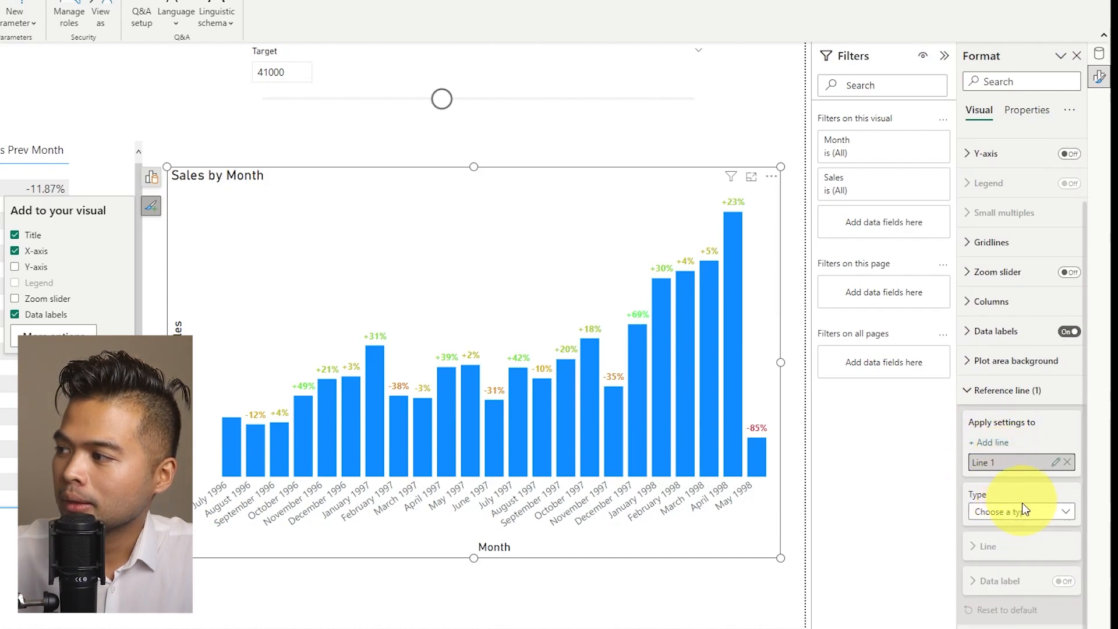
{"action": "left_click", "coordinate": [1017, 511]}
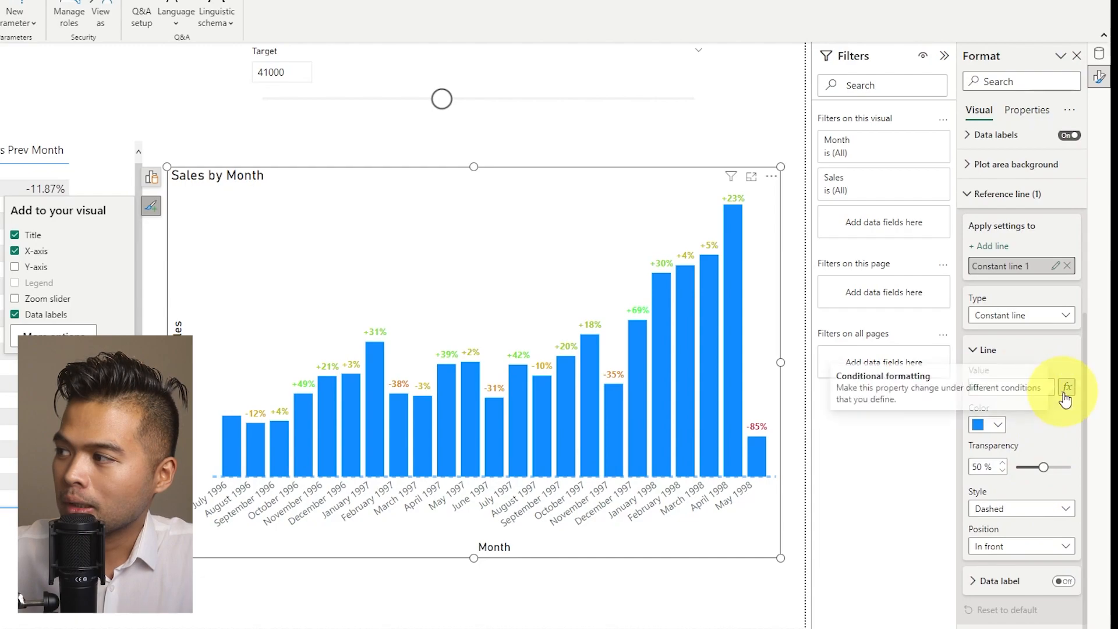
{"action": "left_click", "coordinate": [1067, 387]}
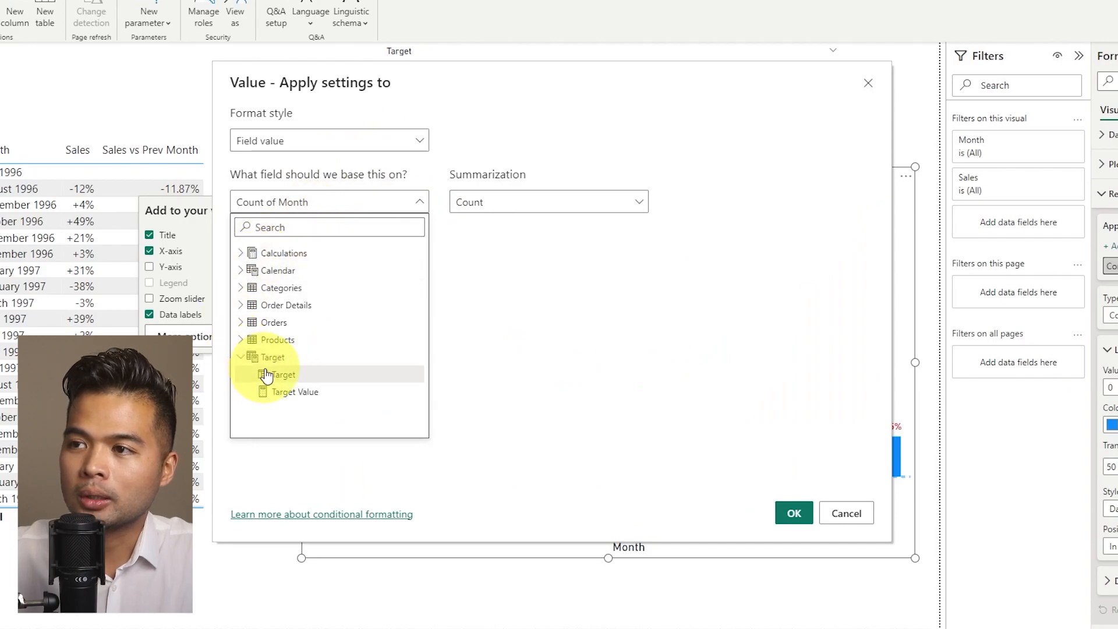
{"action": "left_click", "coordinate": [297, 392]}
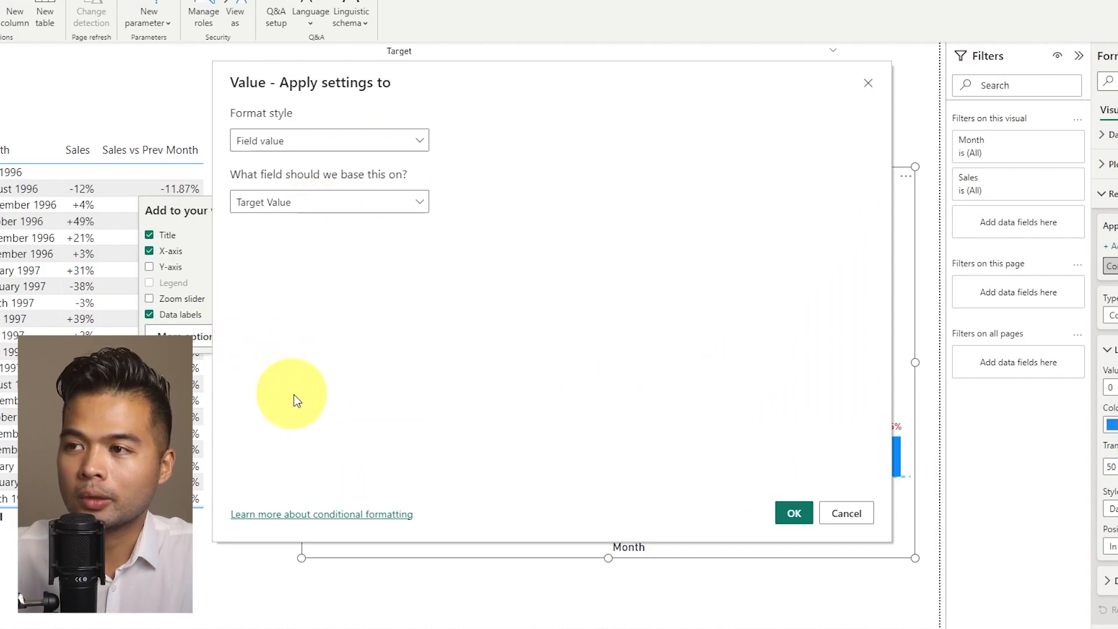
{"action": "left_click", "coordinate": [794, 513]}
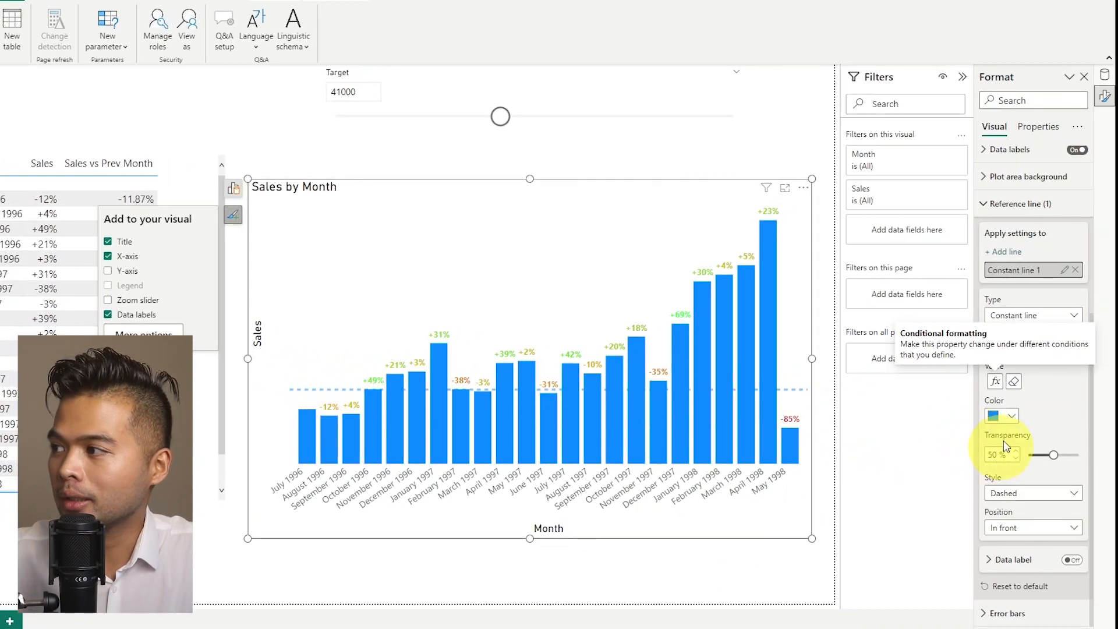
{"action": "left_click", "coordinate": [1001, 415]}
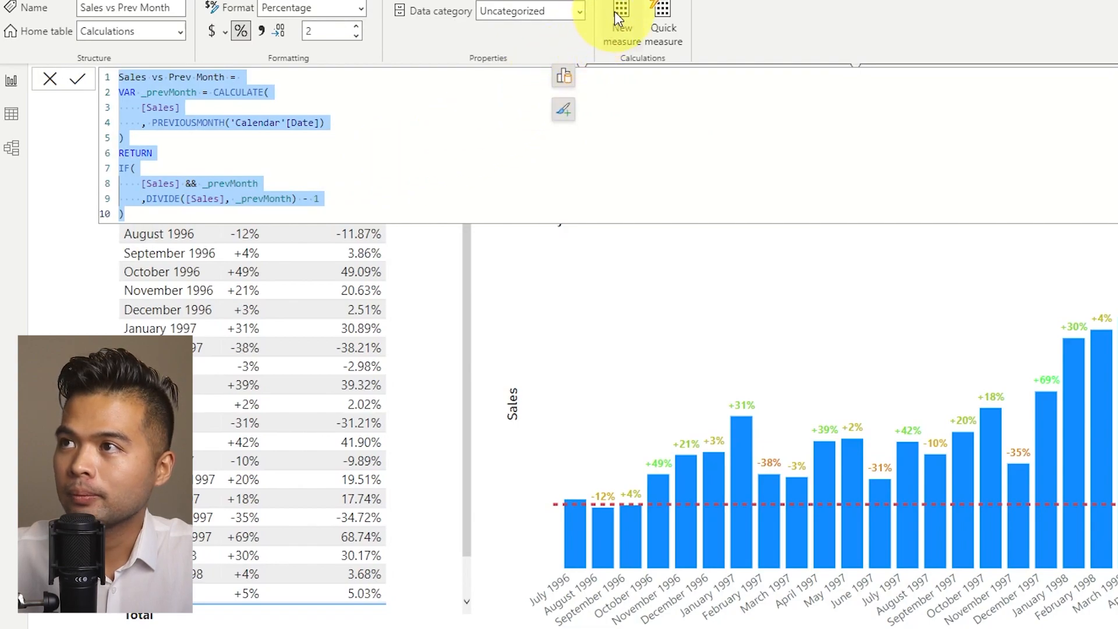
Start a new measure named Sales vs Target, with its variable set to Target[Target Value].
{"action": "left_click", "coordinate": [621, 28]}
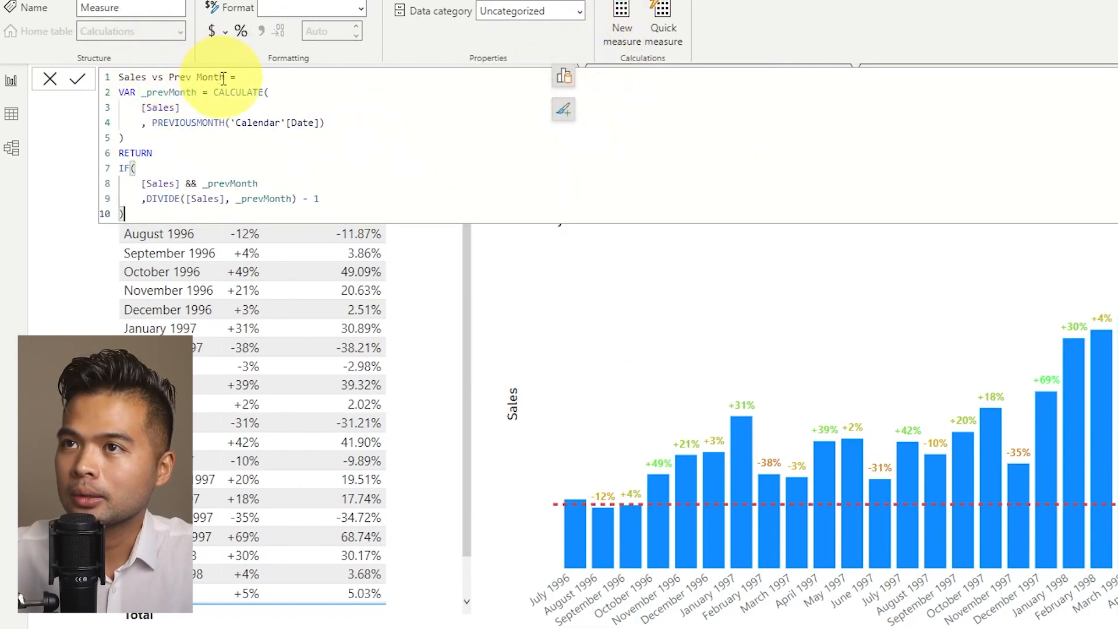
{"action": "double_click", "coordinate": [197, 77]}
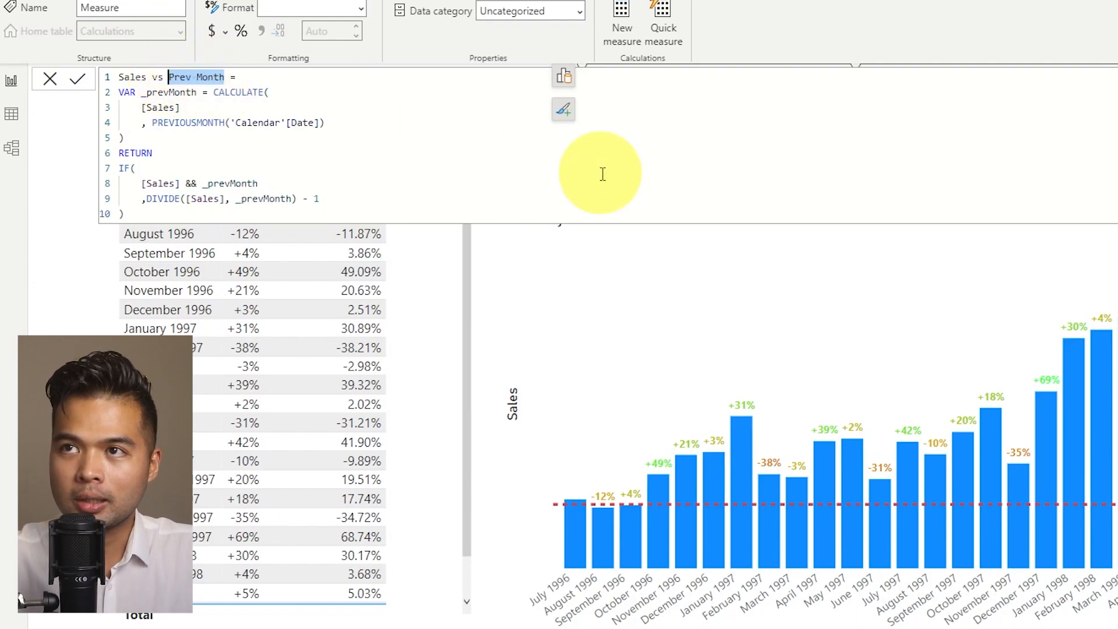
{"action": "type", "text": "Target"}
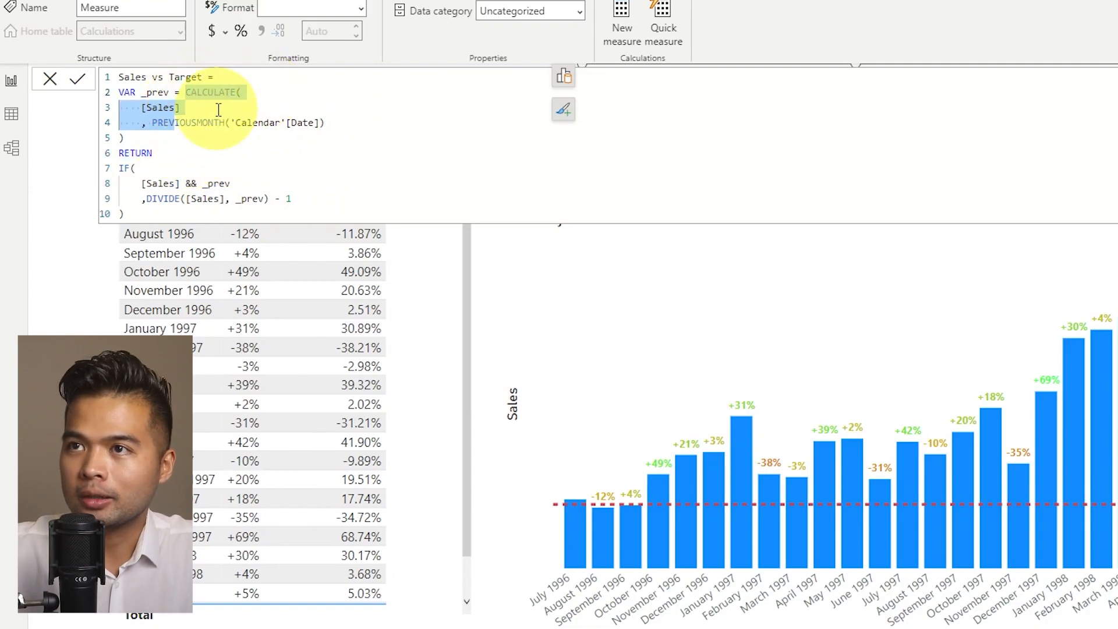
{"action": "type", "text": "ta"}
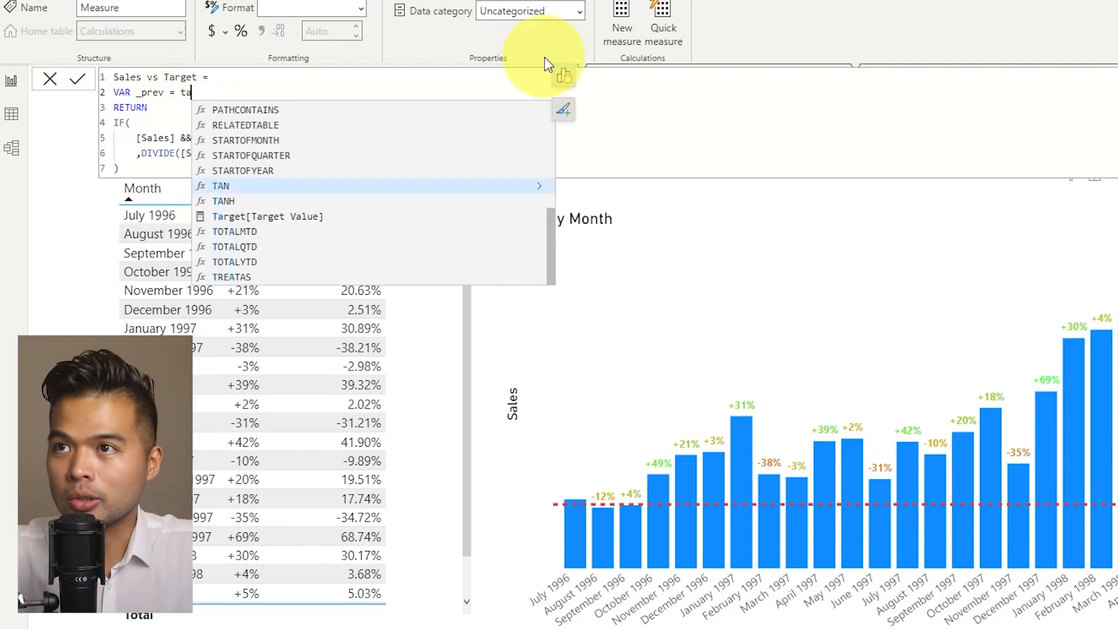
{"action": "left_click", "coordinate": [267, 216]}
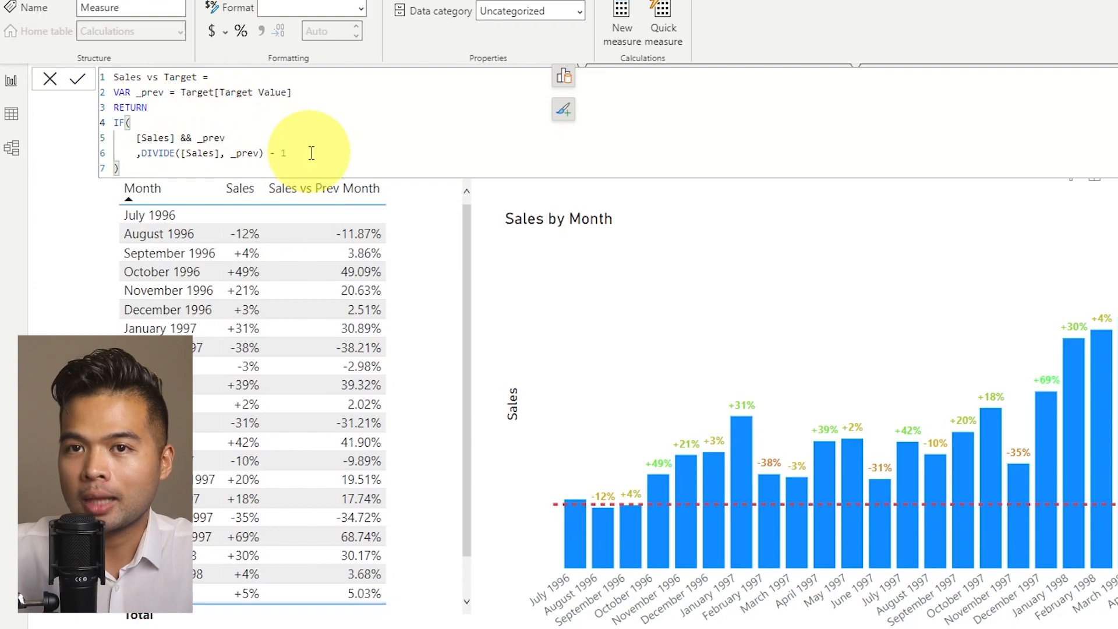
{"action": "mouse_move", "coordinate": [313, 157]}
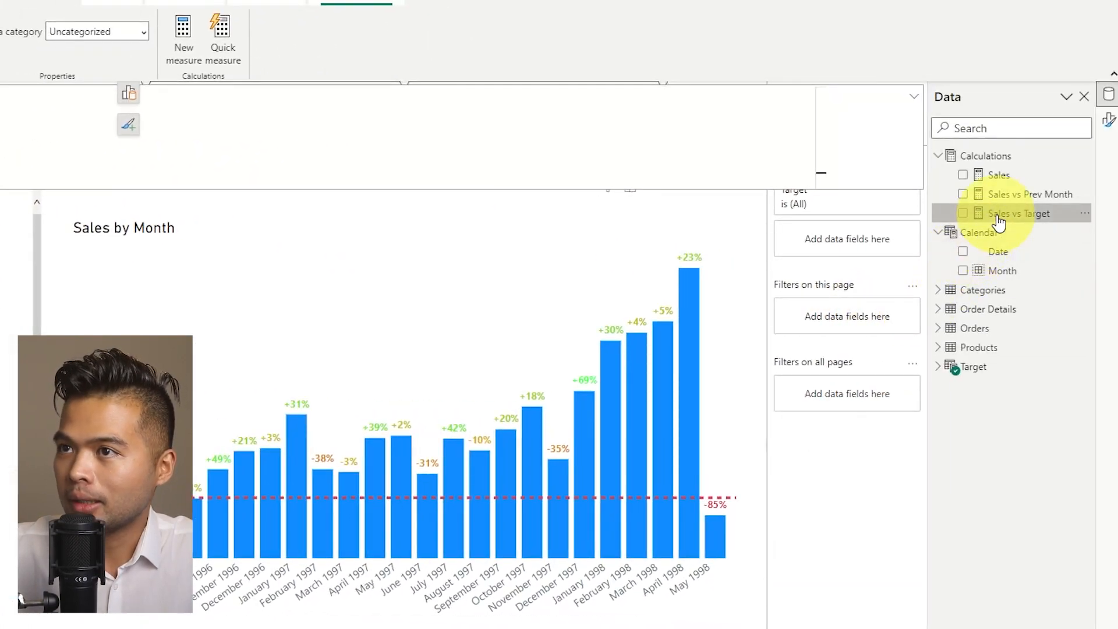
Swap Sales vs Prev Month for Sales vs Target in the Sales label format expression.
{"action": "left_click", "coordinate": [242, 239]}
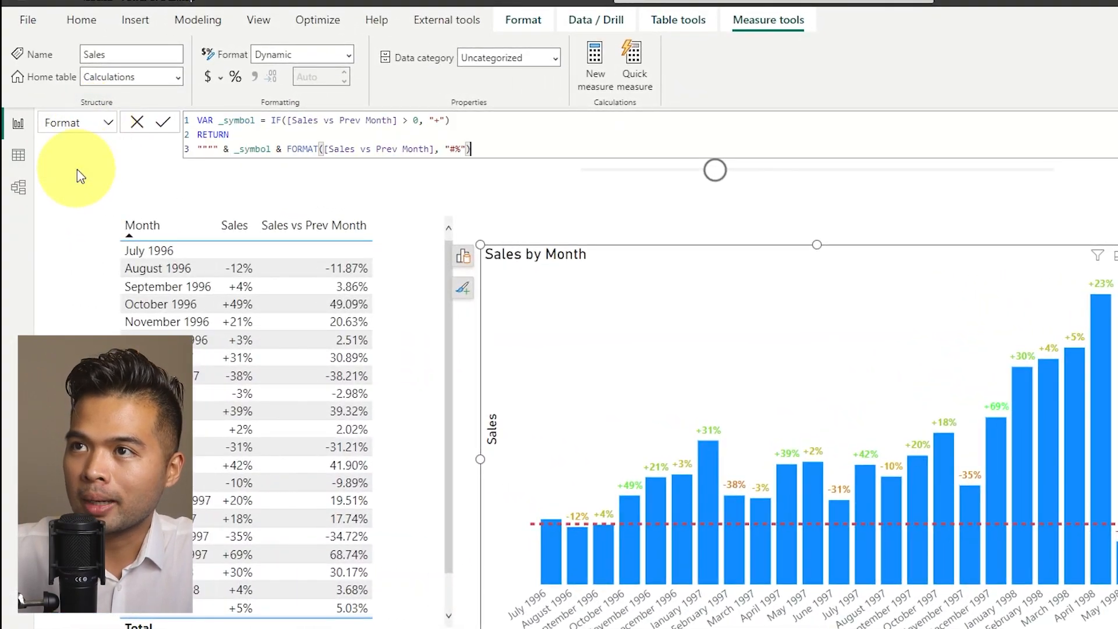
{"action": "mouse_move", "coordinate": [321, 128]}
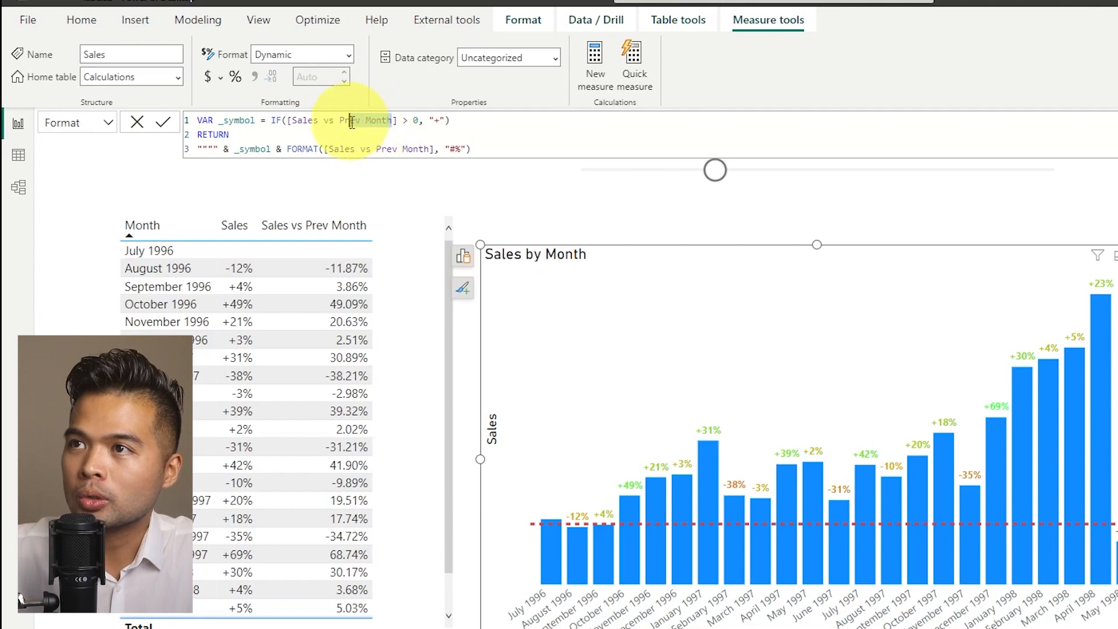
{"action": "type", "text": "targ"}
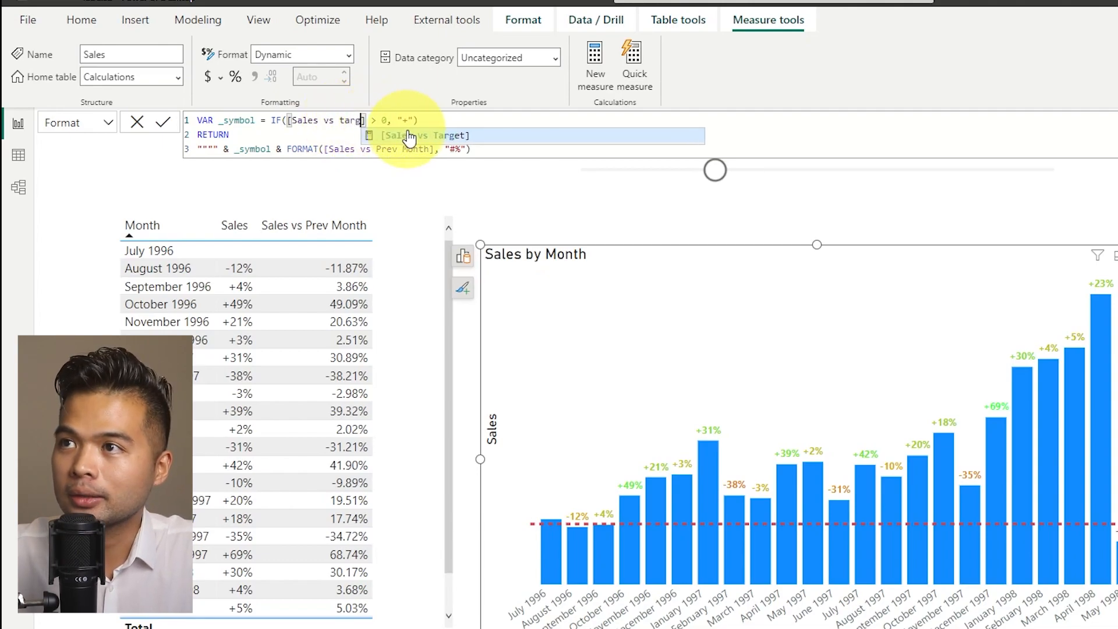
{"action": "left_click", "coordinate": [391, 149]}
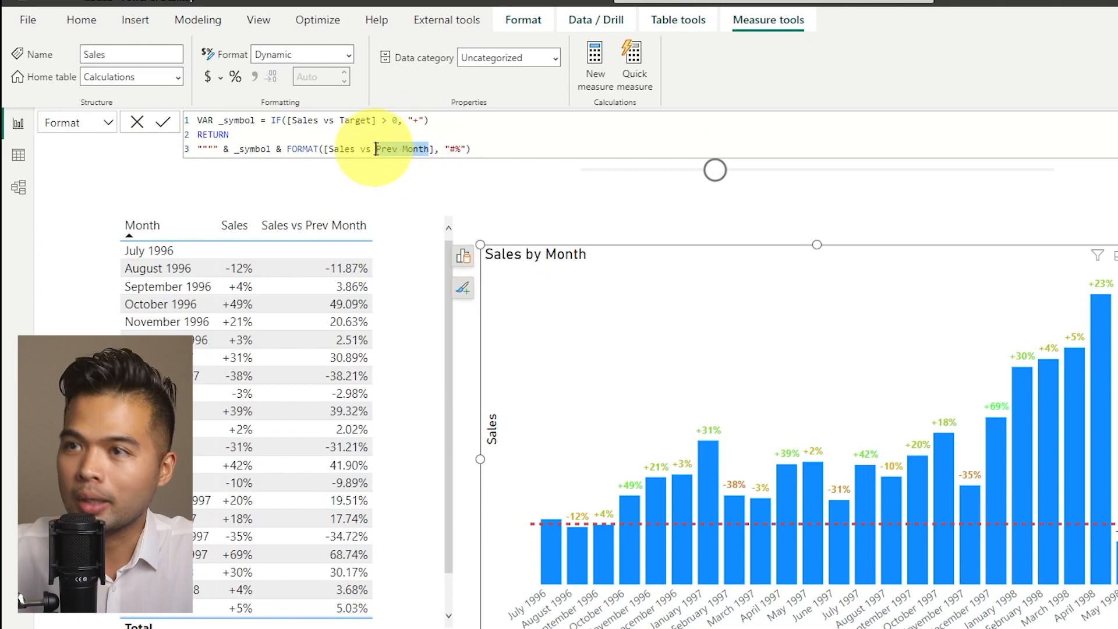
{"action": "type", "text": "Target"}
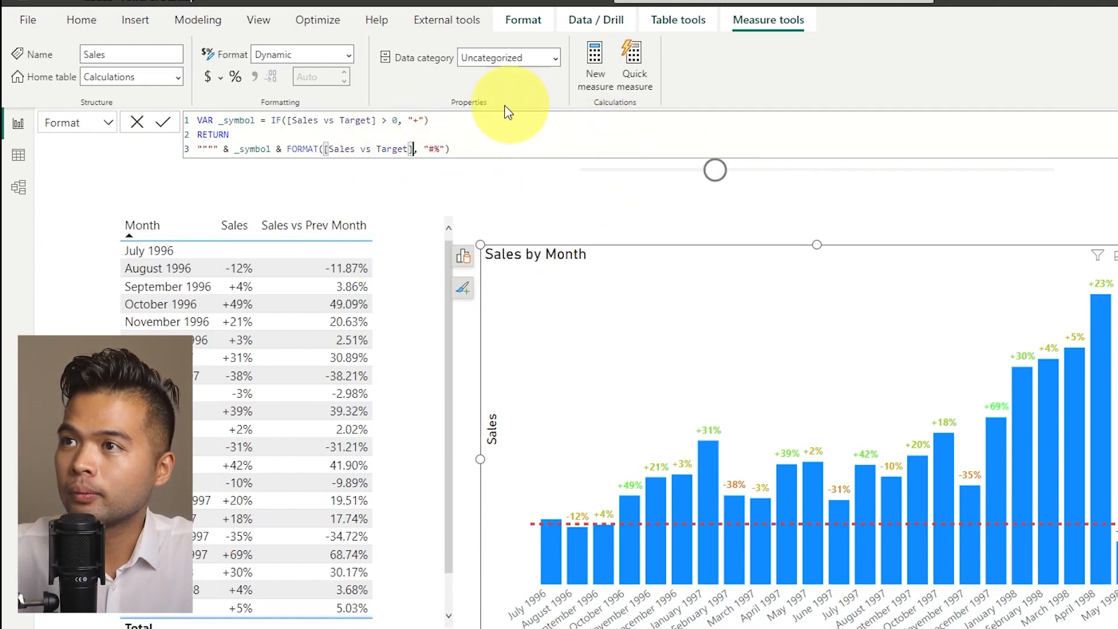
{"action": "left_click", "coordinate": [162, 122]}
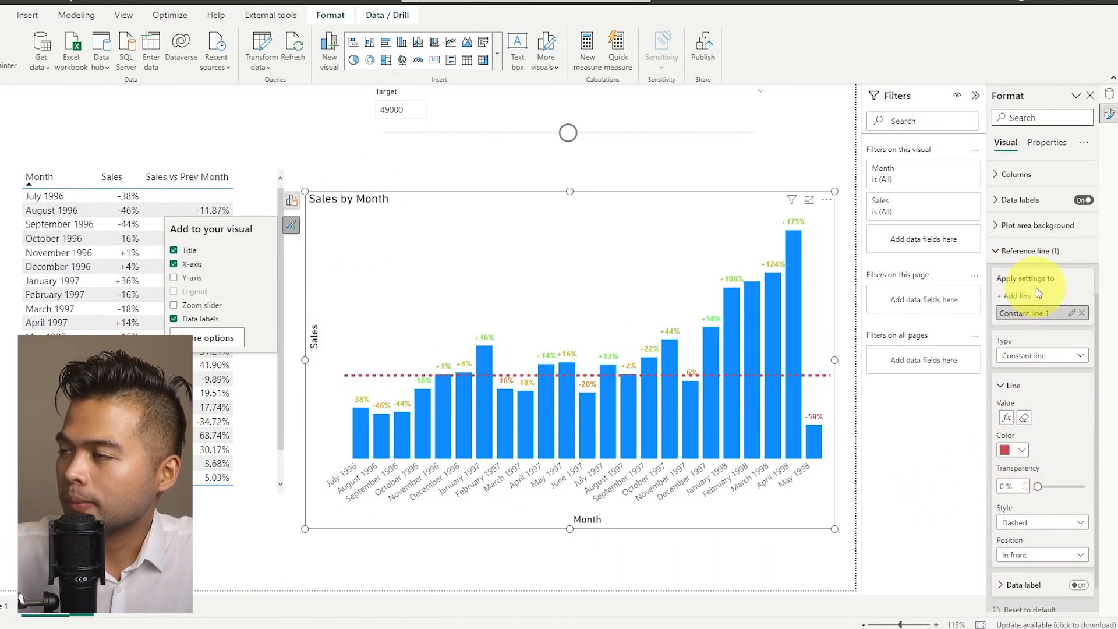
Change the label colour gradient's base field to Sales vs Target, then reopen colour settings.
{"action": "left_click", "coordinate": [1030, 251]}
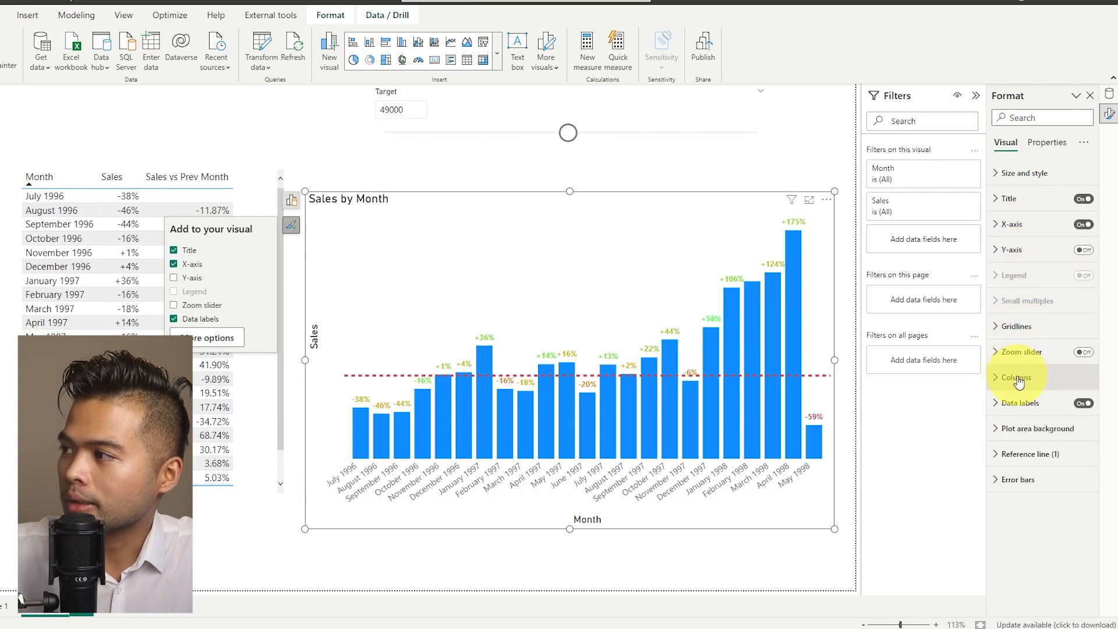
{"action": "left_click", "coordinate": [1018, 402]}
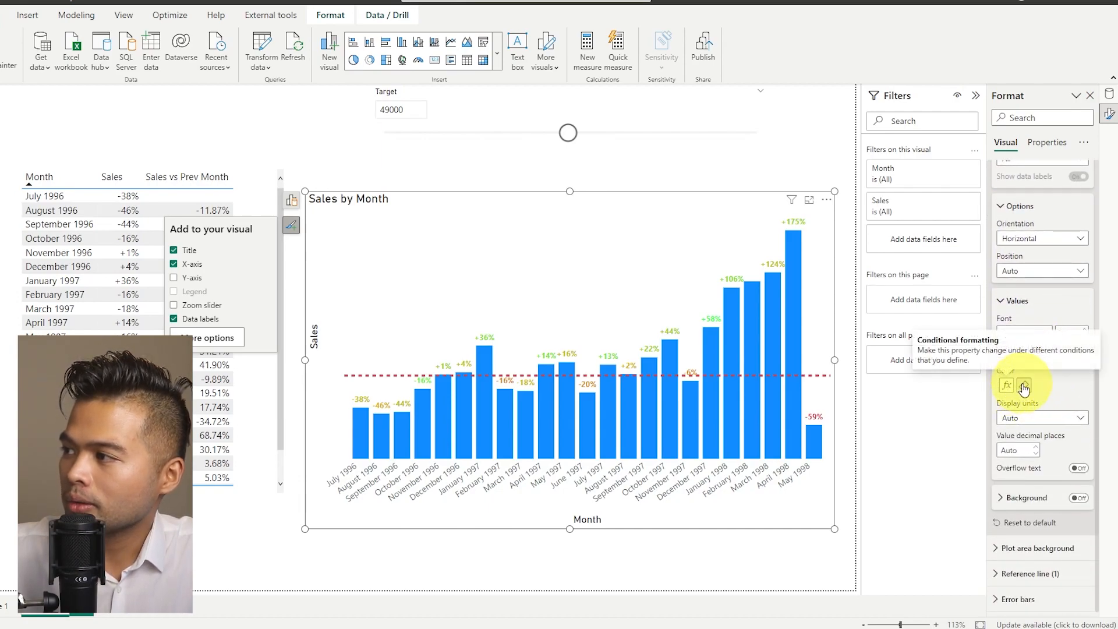
{"action": "left_click", "coordinate": [1006, 385]}
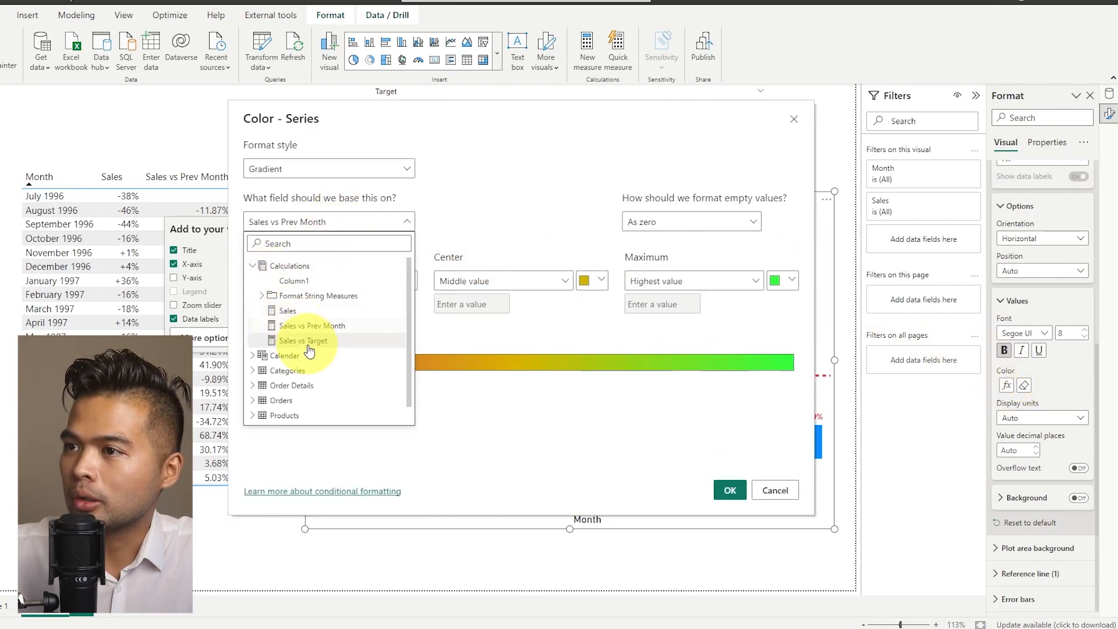
{"action": "left_click", "coordinate": [305, 340]}
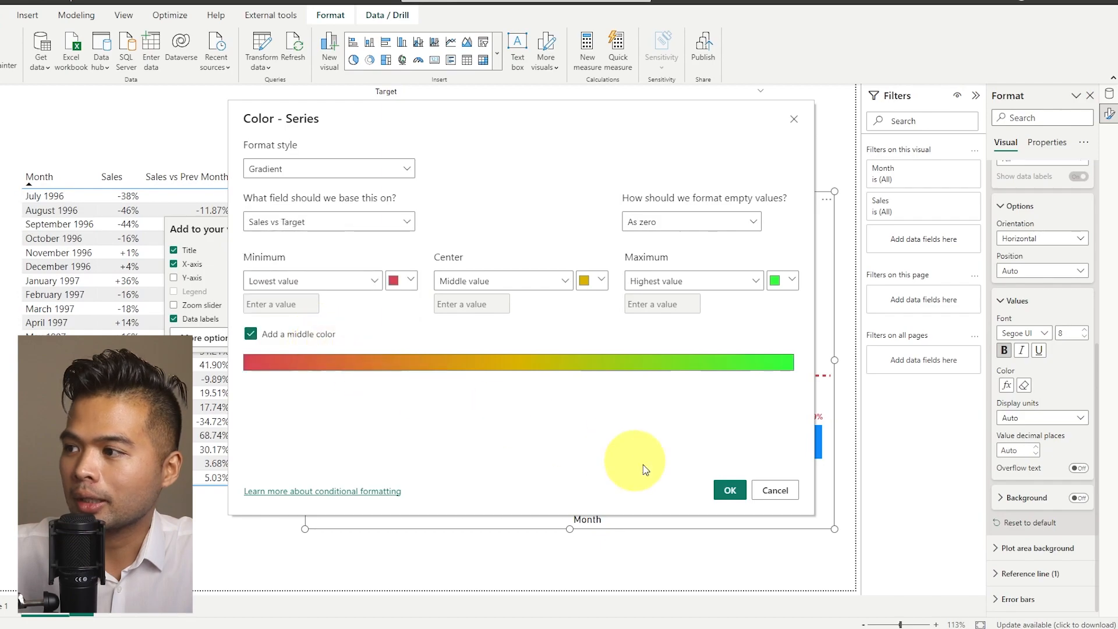
{"action": "left_click", "coordinate": [728, 490]}
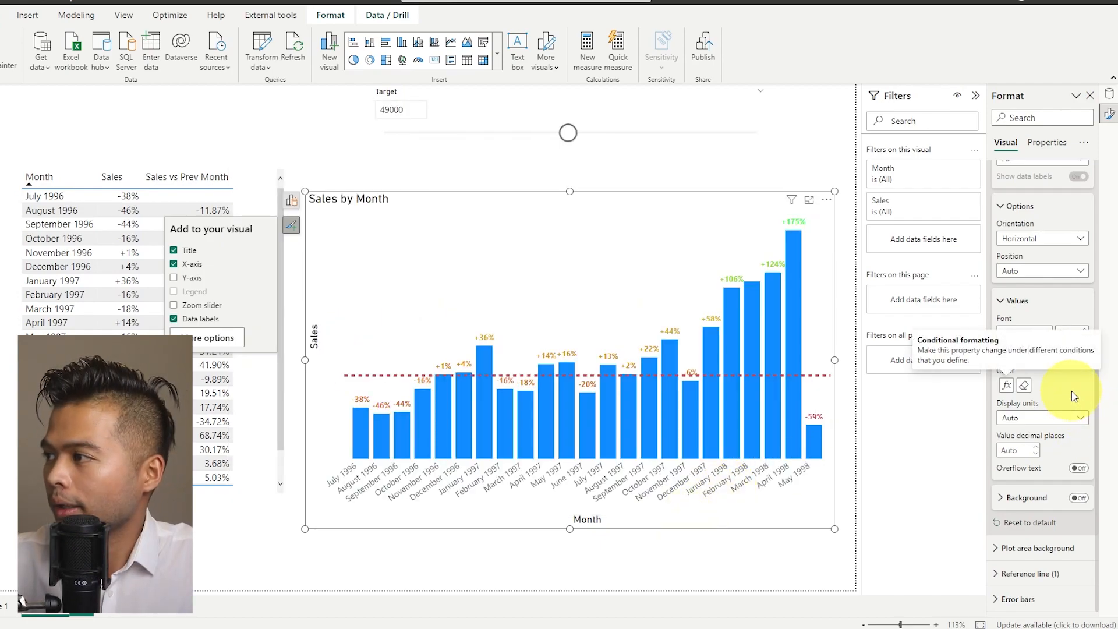
{"action": "left_click", "coordinate": [1005, 384]}
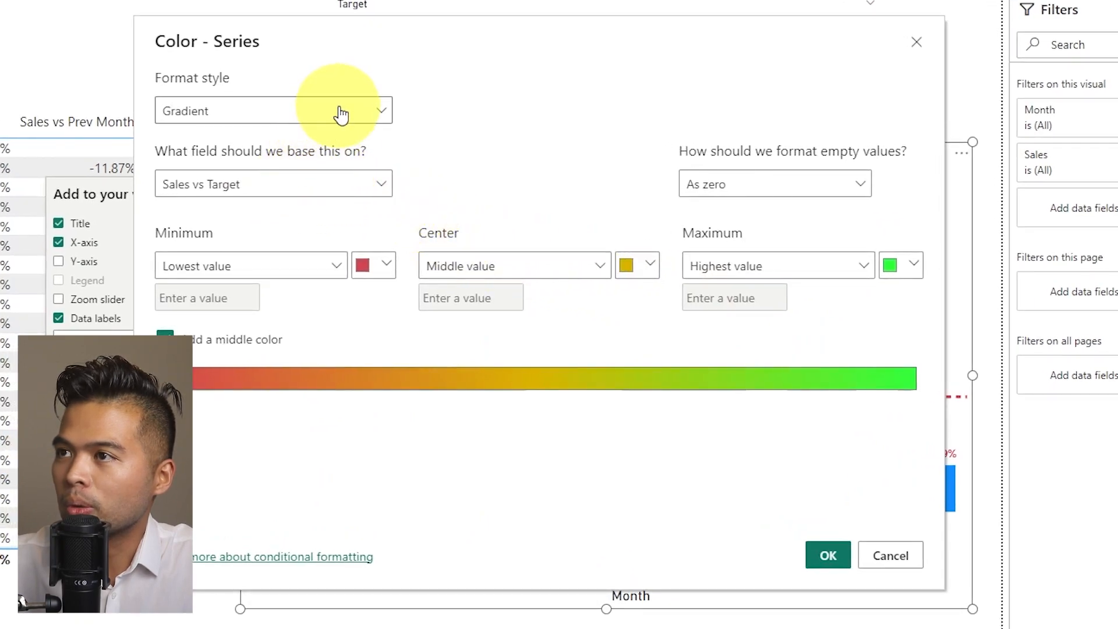
Switch label colouring to Rules: green for positive variance, red from -999 to below 0.
{"action": "left_click", "coordinate": [272, 111]}
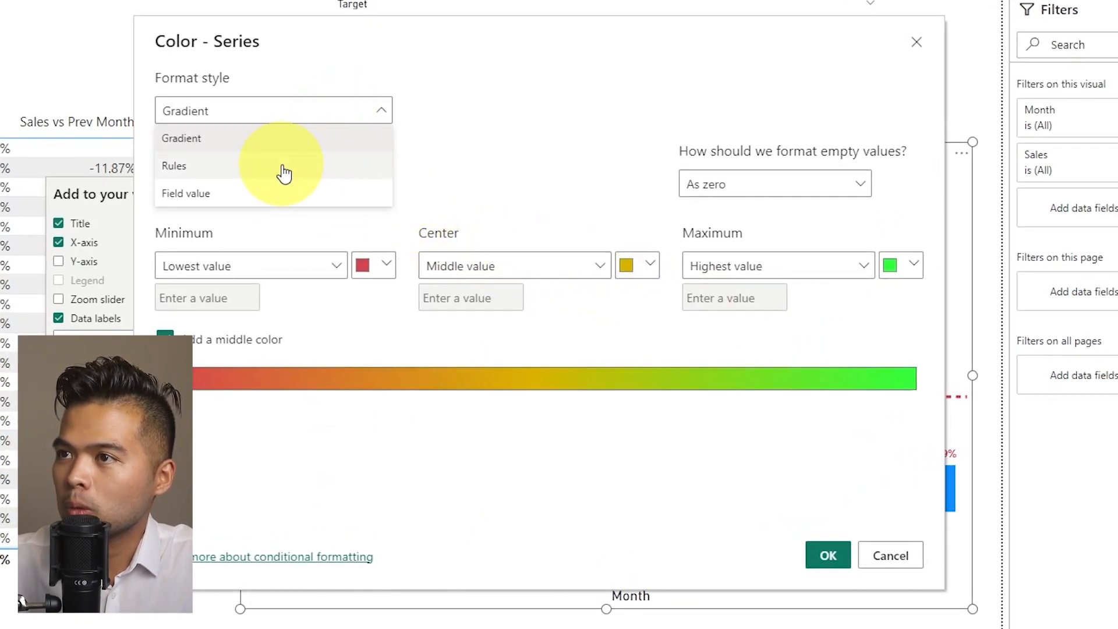
{"action": "left_click", "coordinate": [174, 165]}
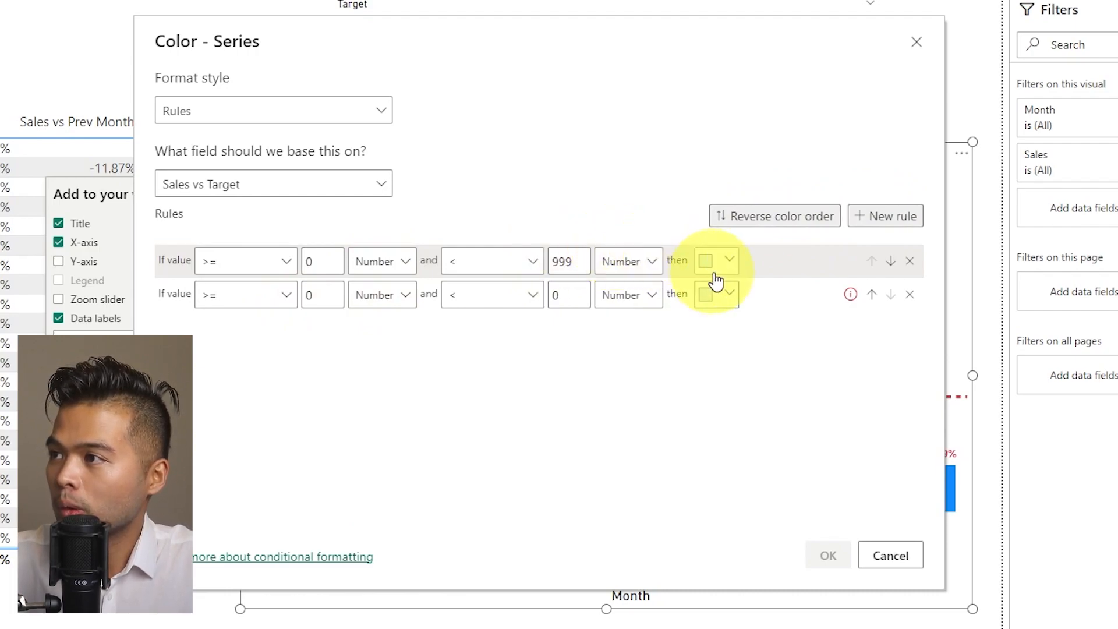
{"action": "left_click", "coordinate": [716, 260]}
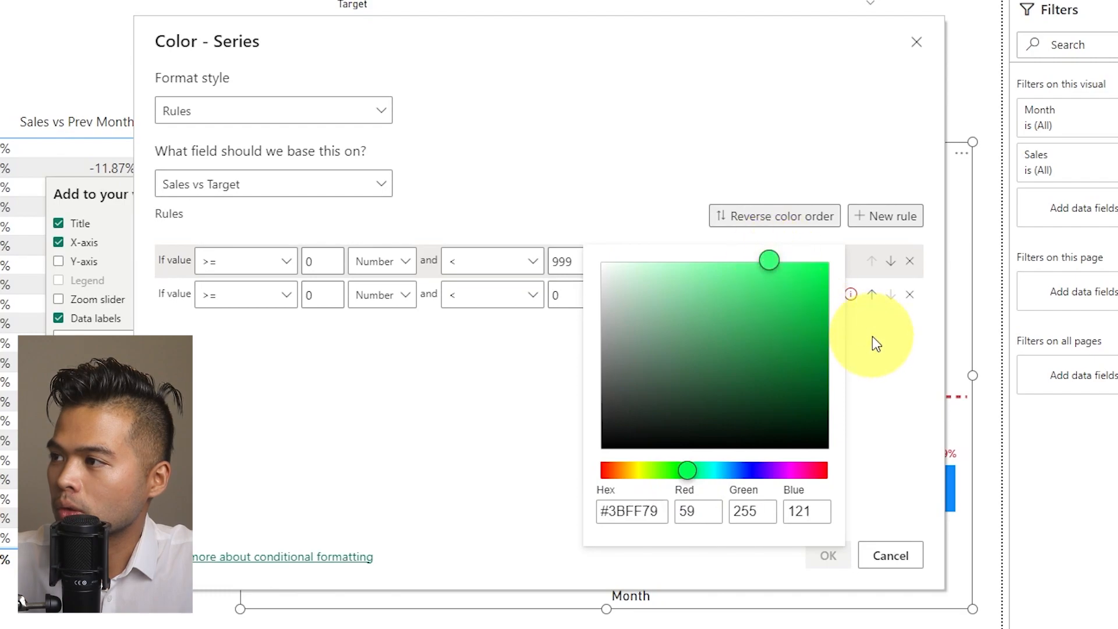
{"action": "left_click", "coordinate": [827, 555]}
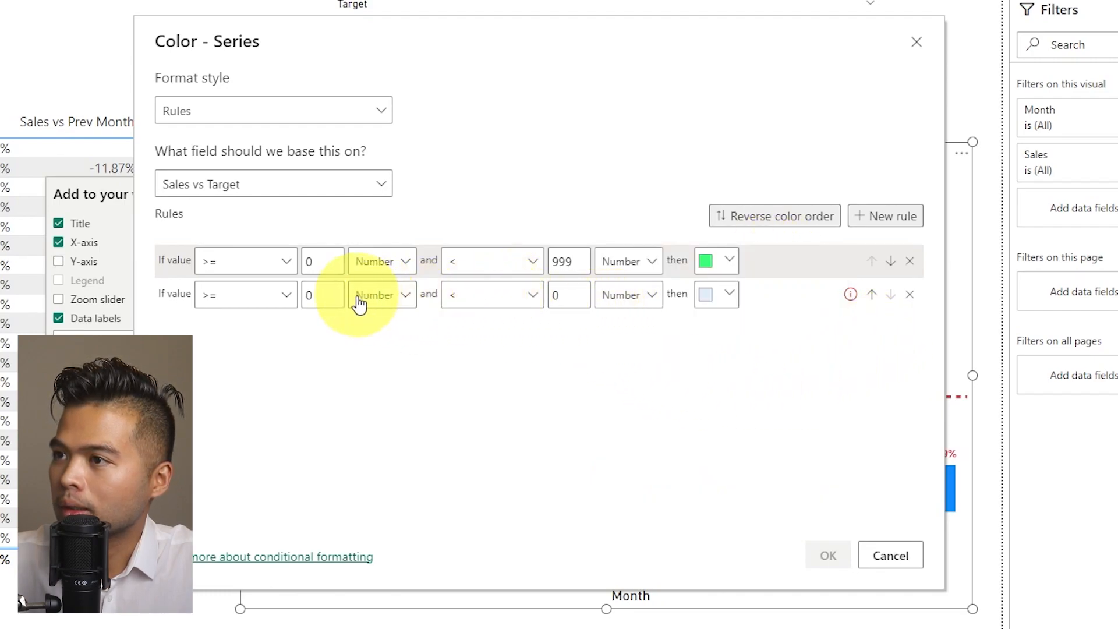
{"action": "type", "text": "-999"}
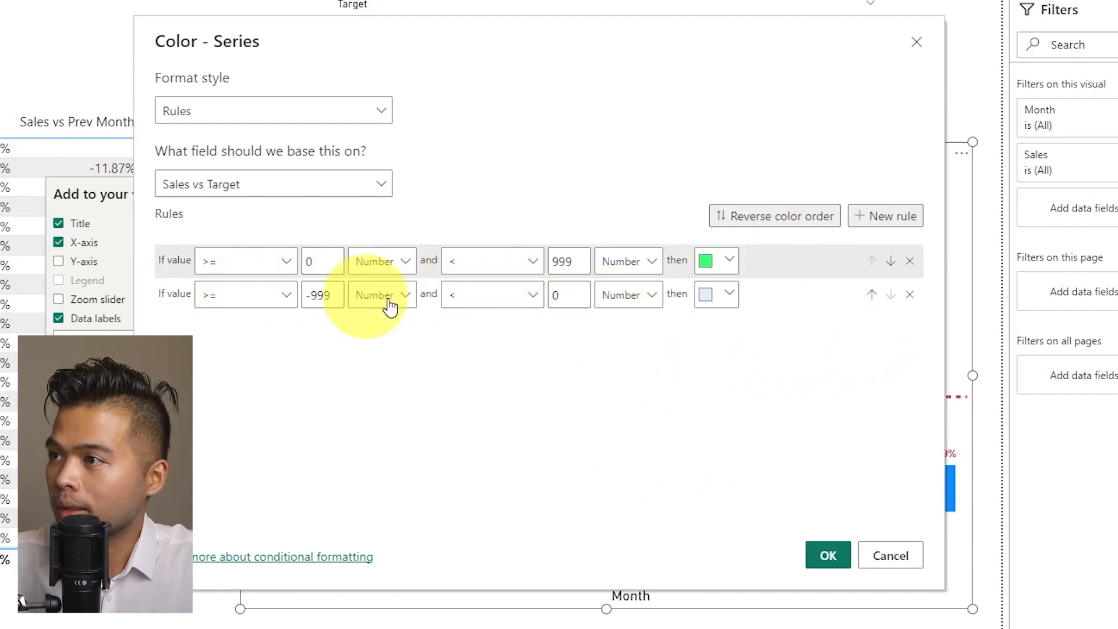
{"action": "left_click", "coordinate": [715, 295]}
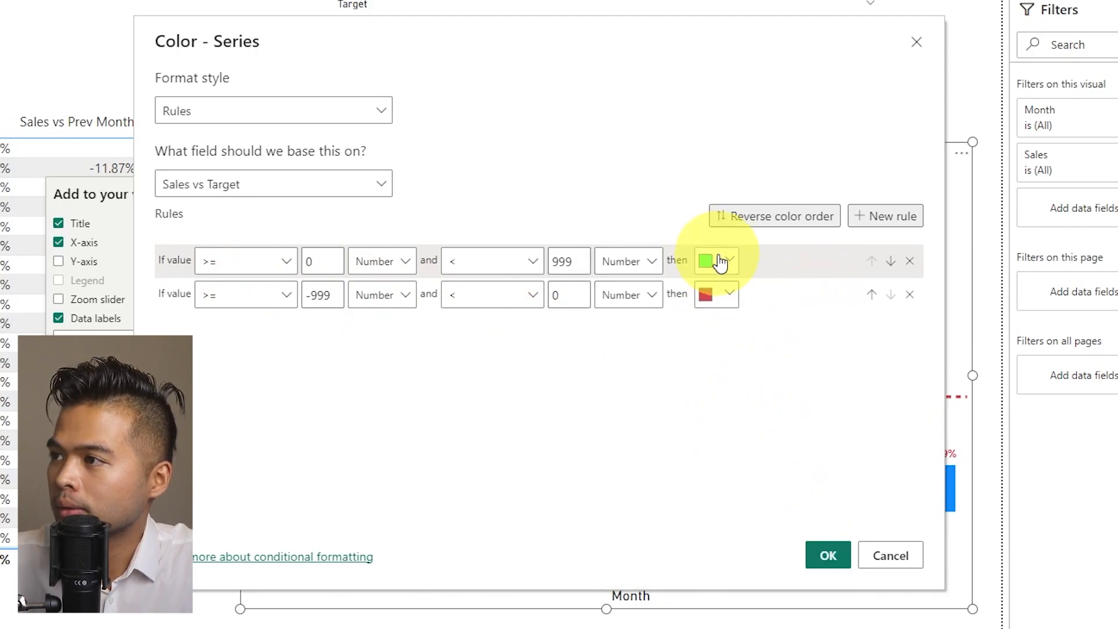
{"action": "left_click", "coordinate": [827, 555]}
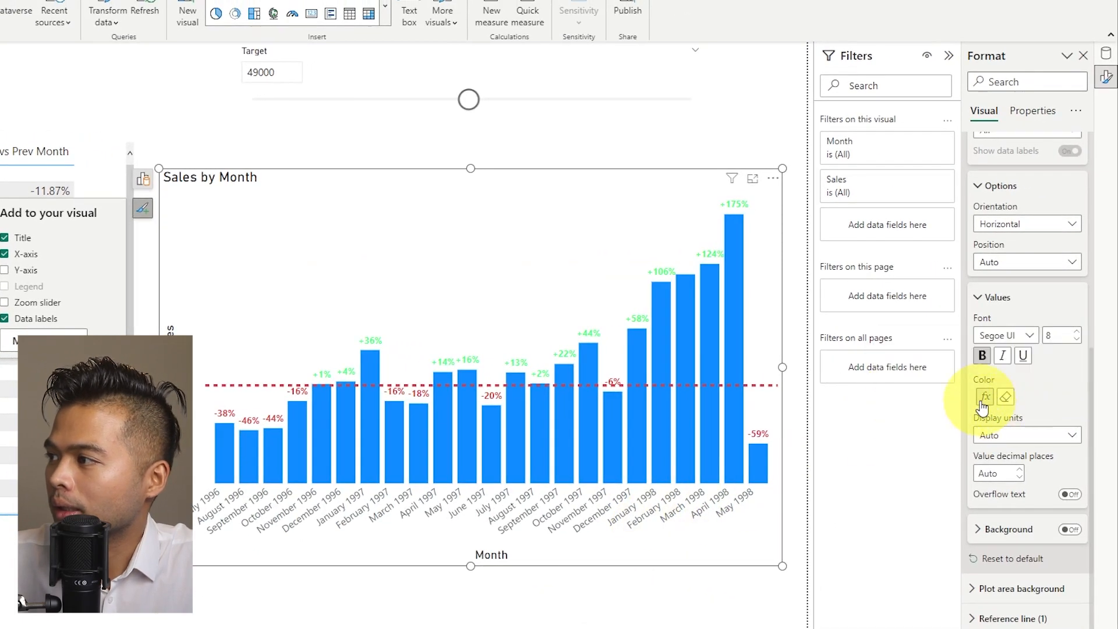
Change the positive-variance rule colour to a darker green.
{"action": "left_click", "coordinate": [984, 397]}
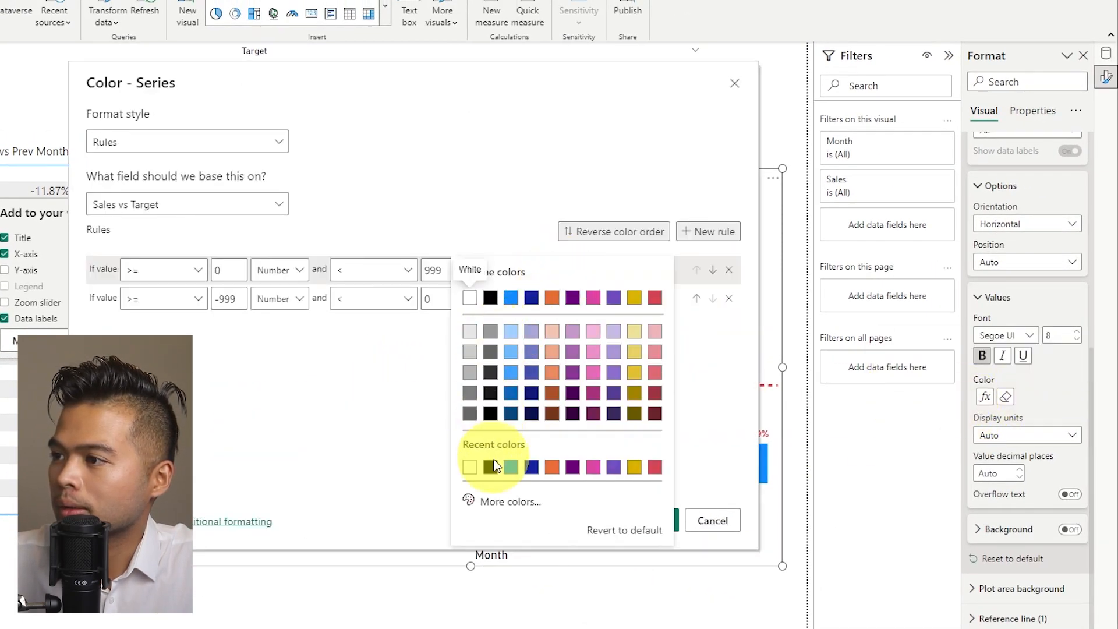
{"action": "left_click", "coordinate": [511, 502]}
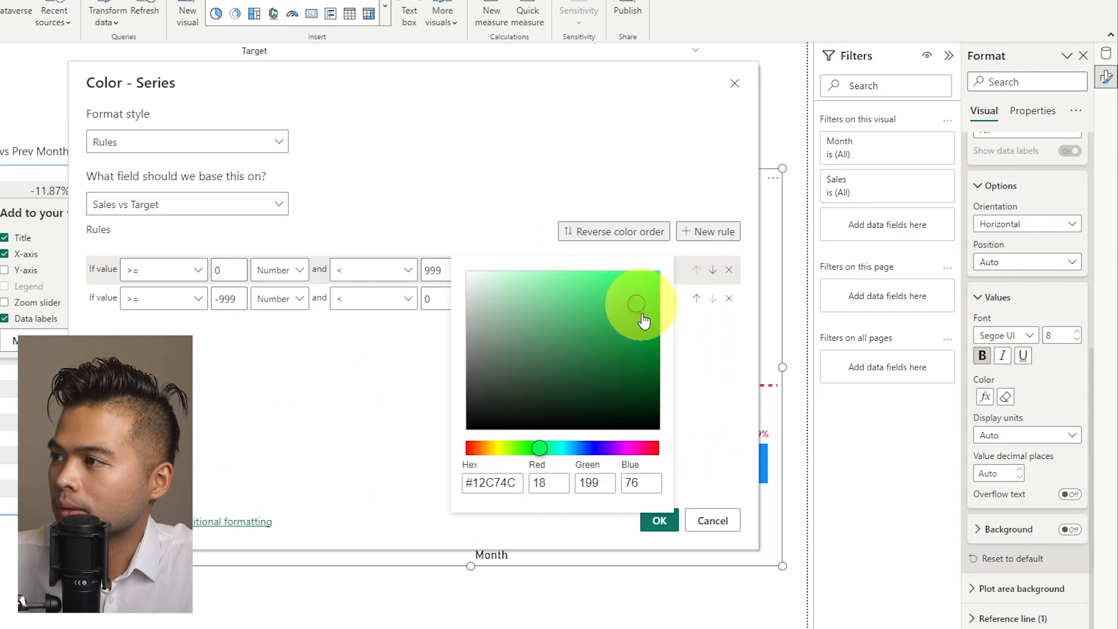
{"action": "left_click", "coordinate": [657, 520]}
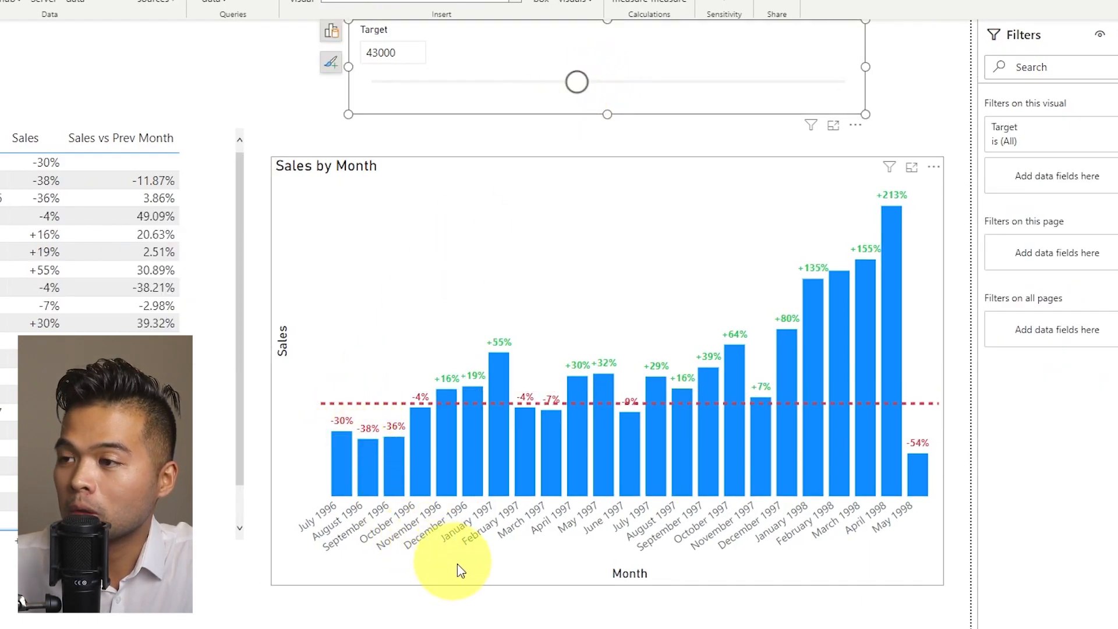
{"action": "mouse_move", "coordinate": [508, 598]}
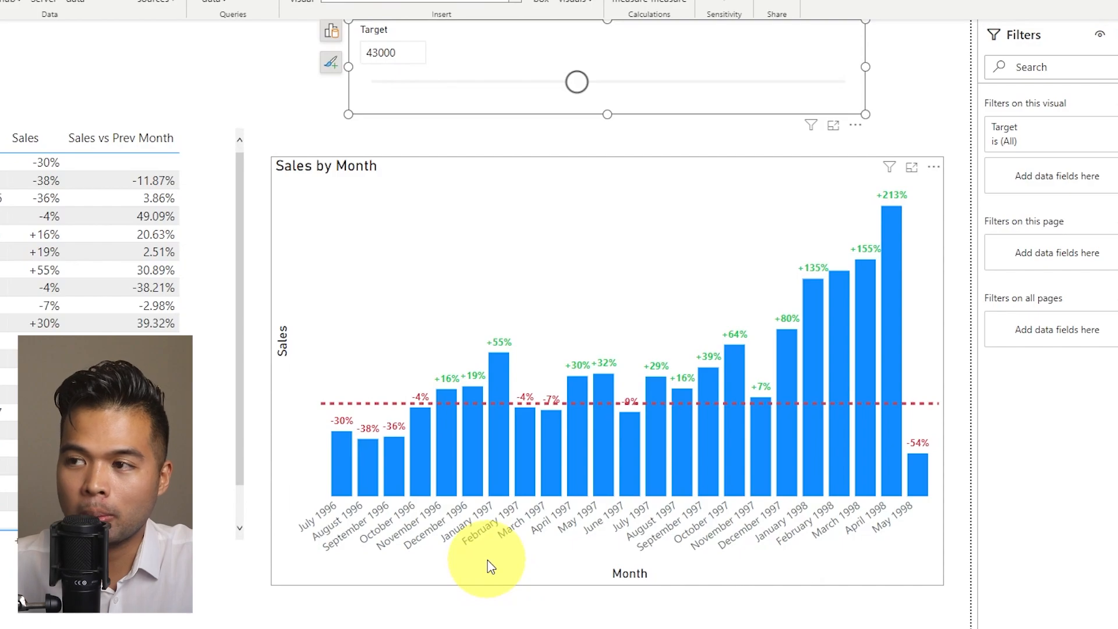
{"action": "mouse_move", "coordinate": [475, 472]}
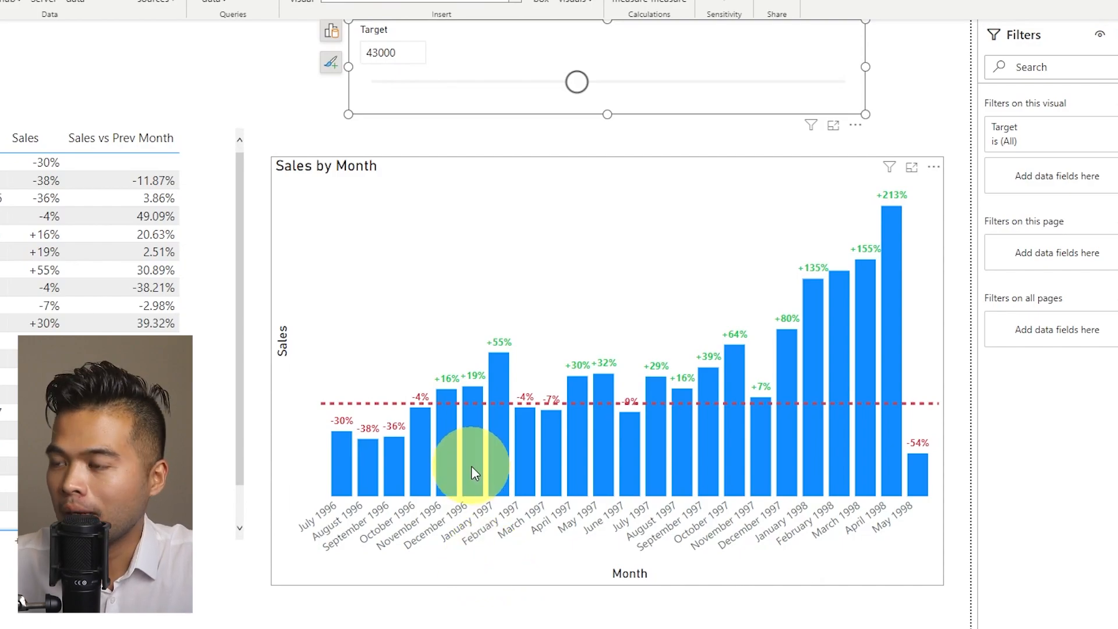
{"action": "mouse_move", "coordinate": [493, 495]}
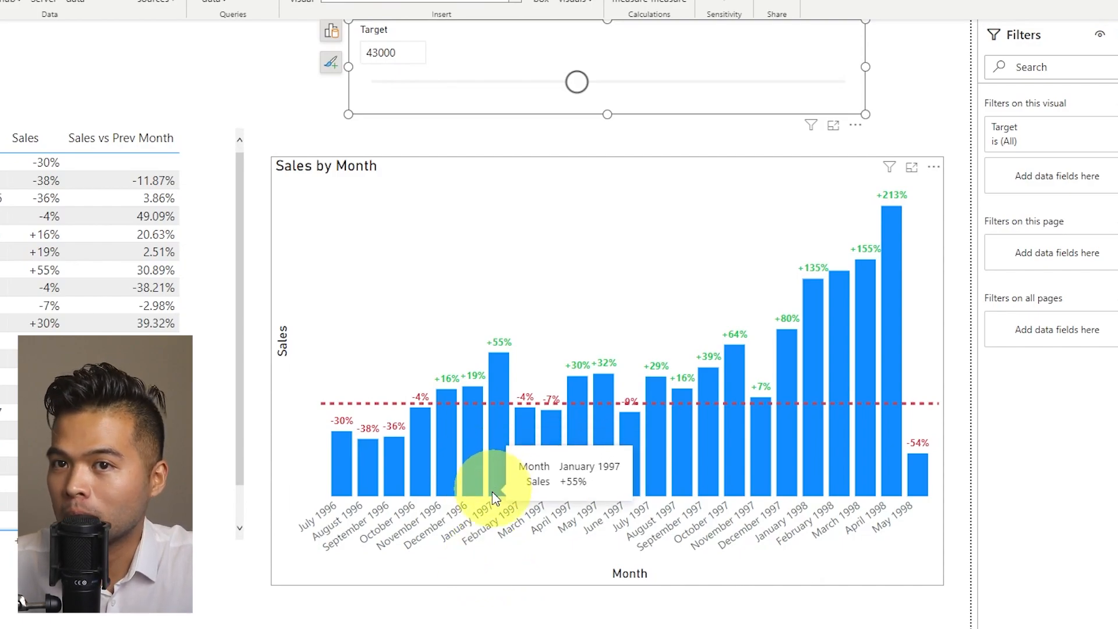
{"action": "mouse_move", "coordinate": [496, 356]}
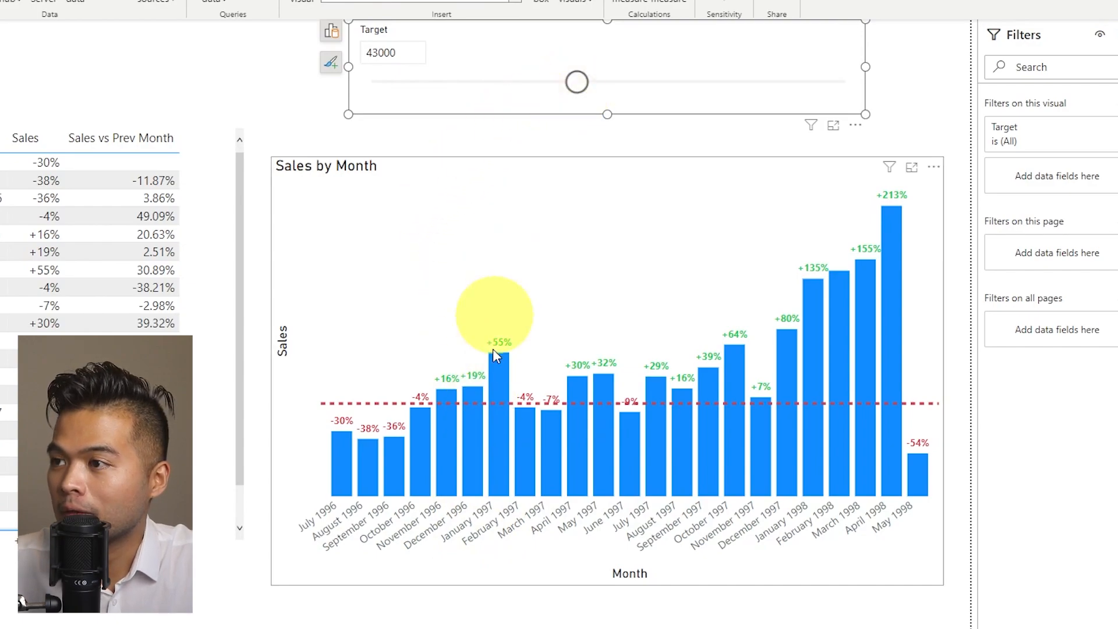
{"action": "mouse_move", "coordinate": [537, 193]}
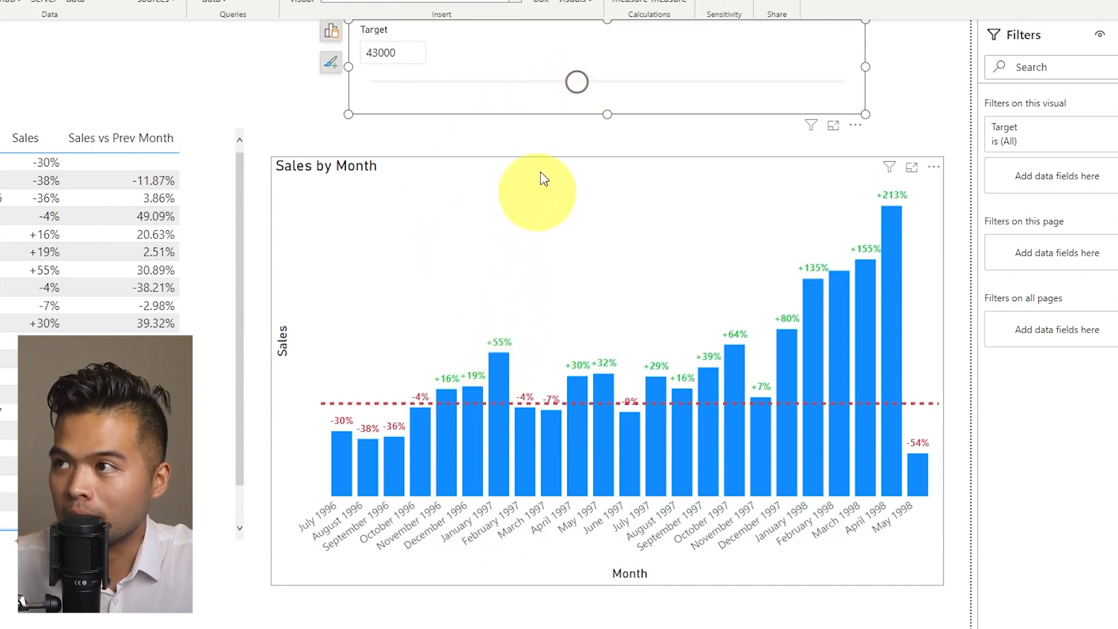